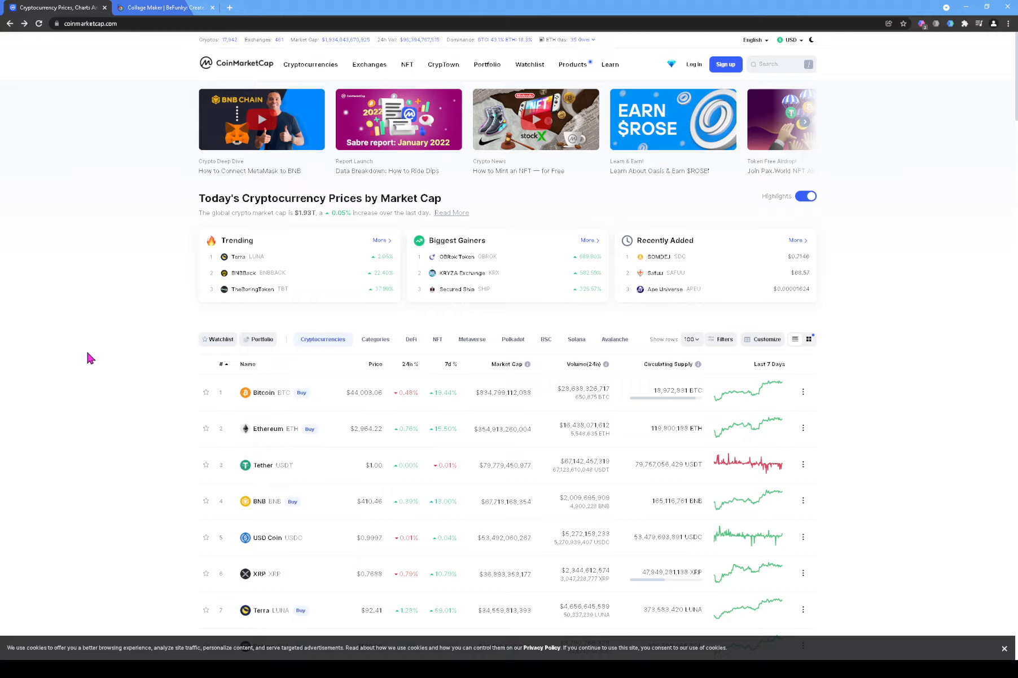
{"action": "mouse_move", "coordinate": [156, 320]}
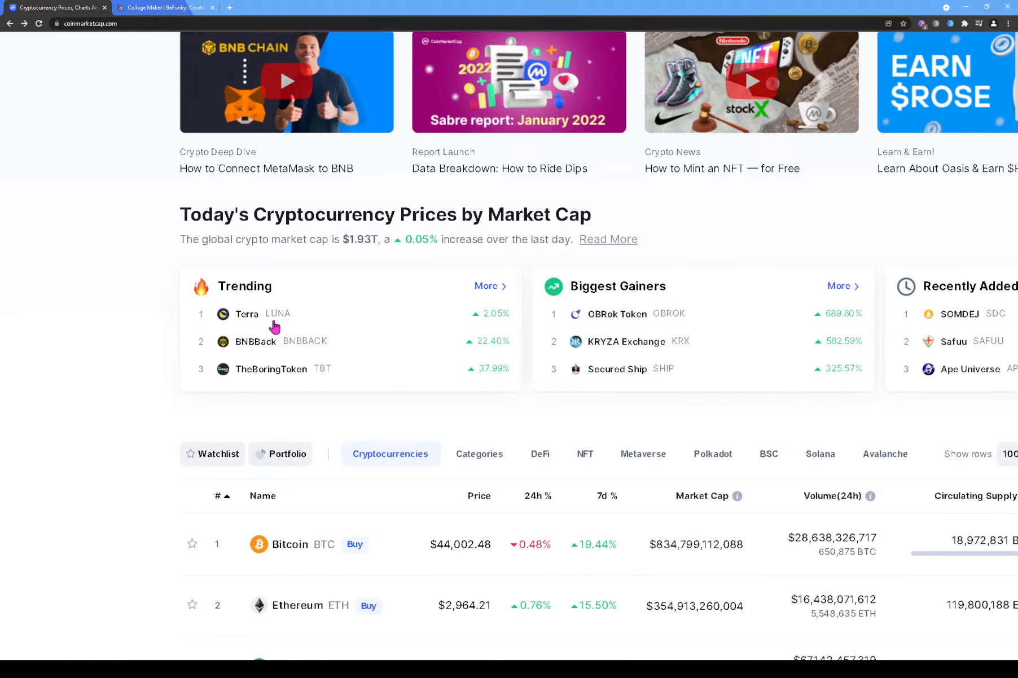
Step: Open TheBoringToken from CoinMarketCap's Trending box and read its variable-tax contract warning
{"action": "left_click", "coordinate": [268, 368]}
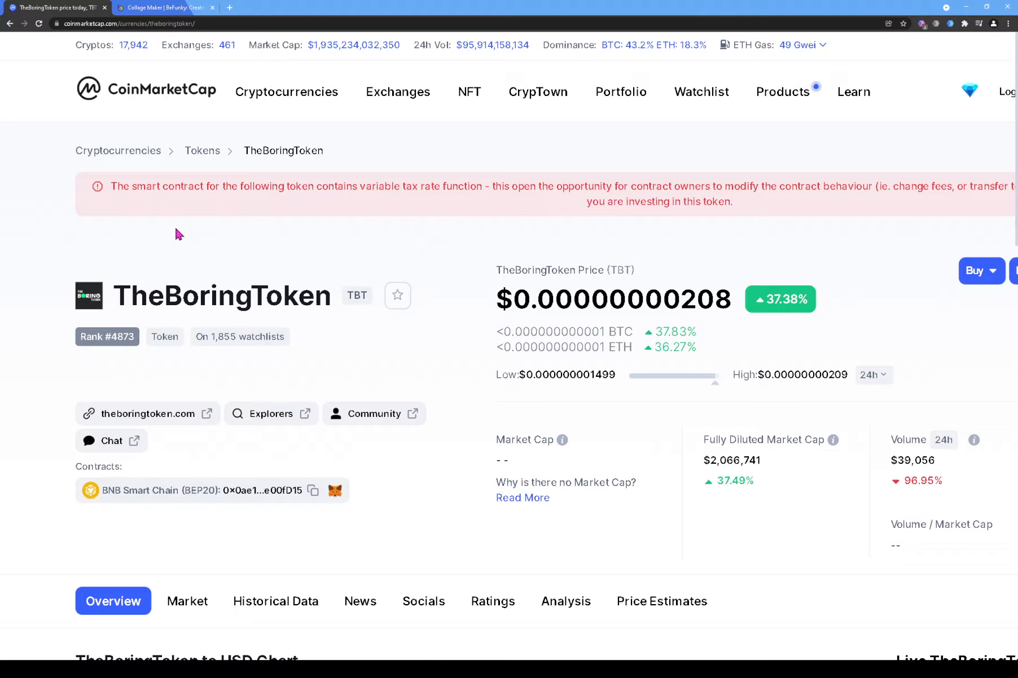
{"action": "mouse_move", "coordinate": [117, 203]}
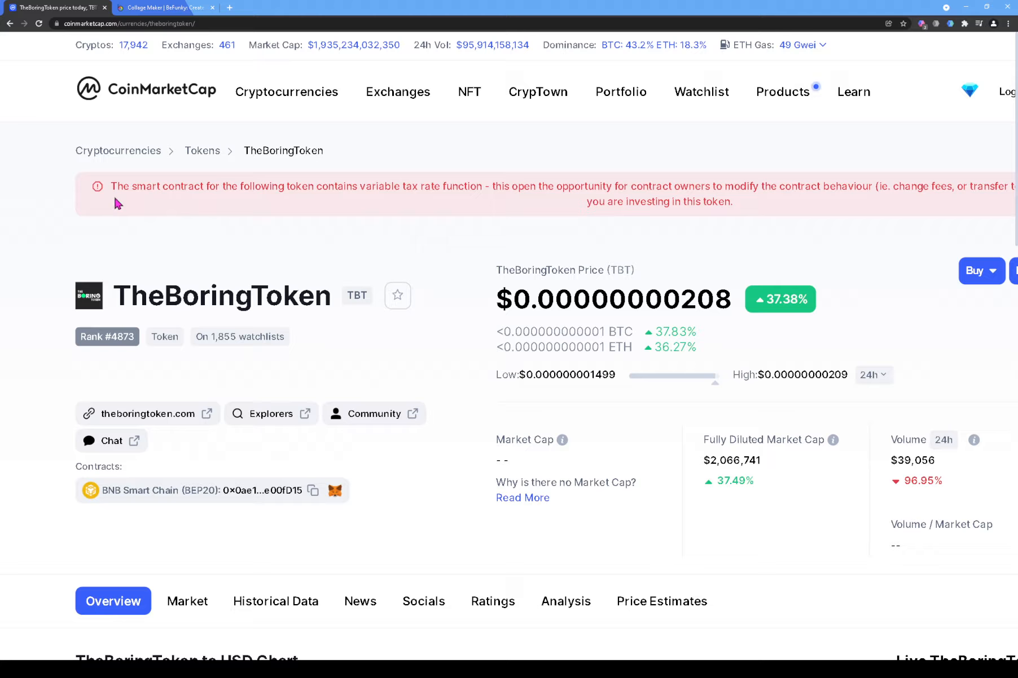
{"action": "mouse_move", "coordinate": [308, 199]}
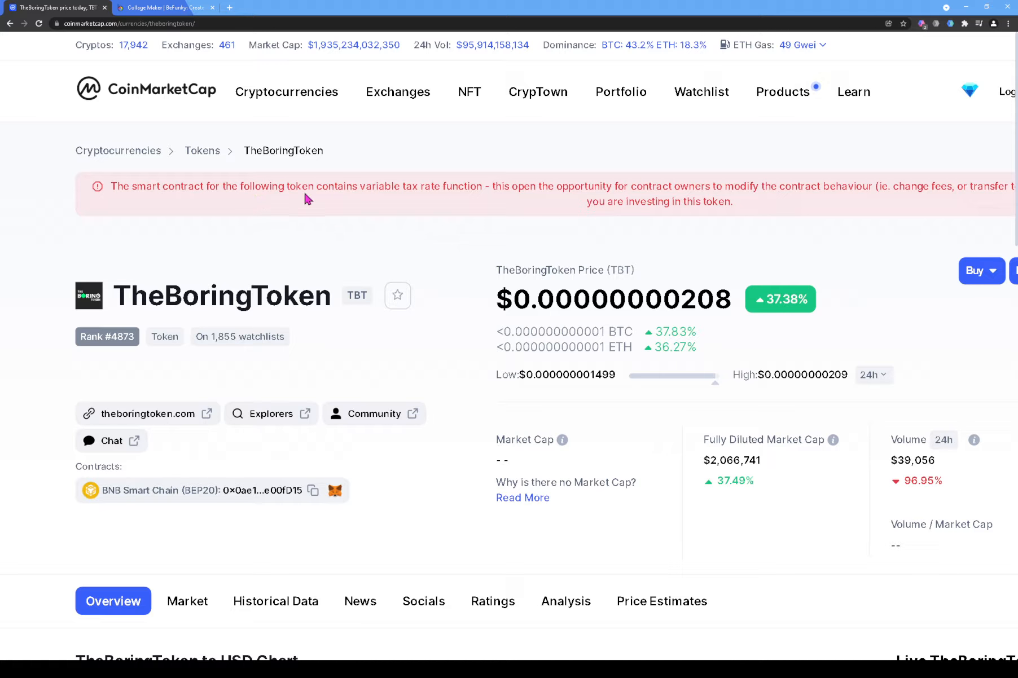
{"action": "mouse_move", "coordinate": [414, 200]}
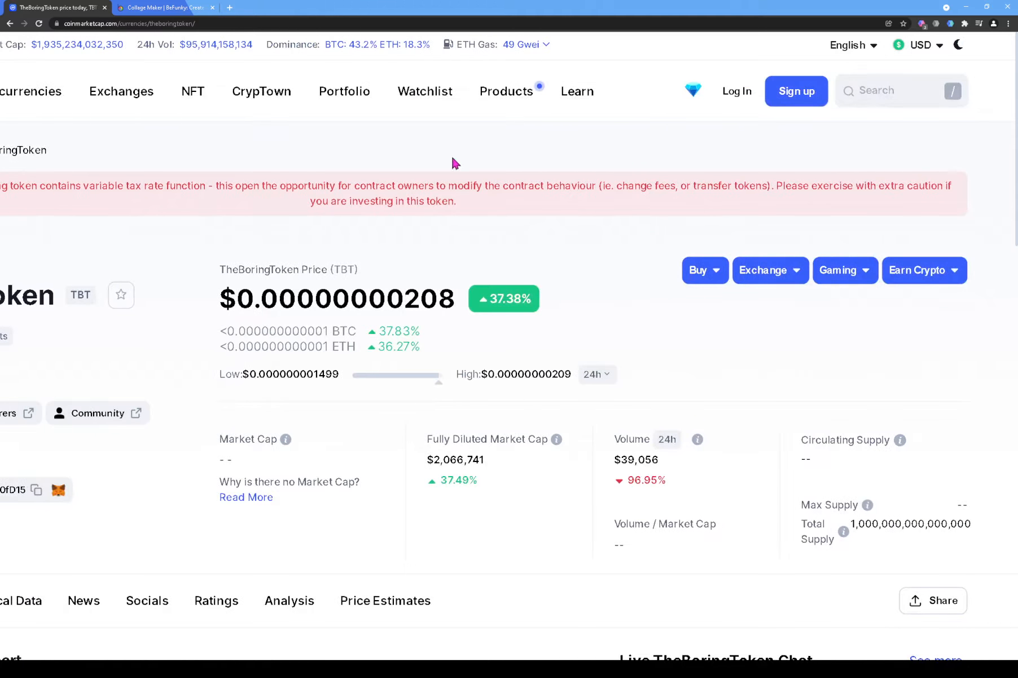
{"action": "mouse_move", "coordinate": [410, 187]}
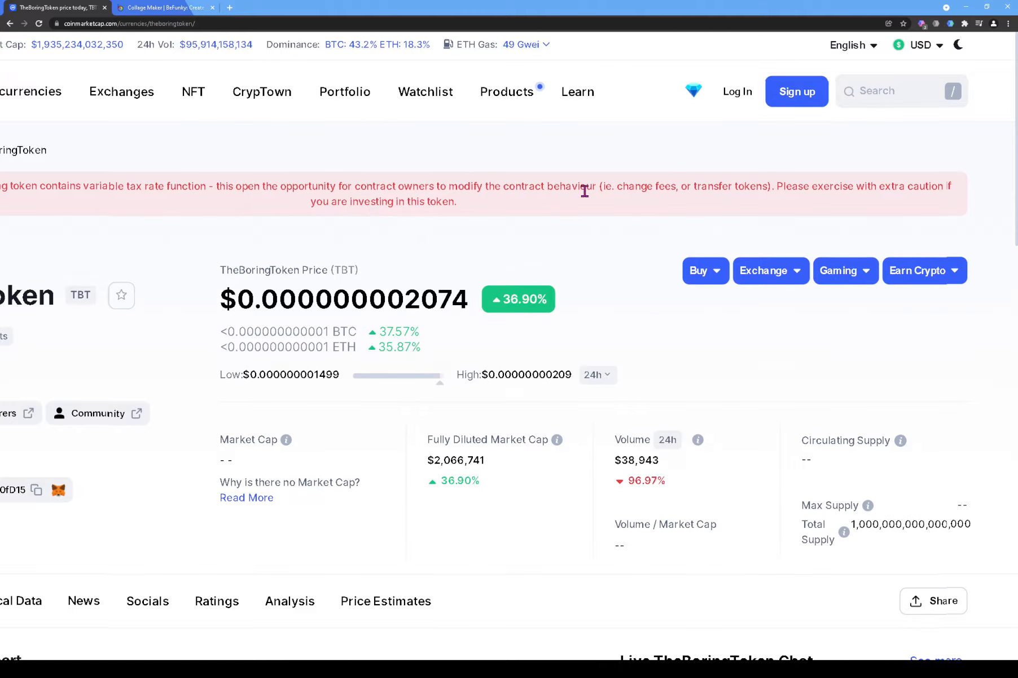
{"action": "mouse_move", "coordinate": [681, 204]}
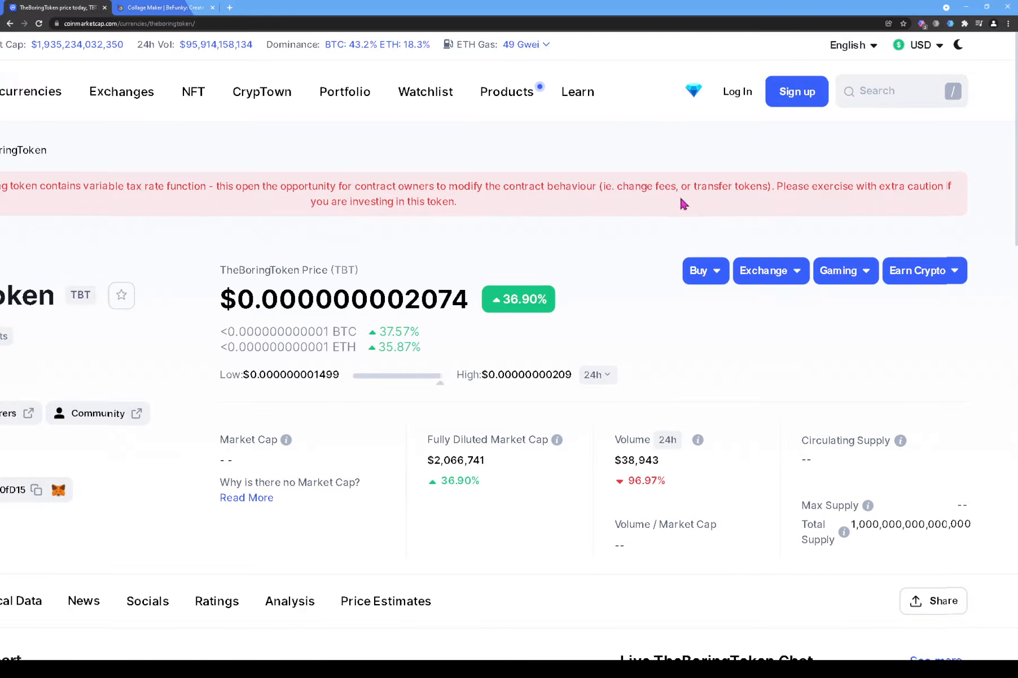
{"action": "mouse_move", "coordinate": [838, 205]}
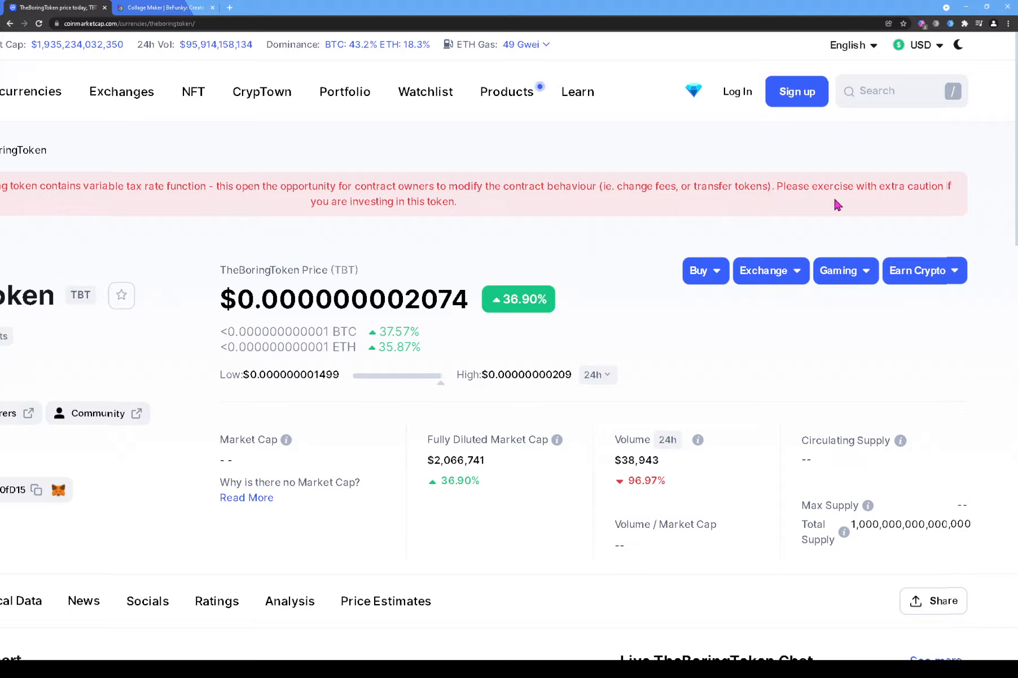
{"action": "mouse_move", "coordinate": [436, 234]}
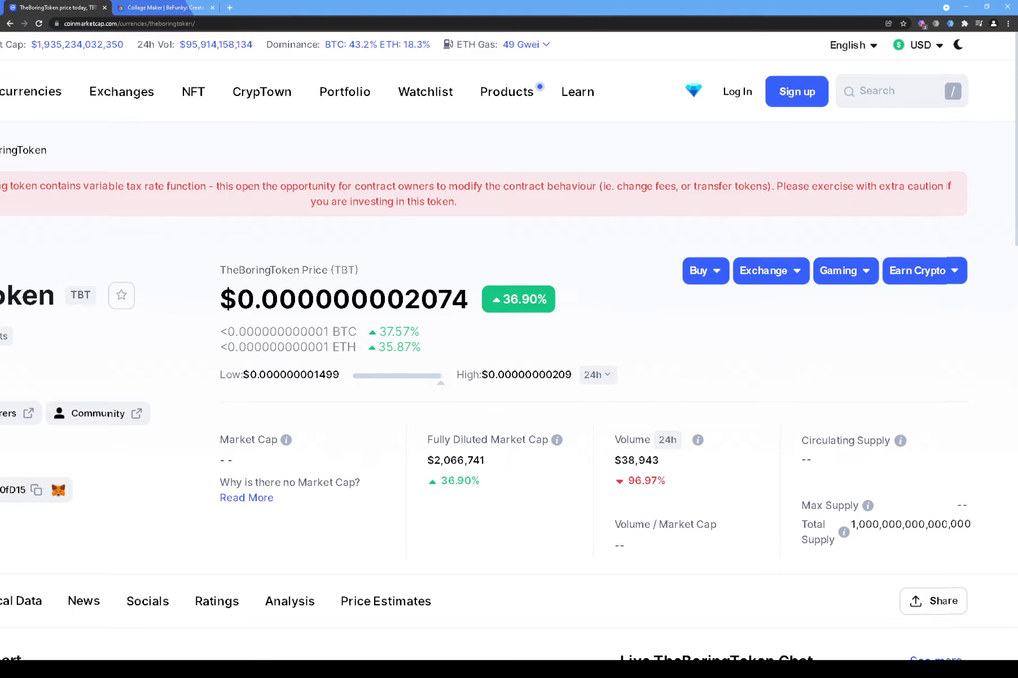
Step: Scroll to TheBoringToken's price chart and switch its range to one month
{"action": "scroll", "scroll_direction": "up", "scroll_amount": 3}
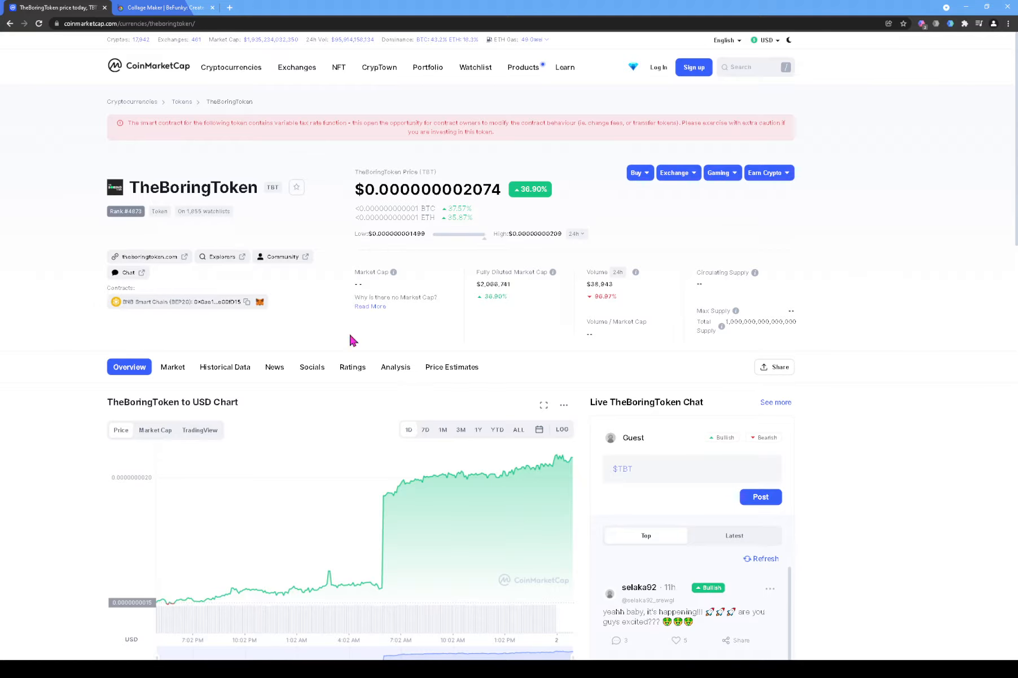
{"action": "mouse_move", "coordinate": [421, 514]}
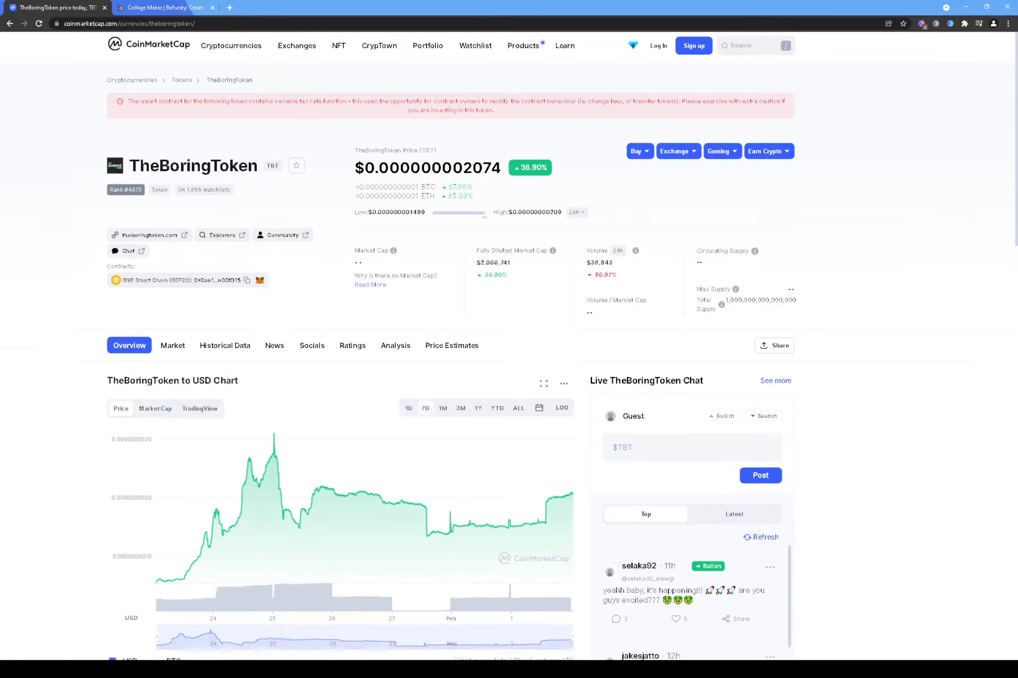
{"action": "scroll", "scroll_direction": "down", "scroll_amount": 3}
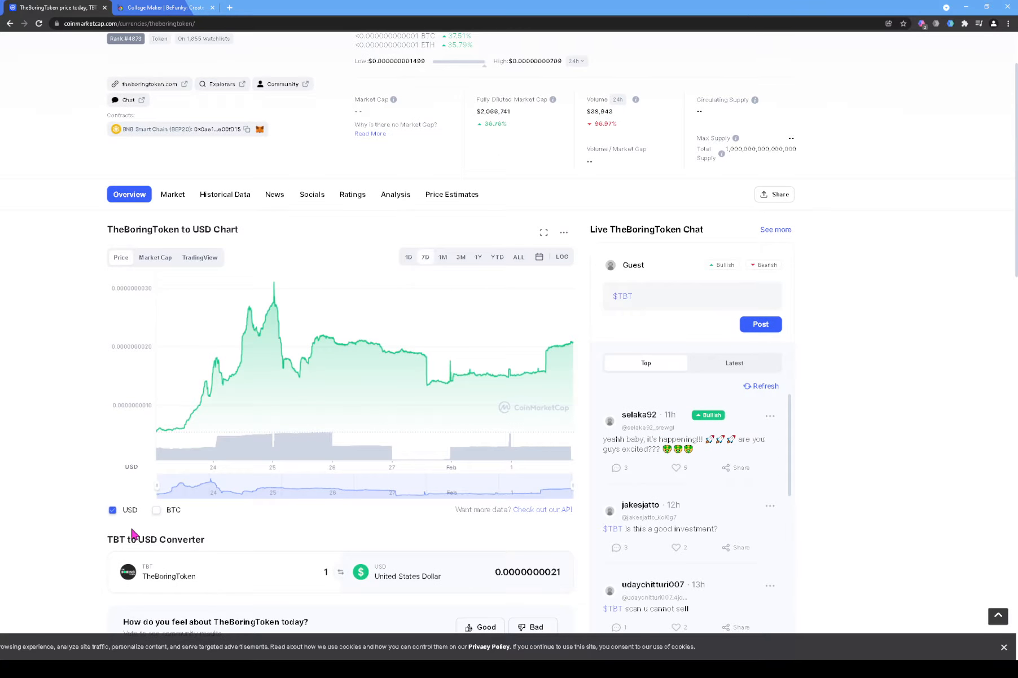
{"action": "mouse_move", "coordinate": [161, 440]}
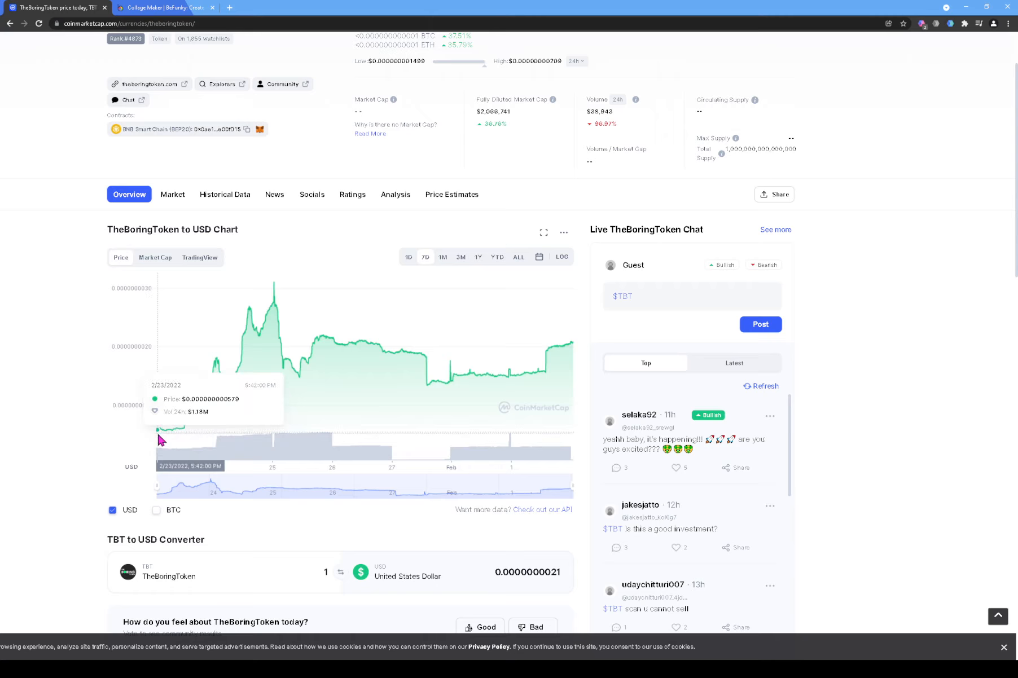
{"action": "left_click", "coordinate": [443, 257]}
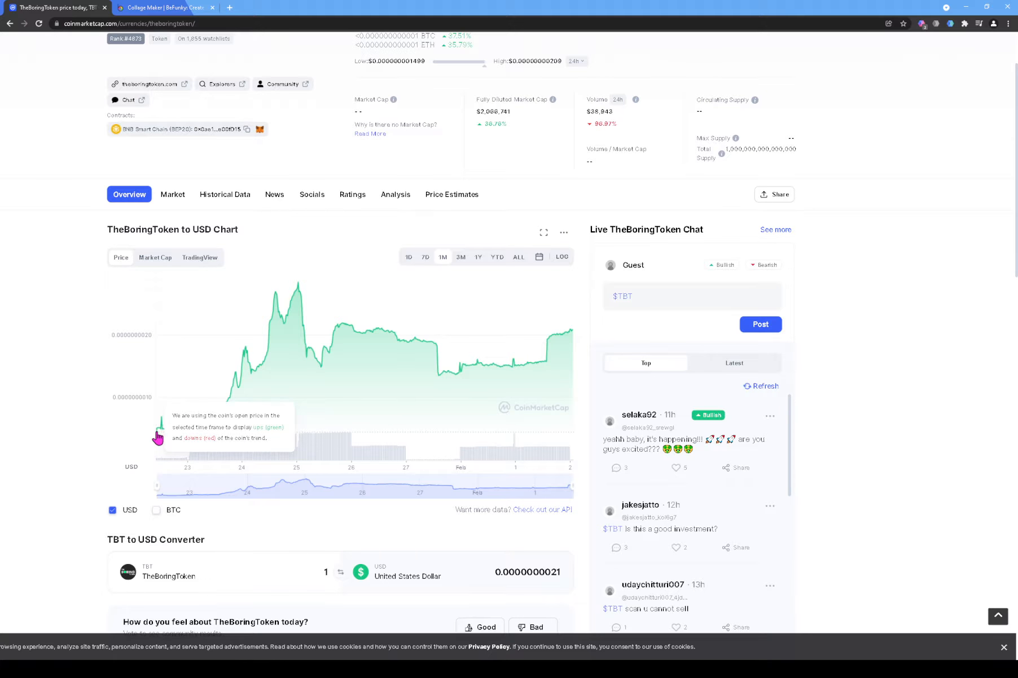
{"action": "mouse_move", "coordinate": [159, 435]}
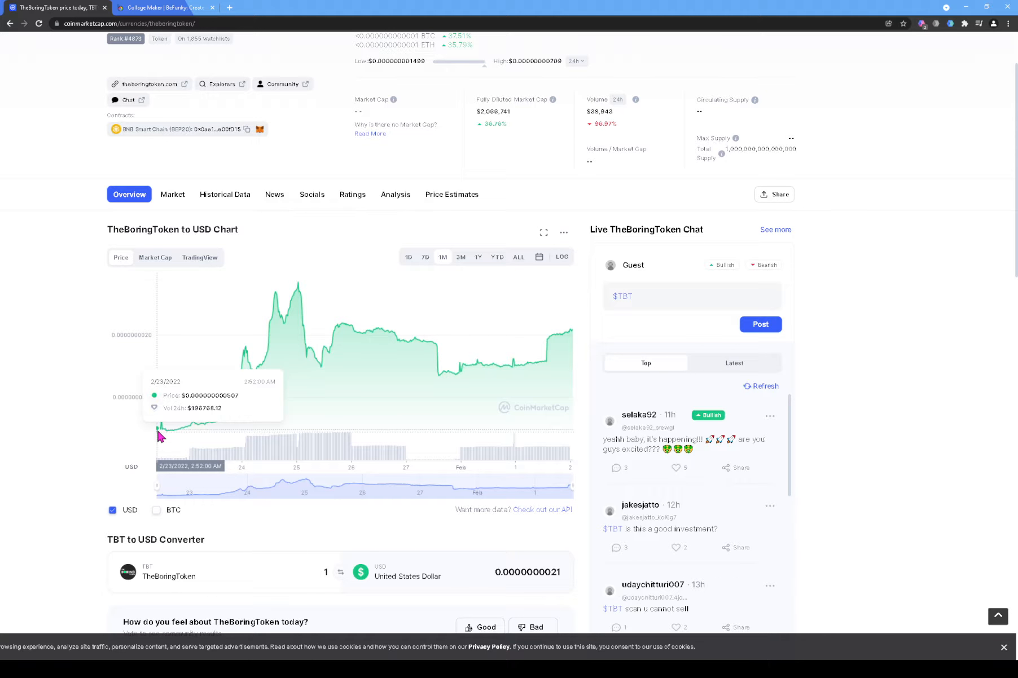
{"action": "mouse_move", "coordinate": [317, 403]}
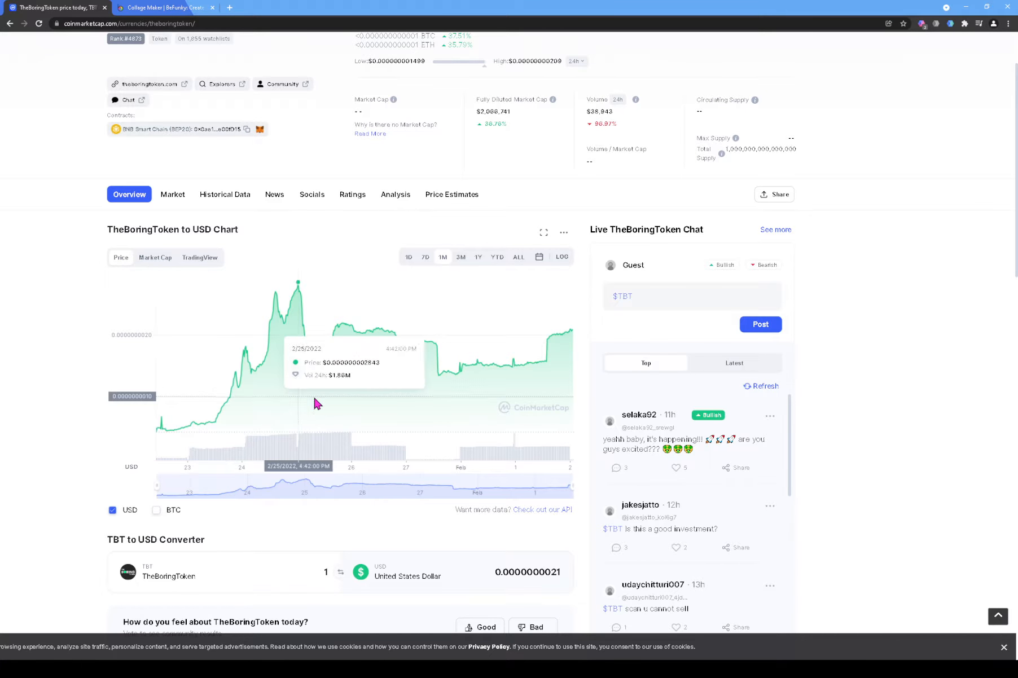
{"action": "mouse_move", "coordinate": [241, 211]}
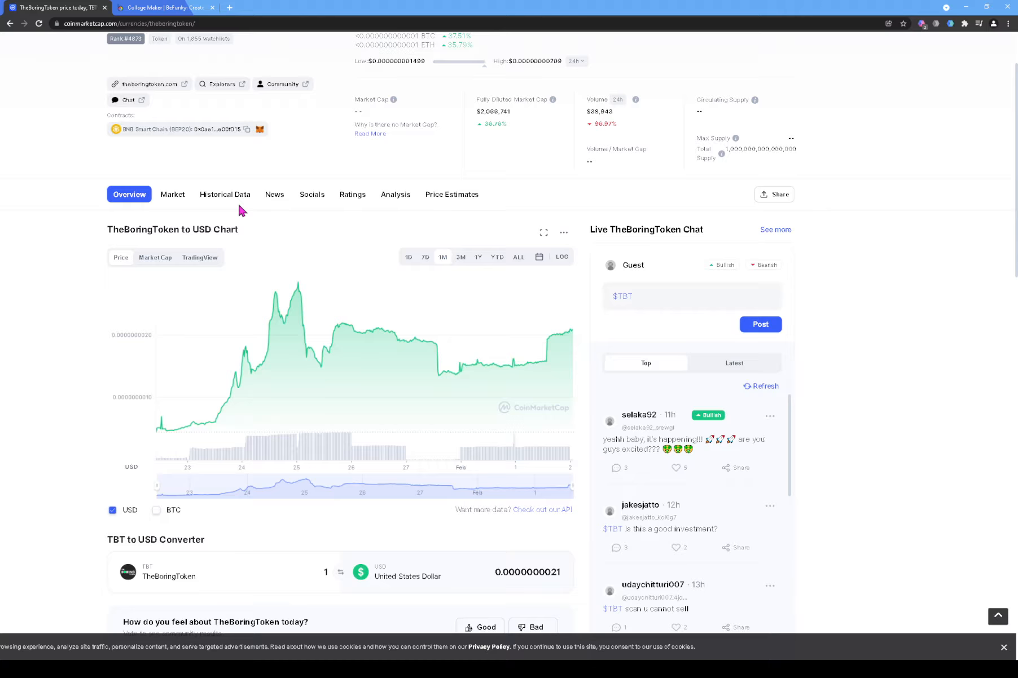
{"action": "scroll", "scroll_direction": "down", "scroll_amount": 3}
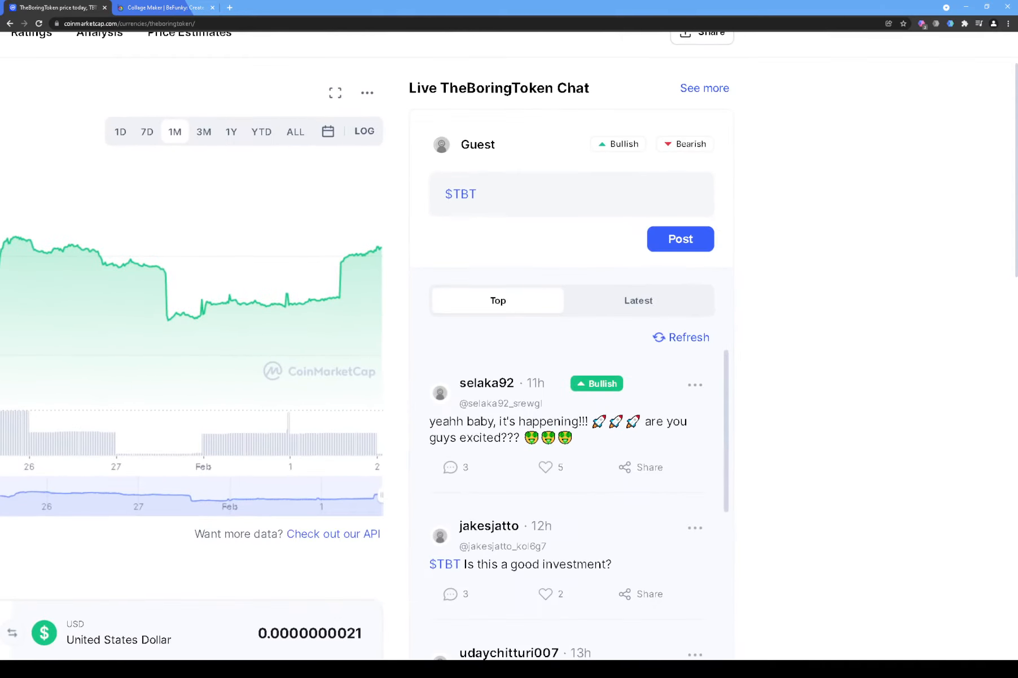
{"action": "scroll", "scroll_direction": "down", "scroll_amount": 3}
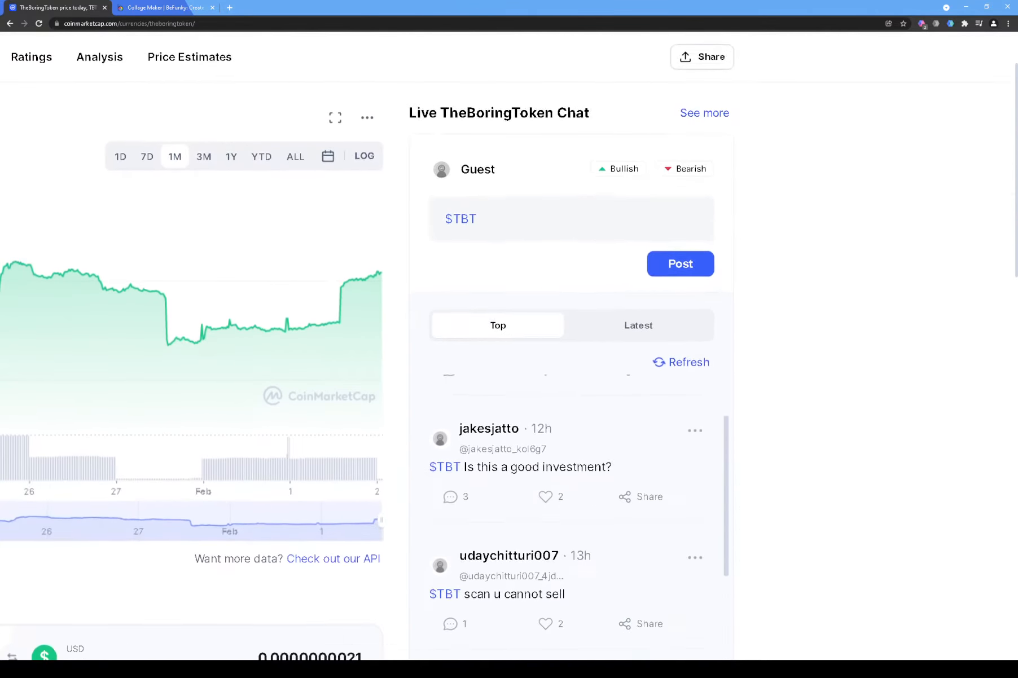
{"action": "scroll", "scroll_direction": "down", "scroll_amount": 3}
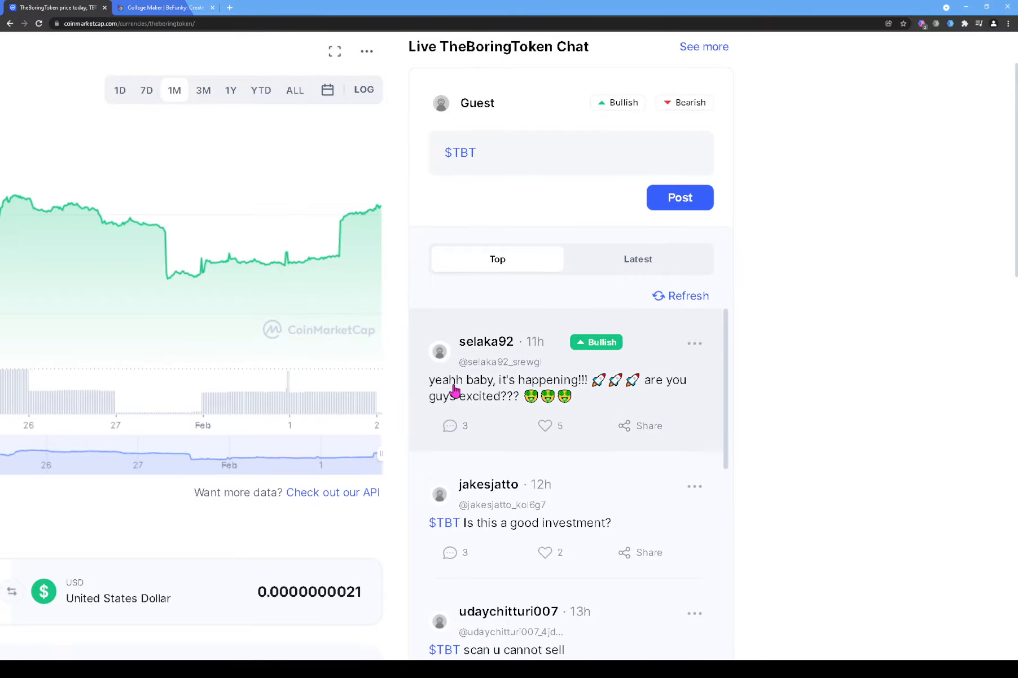
{"action": "mouse_move", "coordinate": [517, 388]}
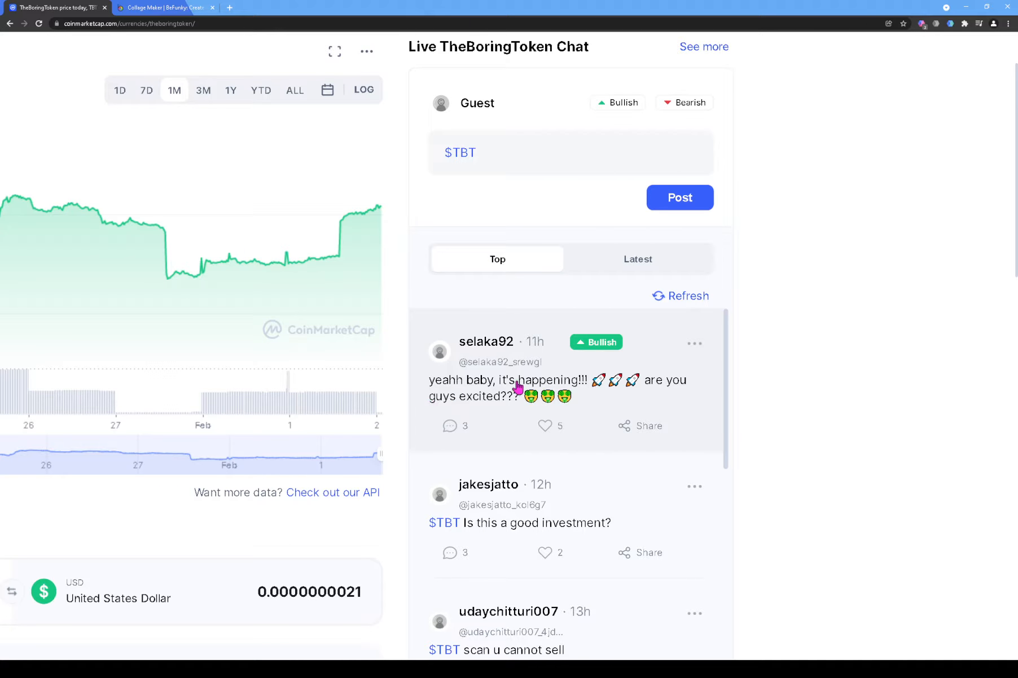
{"action": "mouse_move", "coordinate": [515, 406]}
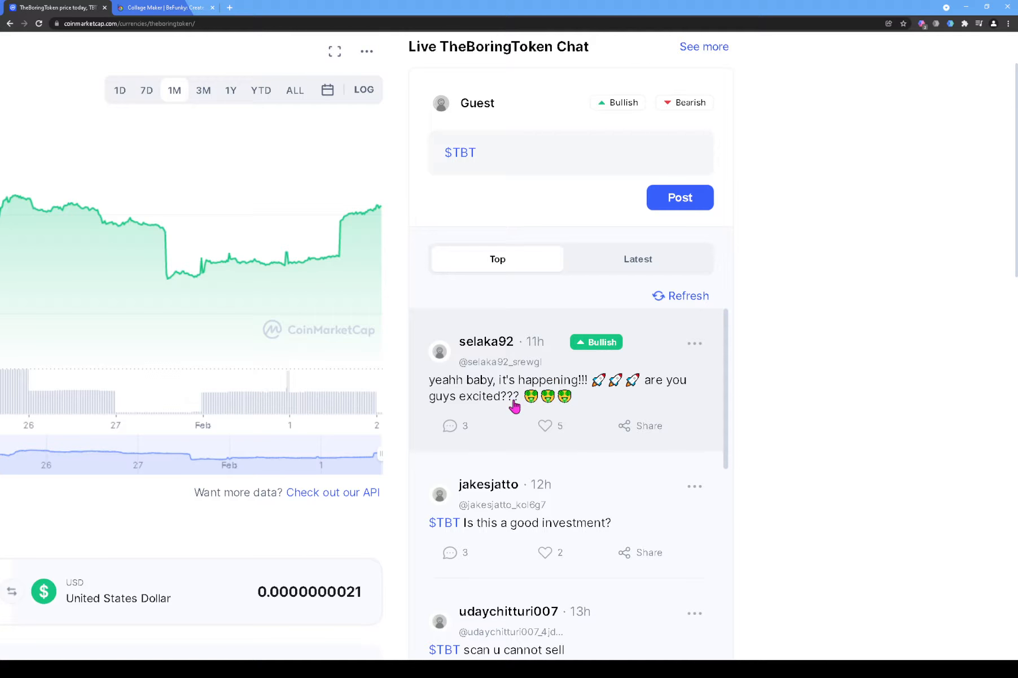
{"action": "left_click", "coordinate": [449, 426]}
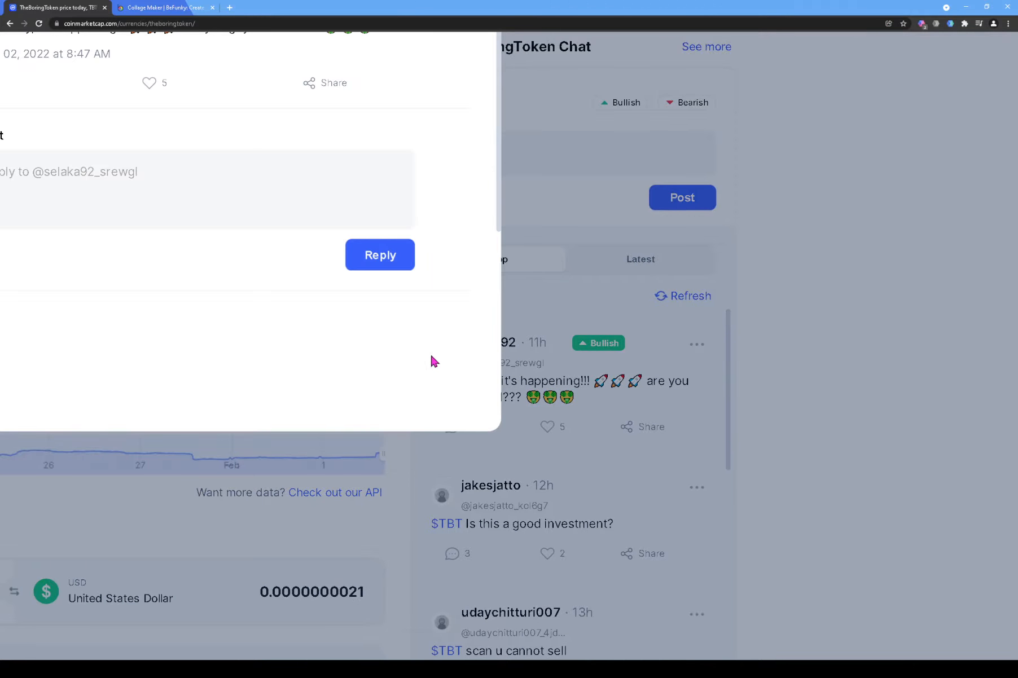
{"action": "scroll", "scroll_direction": "down", "scroll_amount": 3}
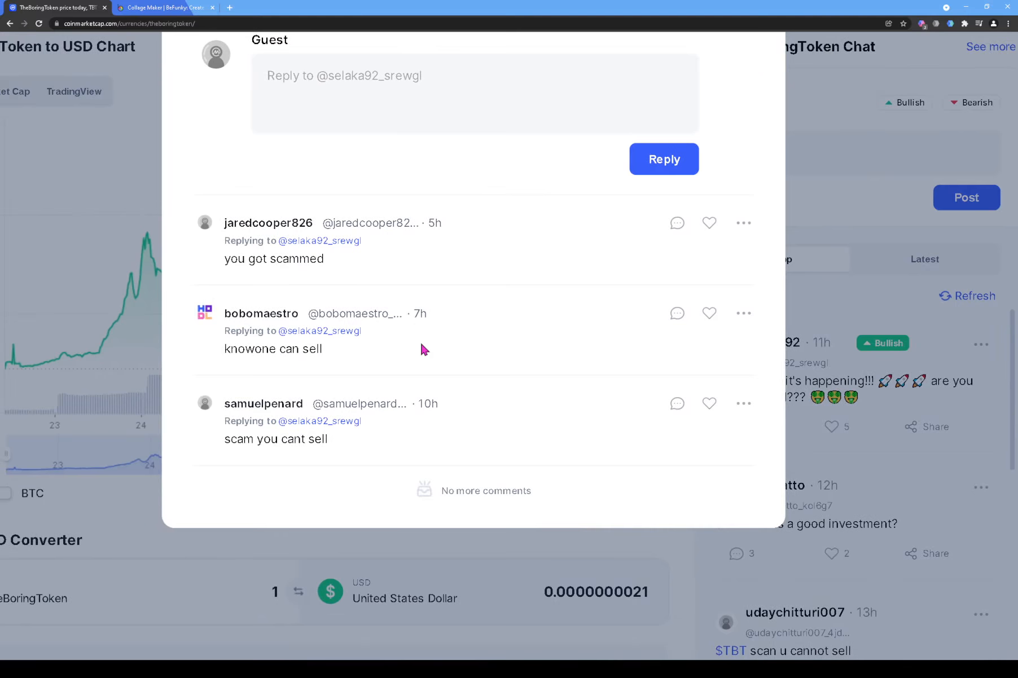
{"action": "mouse_move", "coordinate": [363, 258]}
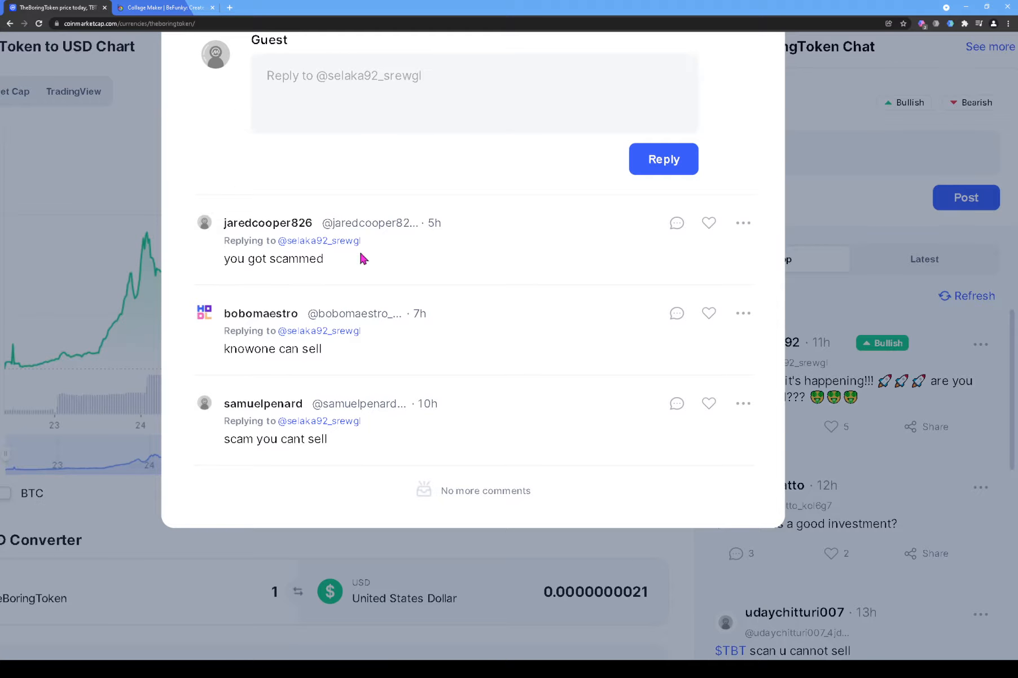
{"action": "mouse_move", "coordinate": [419, 314]}
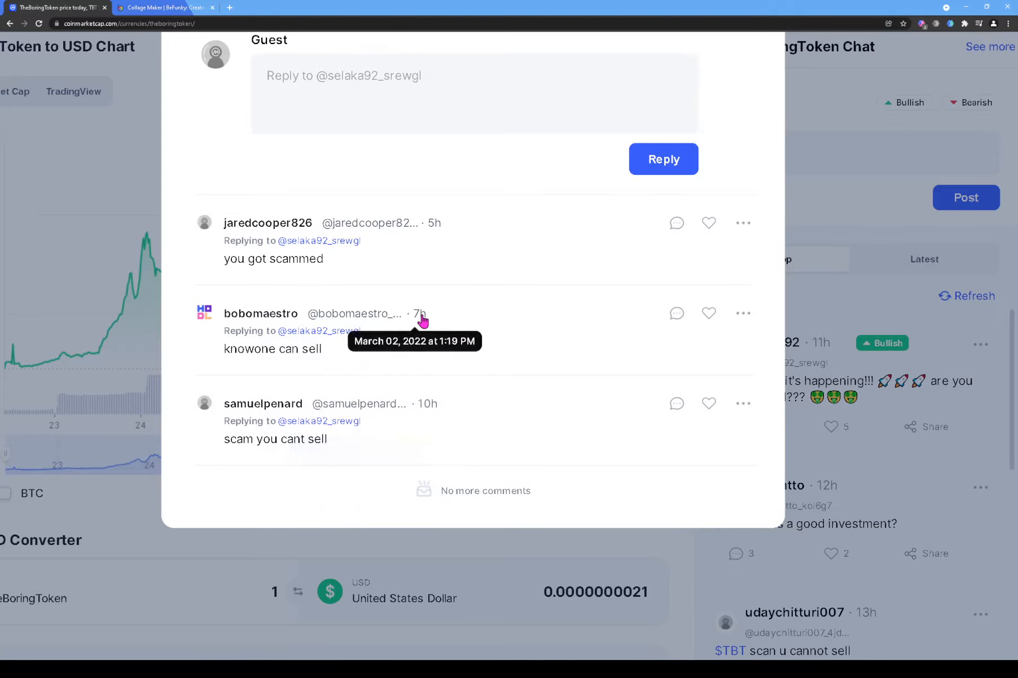
{"action": "mouse_move", "coordinate": [233, 329]}
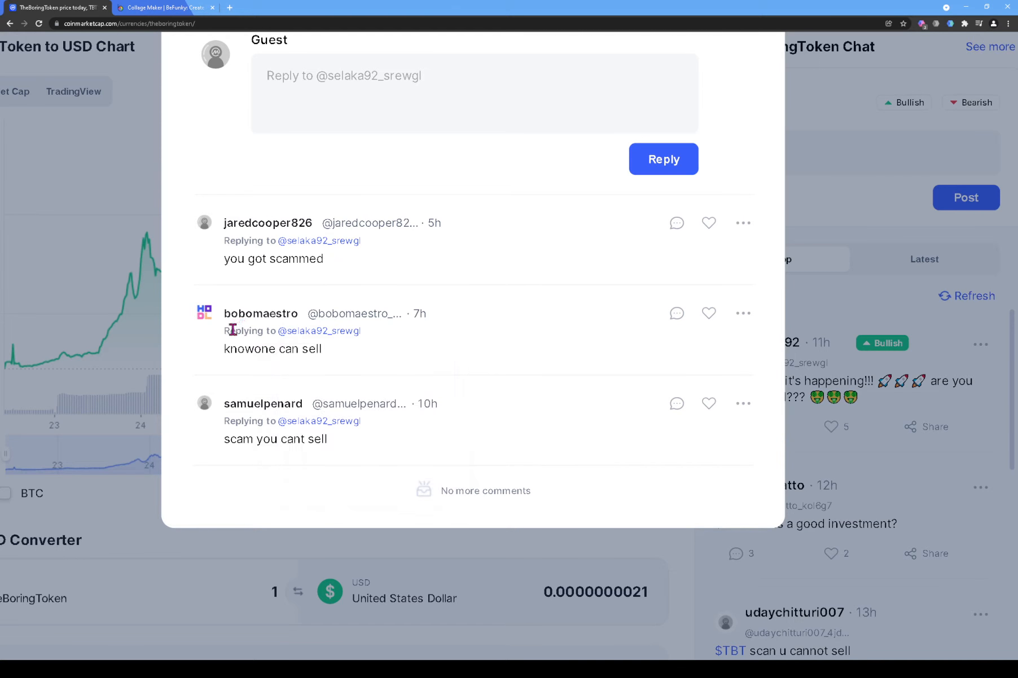
{"action": "mouse_move", "coordinate": [208, 362]}
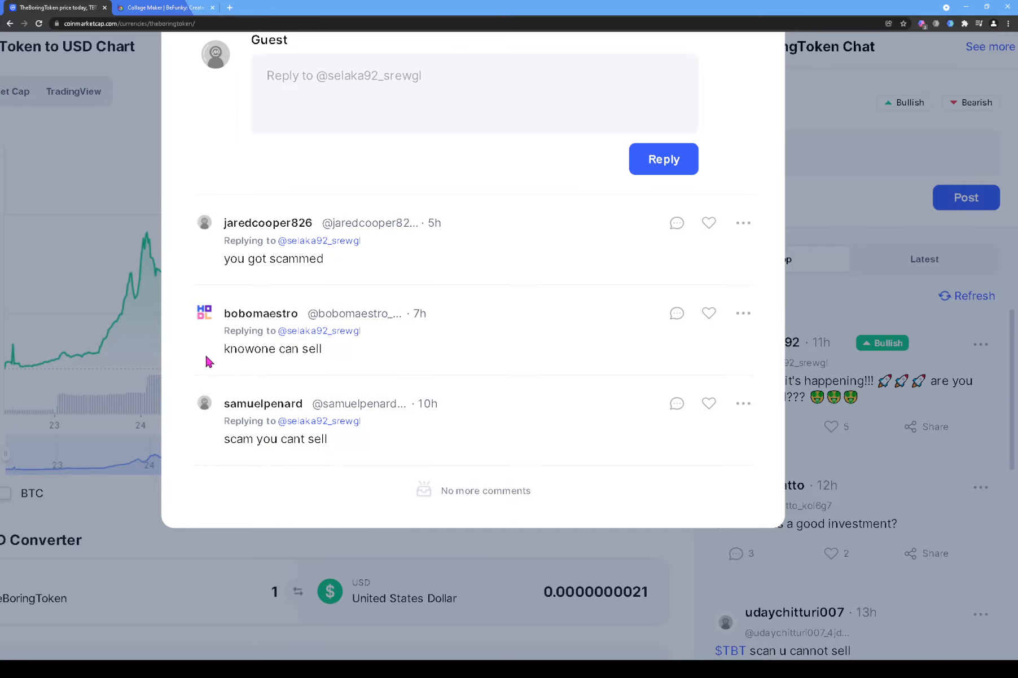
{"action": "mouse_move", "coordinate": [283, 419]}
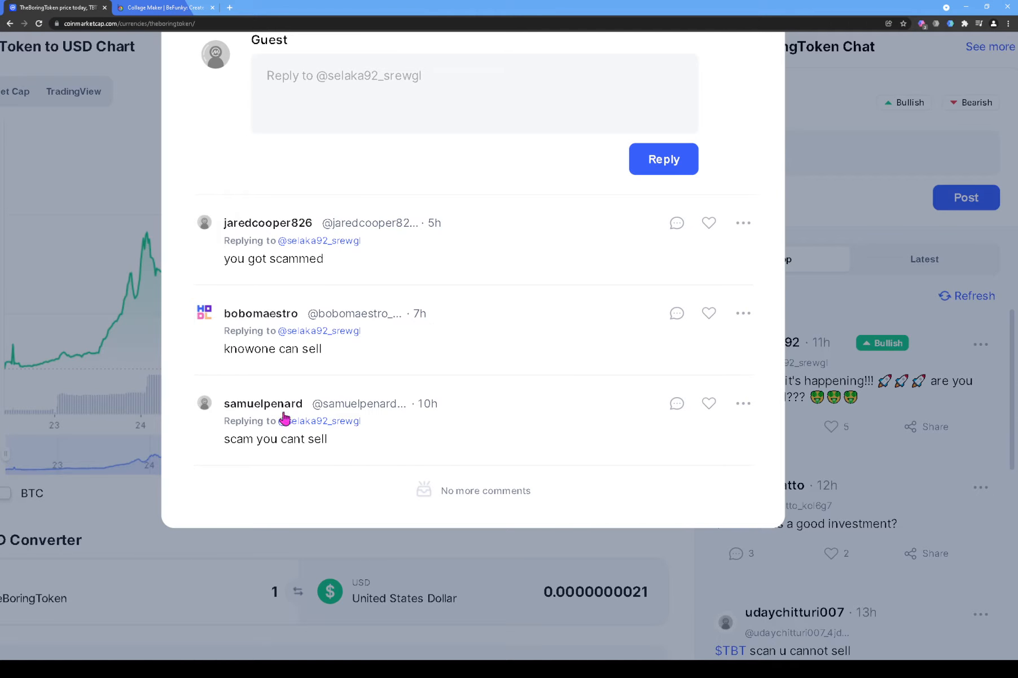
{"action": "mouse_move", "coordinate": [256, 446]}
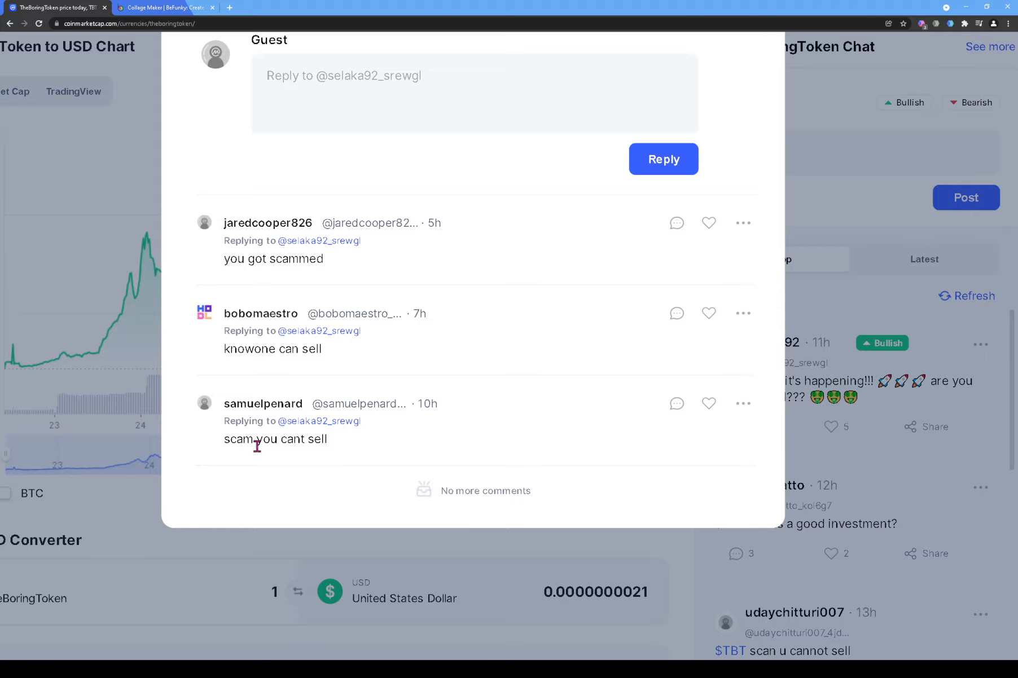
{"action": "mouse_move", "coordinate": [877, 249]}
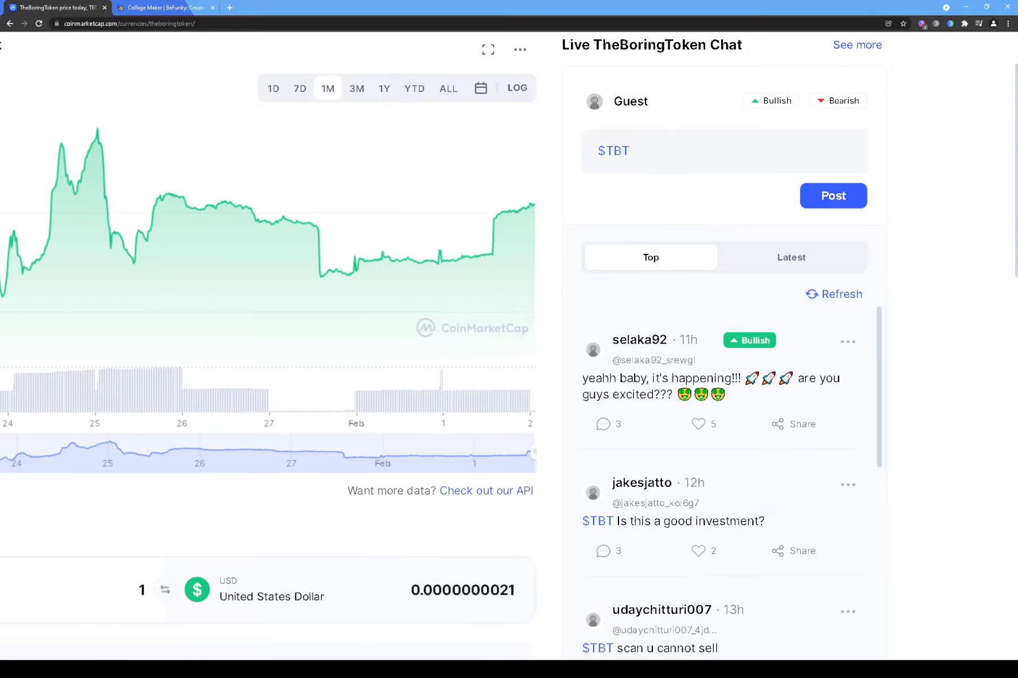
Step: Scroll the Live Chat feed to posts saying holders can't sell
{"action": "scroll", "scroll_direction": "down", "scroll_amount": 3}
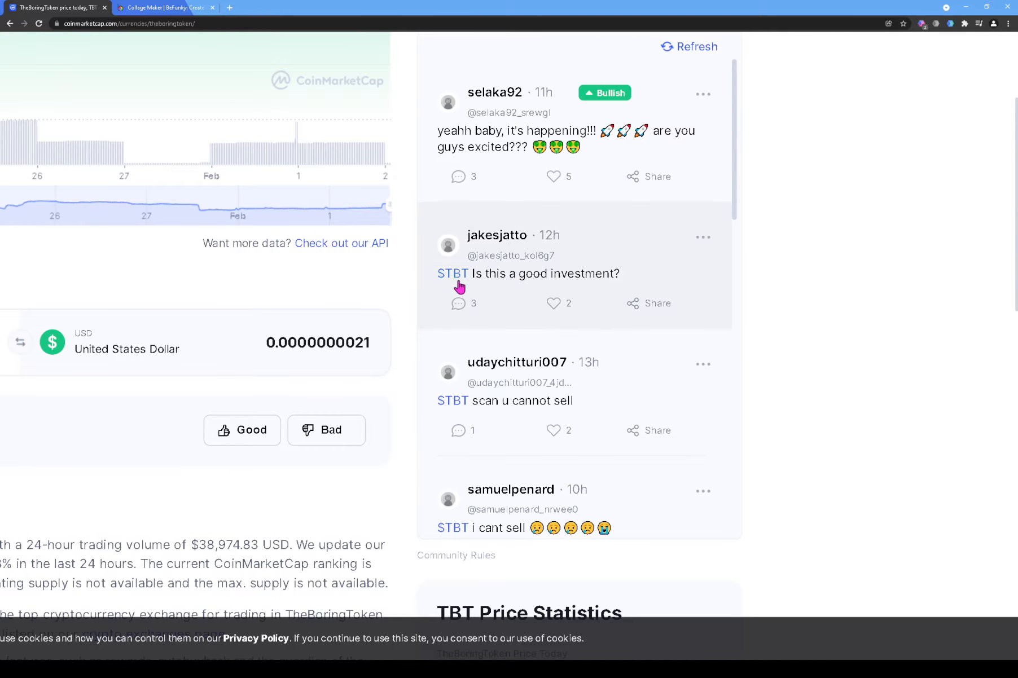
{"action": "mouse_move", "coordinate": [608, 258]}
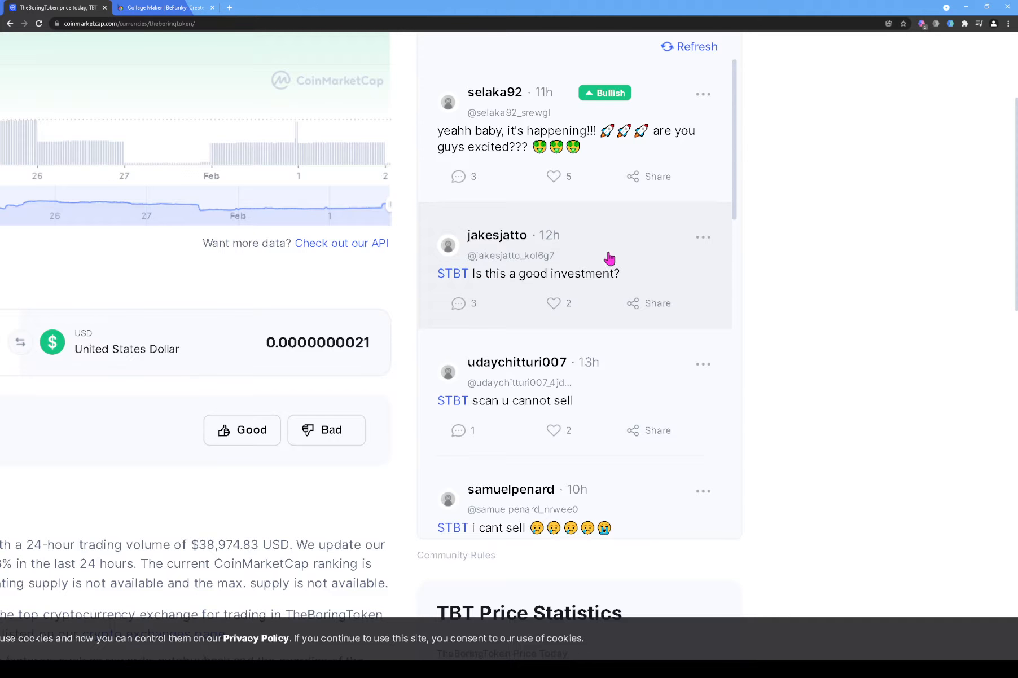
{"action": "mouse_move", "coordinate": [599, 282]}
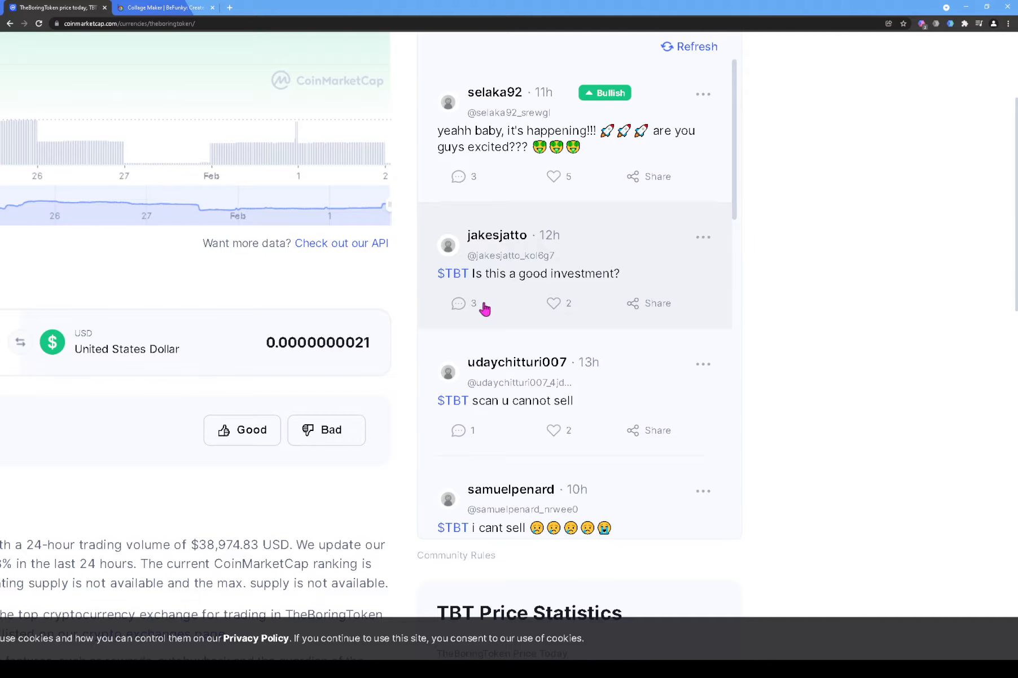
{"action": "left_click", "coordinate": [458, 303]}
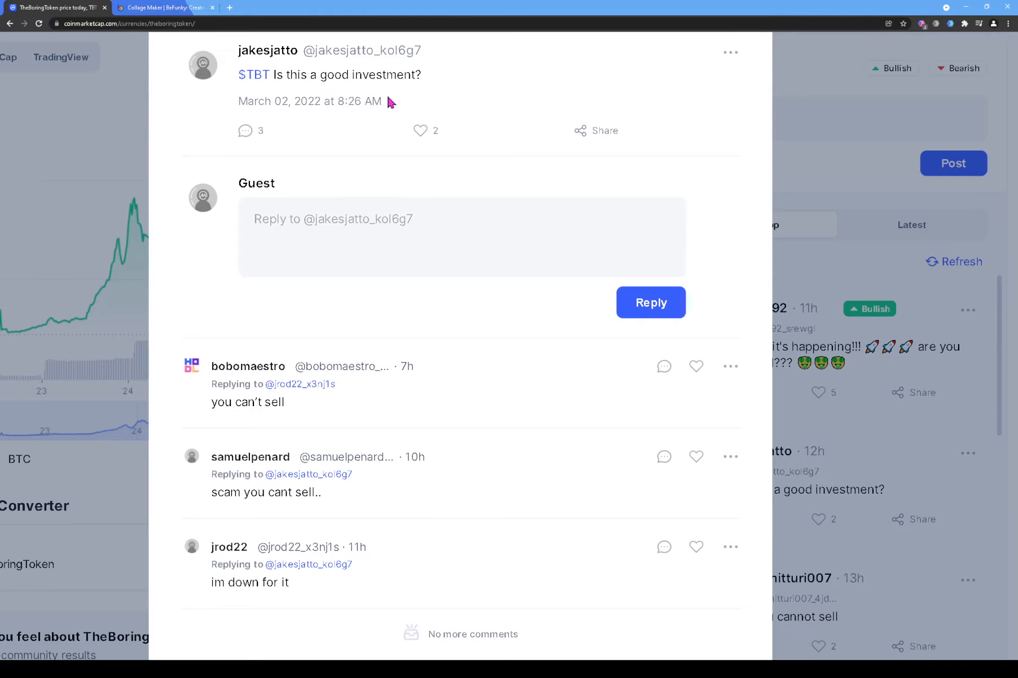
{"action": "mouse_move", "coordinate": [305, 383]}
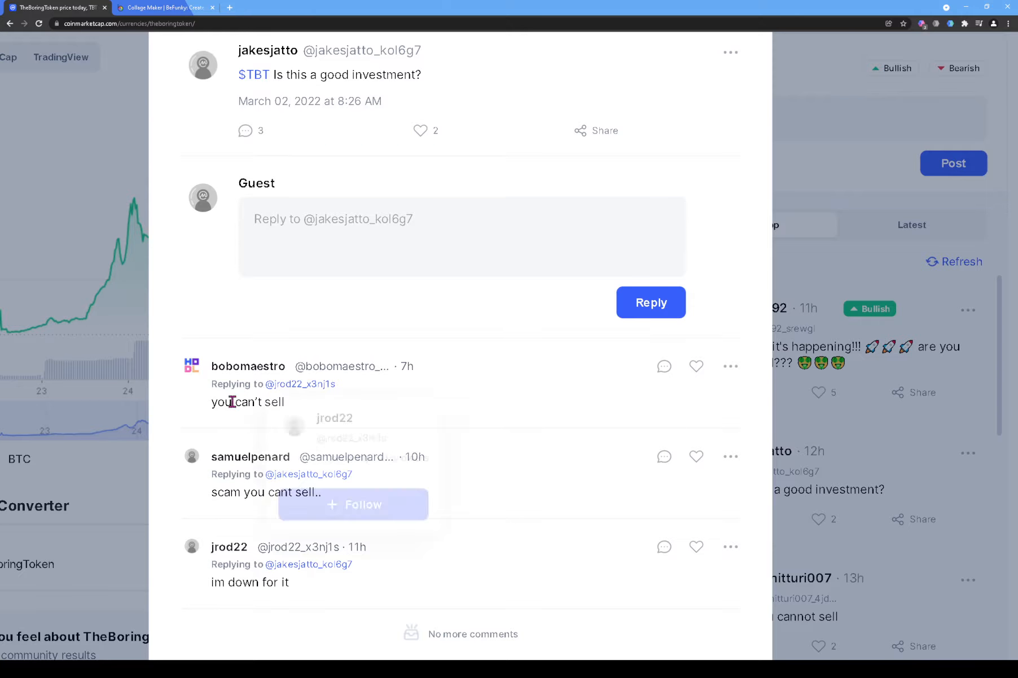
{"action": "mouse_move", "coordinate": [421, 470]}
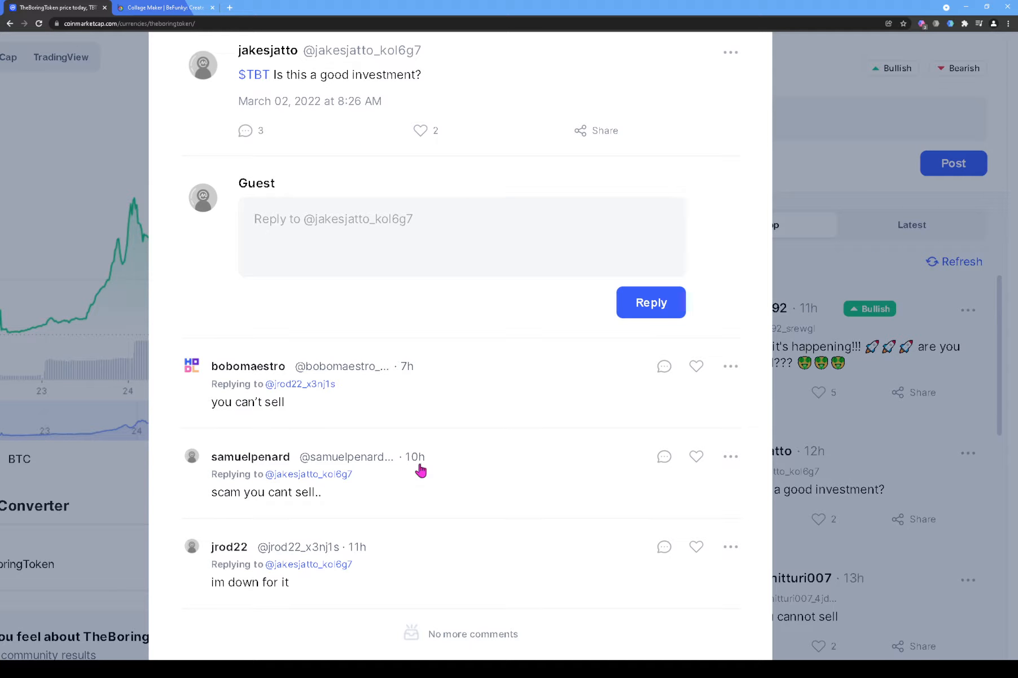
{"action": "mouse_move", "coordinate": [433, 466]}
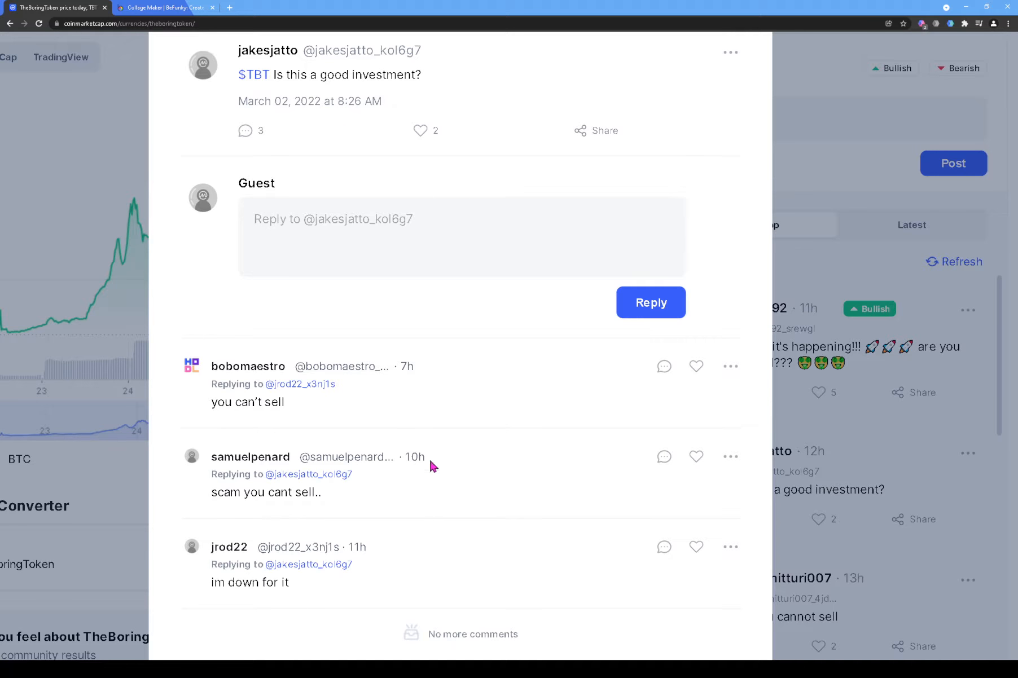
{"action": "mouse_move", "coordinate": [252, 589]}
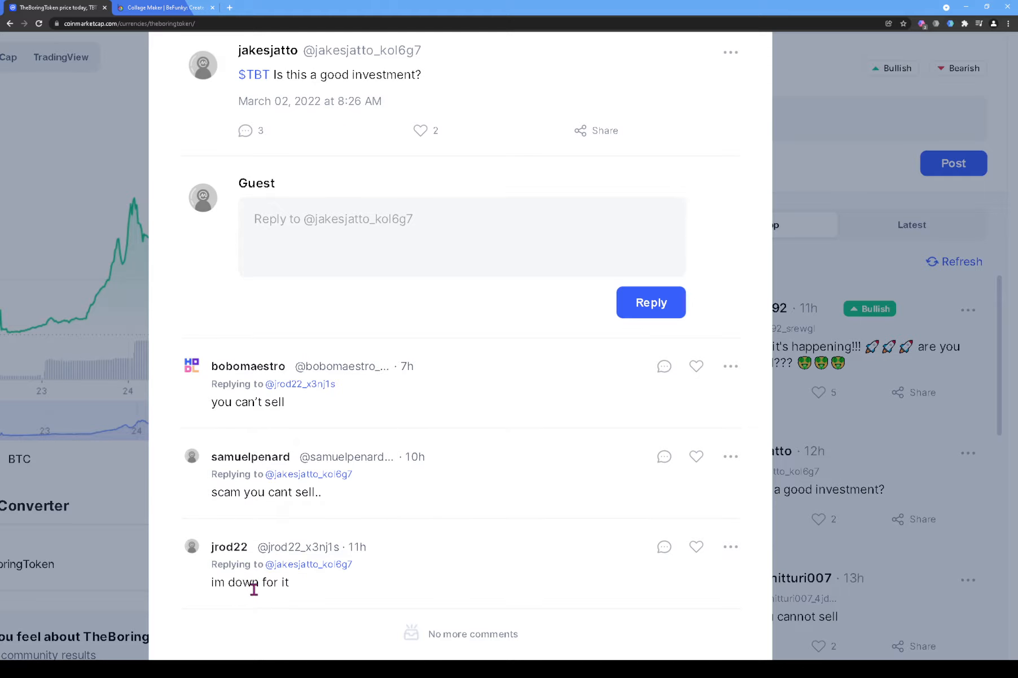
{"action": "mouse_move", "coordinate": [318, 381]}
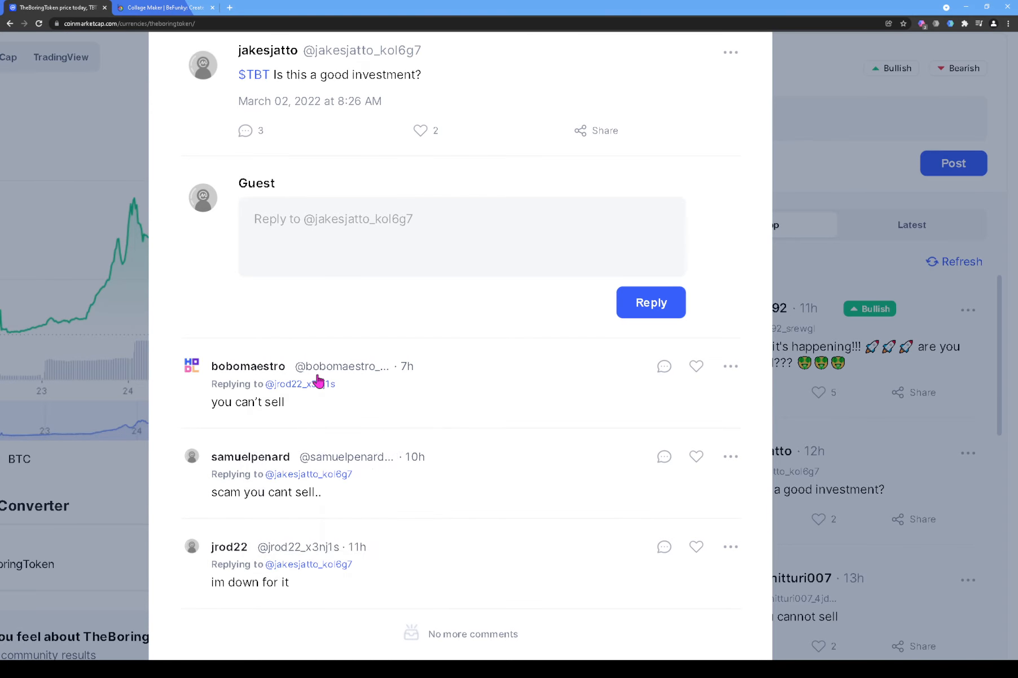
{"action": "mouse_move", "coordinate": [291, 588]}
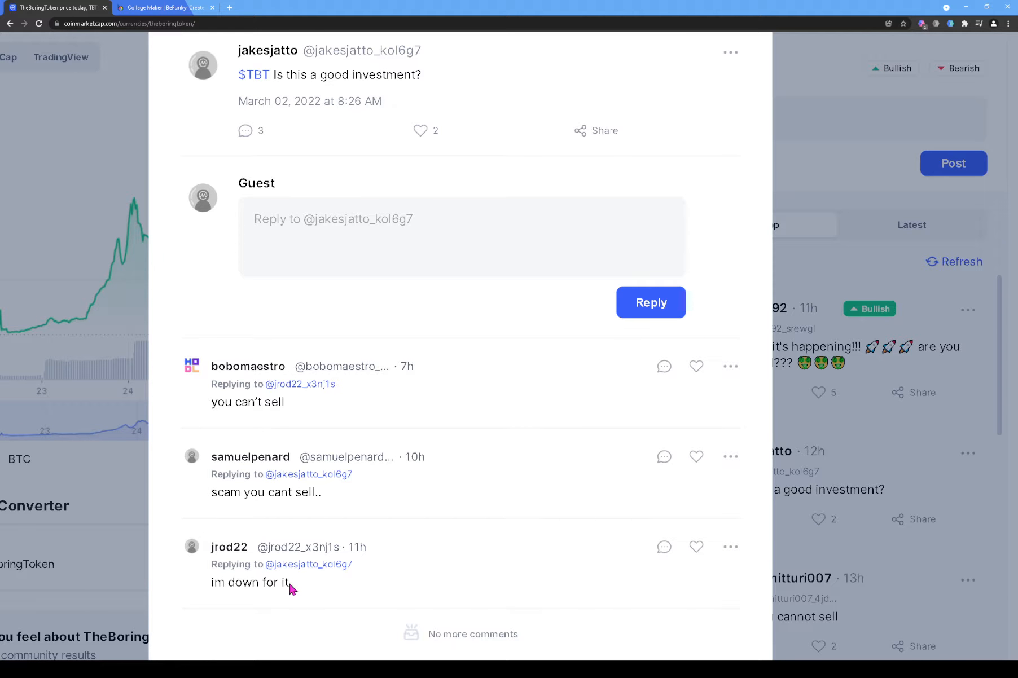
{"action": "mouse_move", "coordinate": [271, 580]}
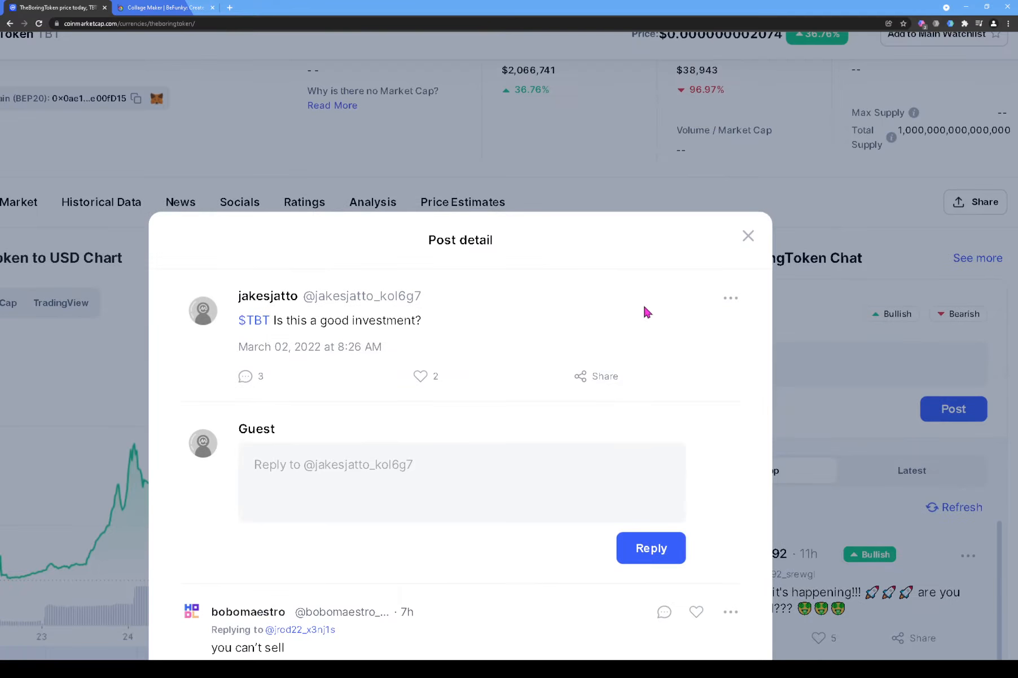
Step: Close the post detail and scroll back to the token header
{"action": "left_click", "coordinate": [747, 236]}
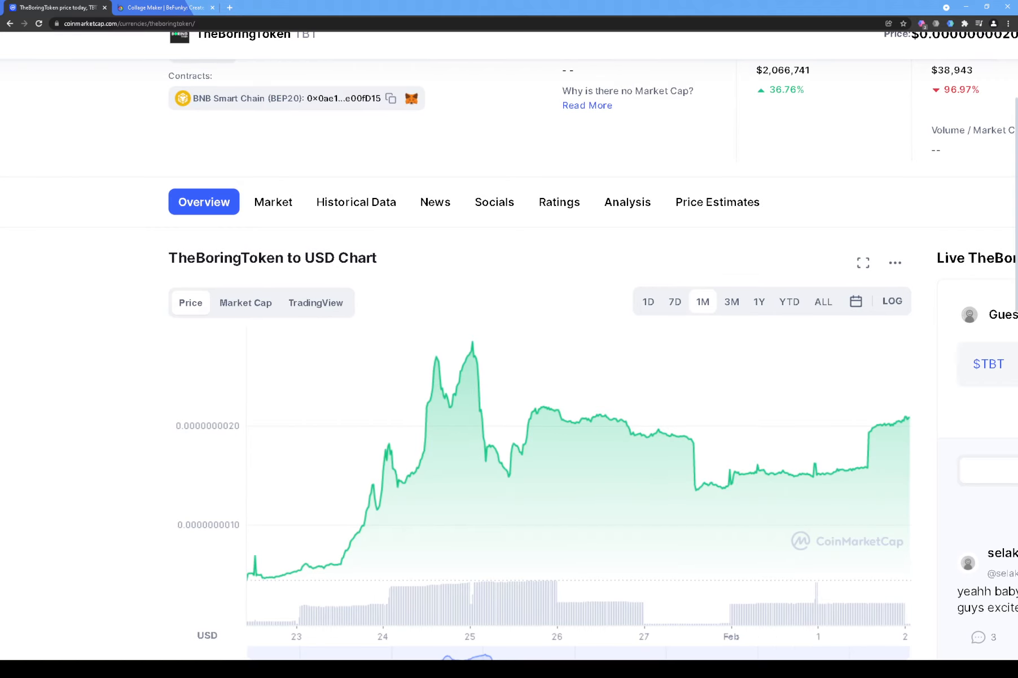
{"action": "scroll", "scroll_direction": "up", "scroll_amount": 3}
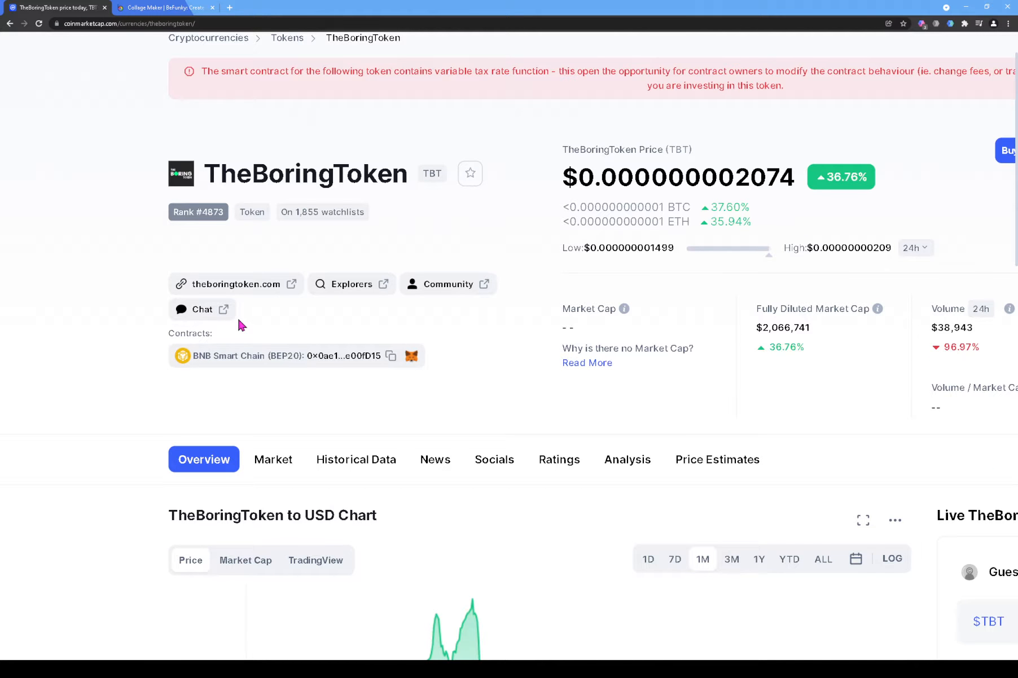
{"action": "mouse_move", "coordinate": [202, 309]}
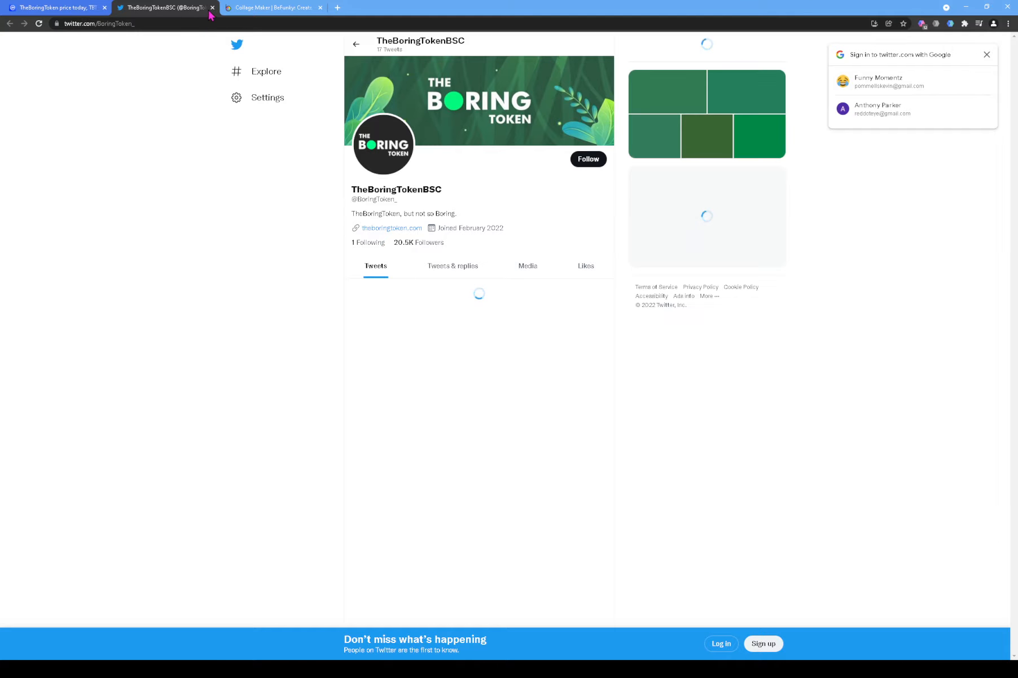
Step: Close the Twitter tab and open the official Telegram group, declining Telegram Desktop
{"action": "left_click", "coordinate": [212, 7]}
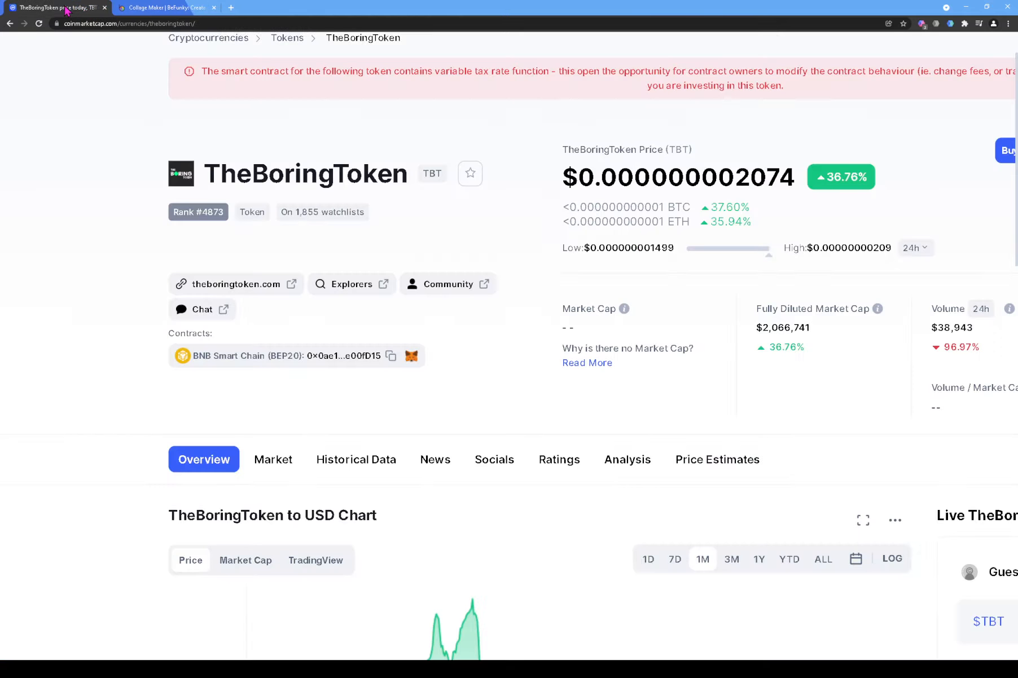
{"action": "left_click", "coordinate": [448, 283]}
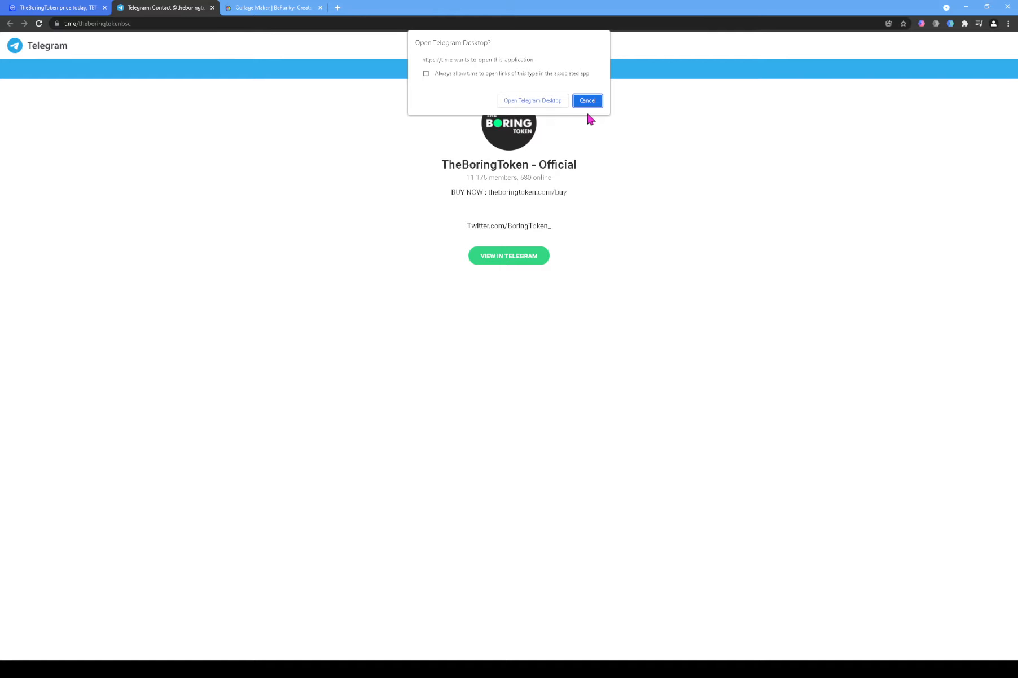
{"action": "left_click", "coordinate": [586, 100]}
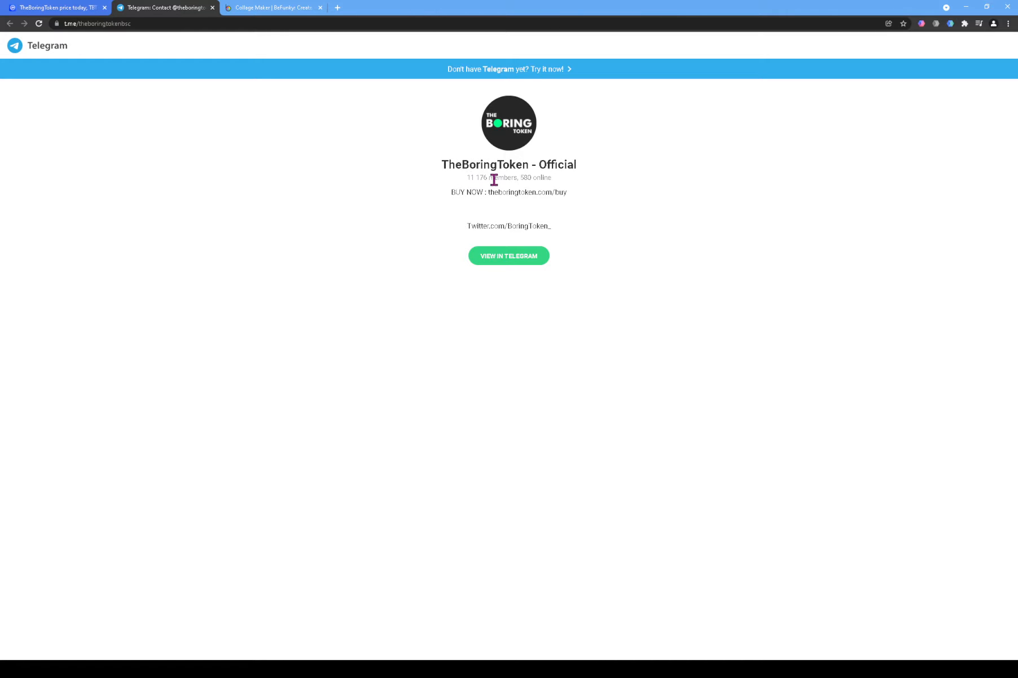
{"action": "mouse_move", "coordinate": [529, 180]}
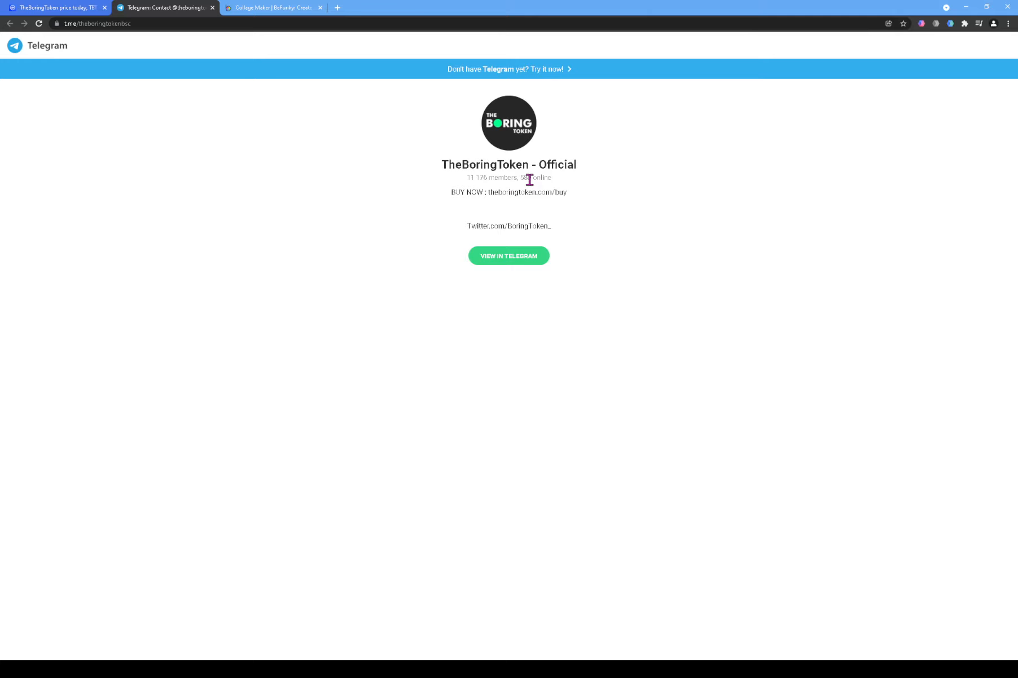
{"action": "mouse_move", "coordinate": [500, 194]}
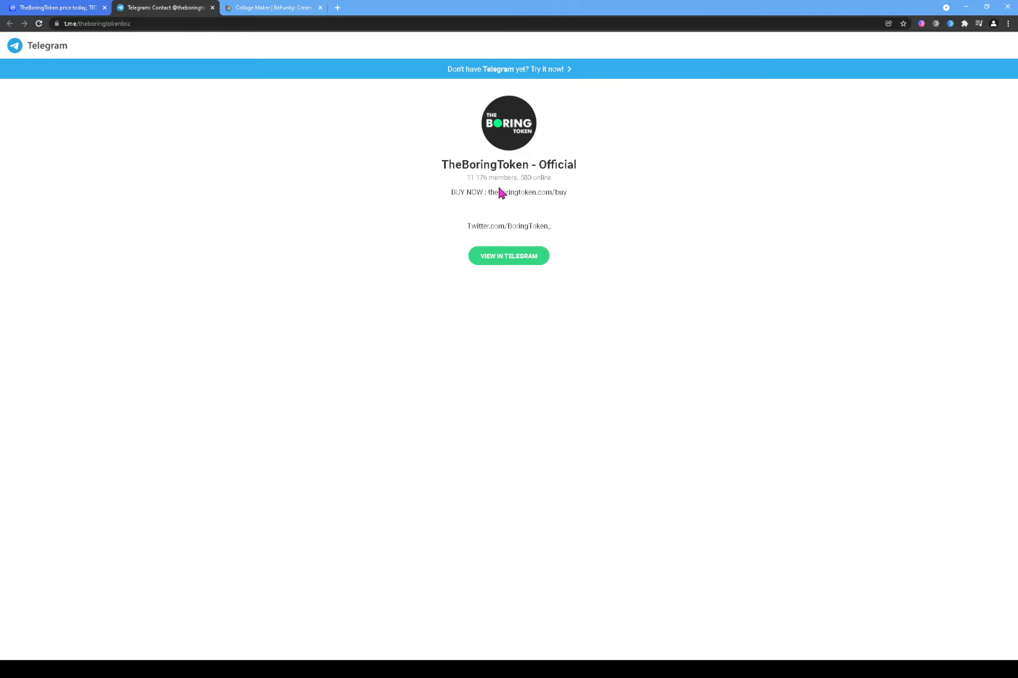
{"action": "mouse_move", "coordinate": [293, 92]}
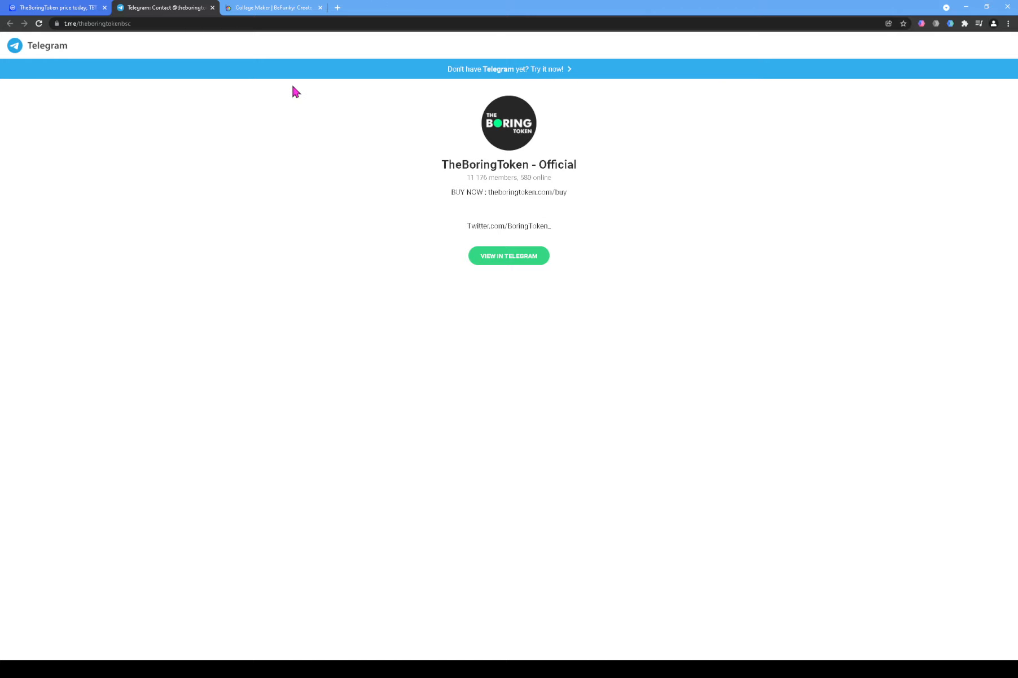
{"action": "mouse_move", "coordinate": [266, 16]}
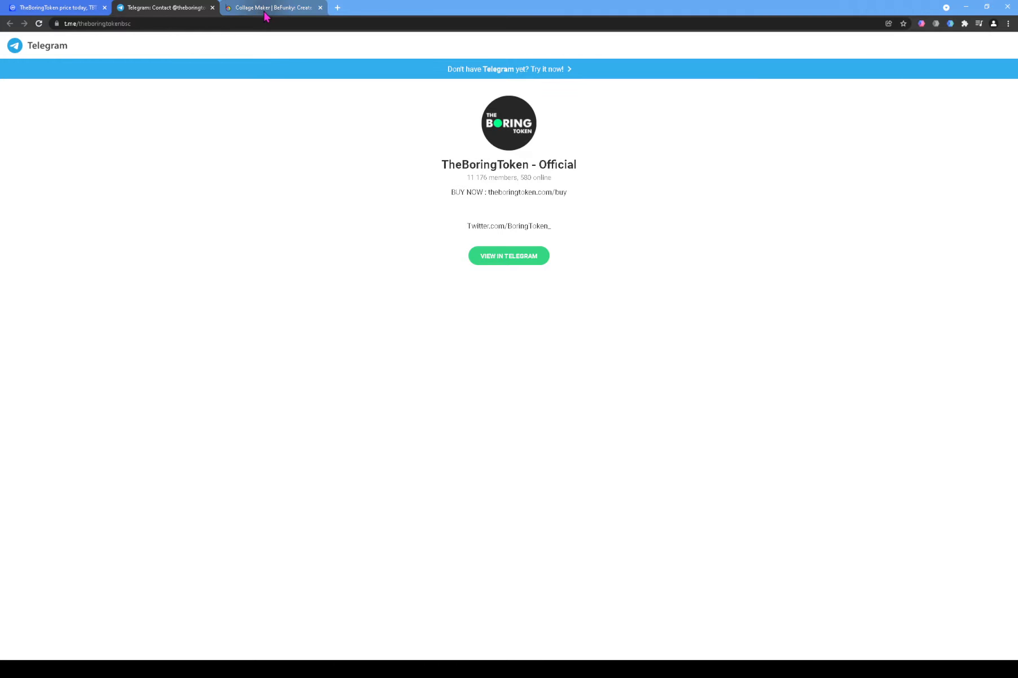
Step: Switch to BeFunky Collage Maker showing the Telegram sell-tax screenshot
{"action": "left_click", "coordinate": [272, 8]}
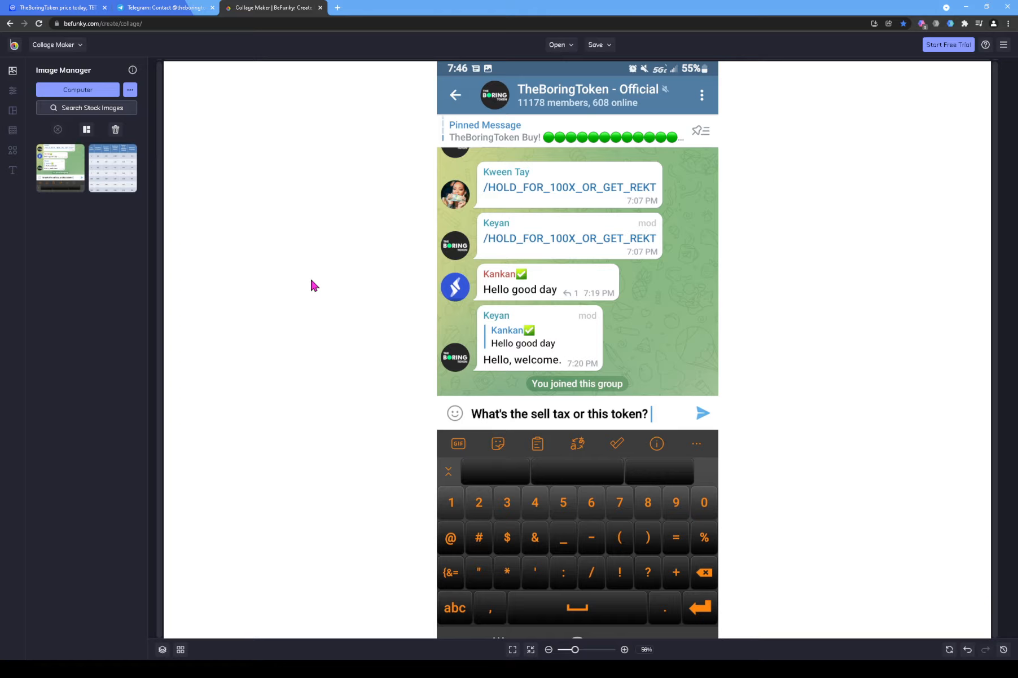
{"action": "mouse_move", "coordinate": [579, 422]}
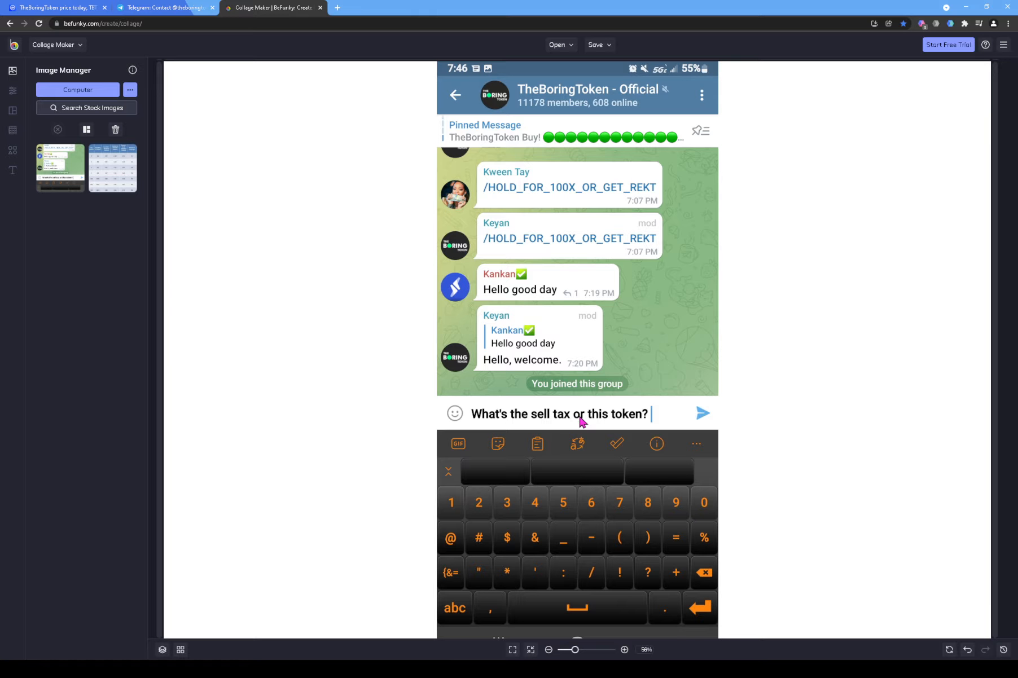
{"action": "mouse_move", "coordinate": [496, 422]}
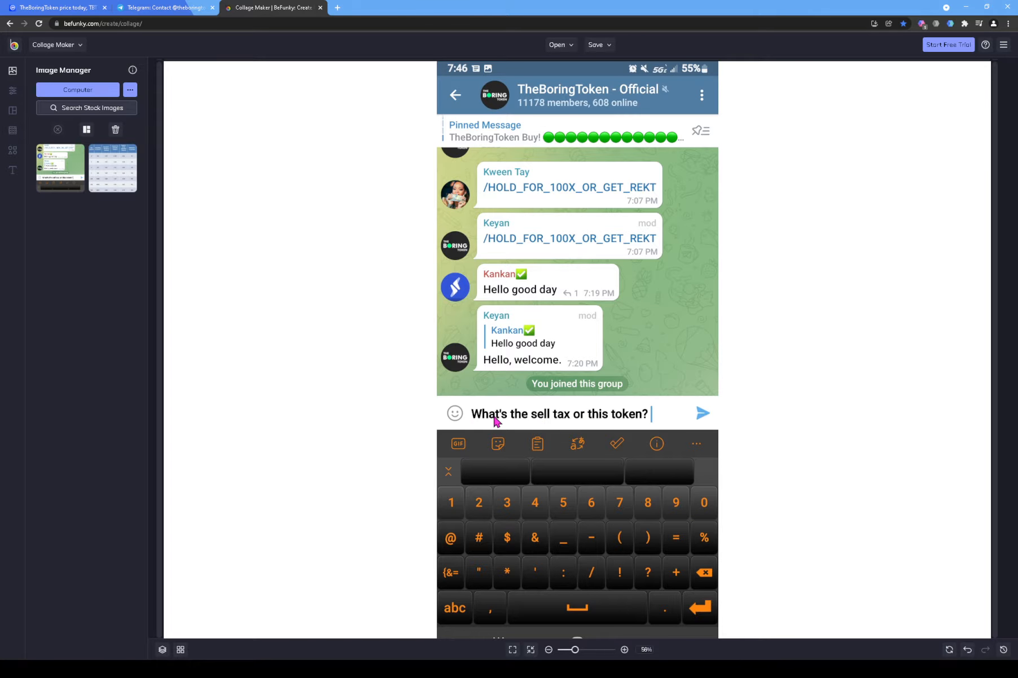
{"action": "mouse_move", "coordinate": [600, 426]}
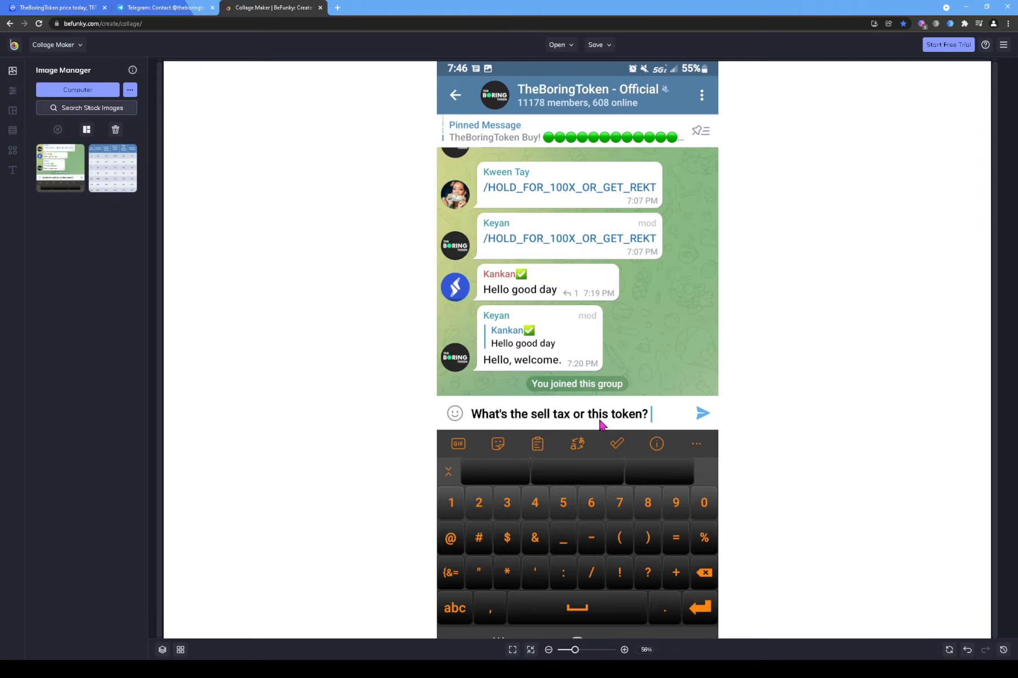
{"action": "mouse_move", "coordinate": [482, 422]}
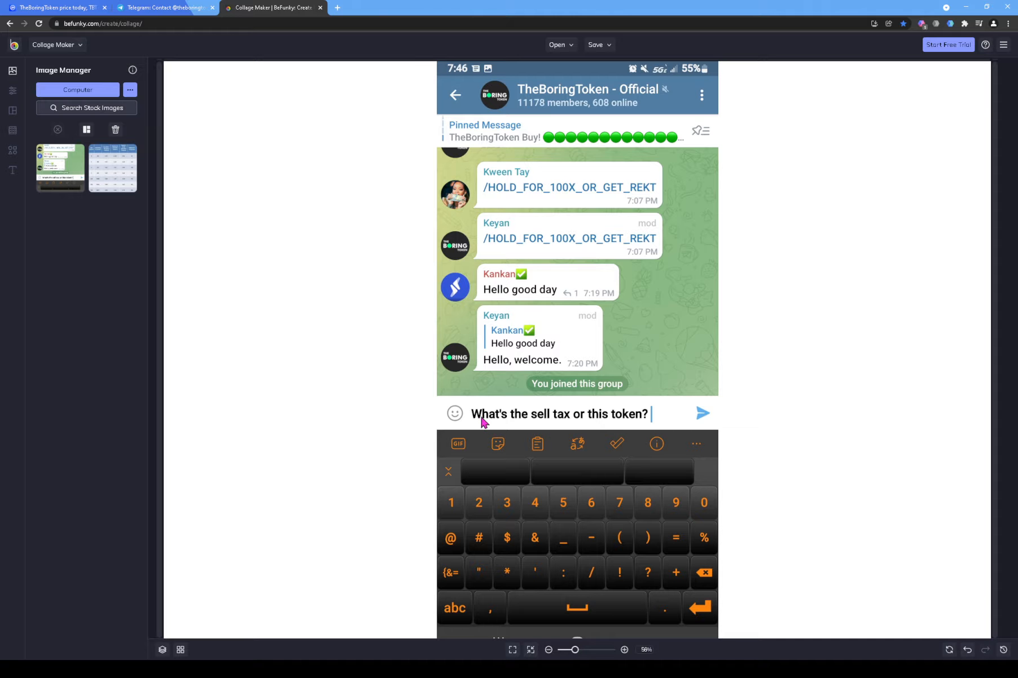
{"action": "mouse_move", "coordinate": [577, 426]}
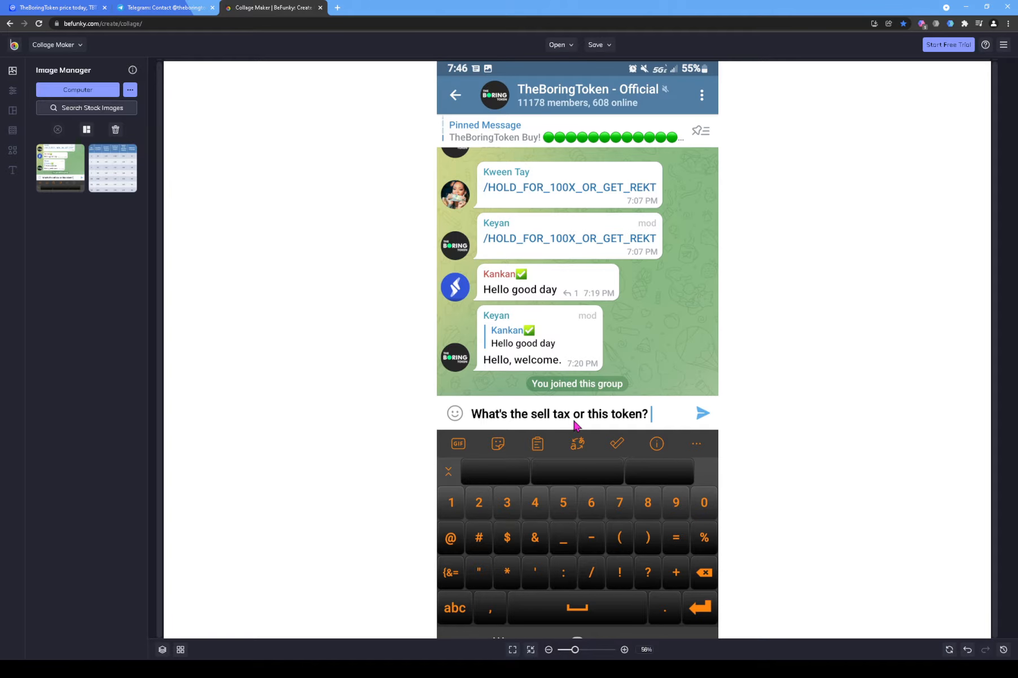
{"action": "mouse_move", "coordinate": [674, 409]}
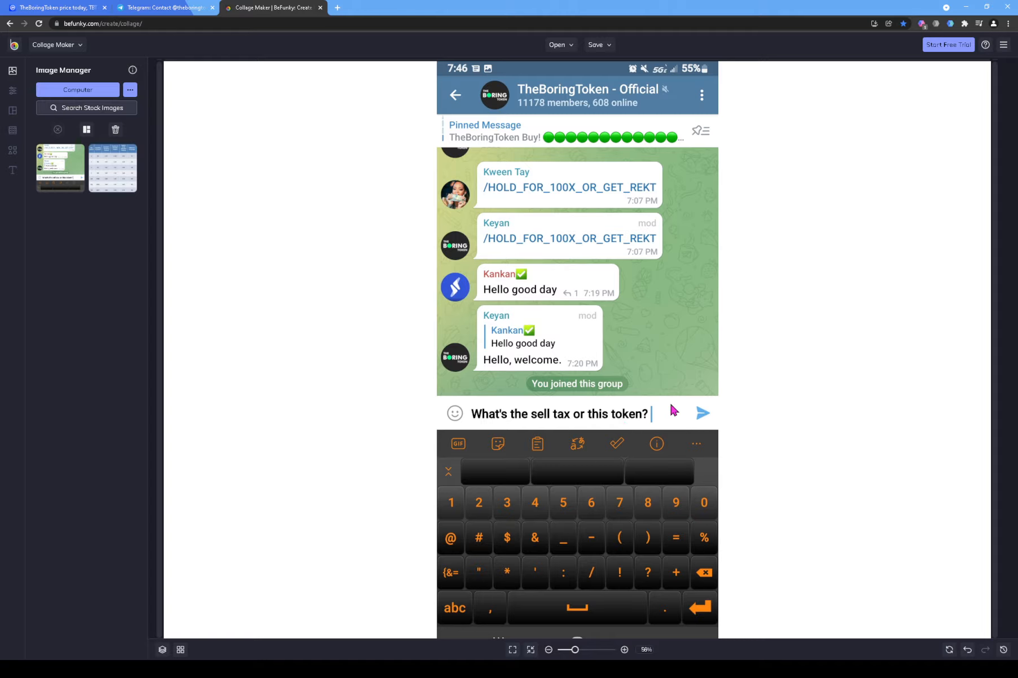
{"action": "mouse_move", "coordinate": [703, 416]}
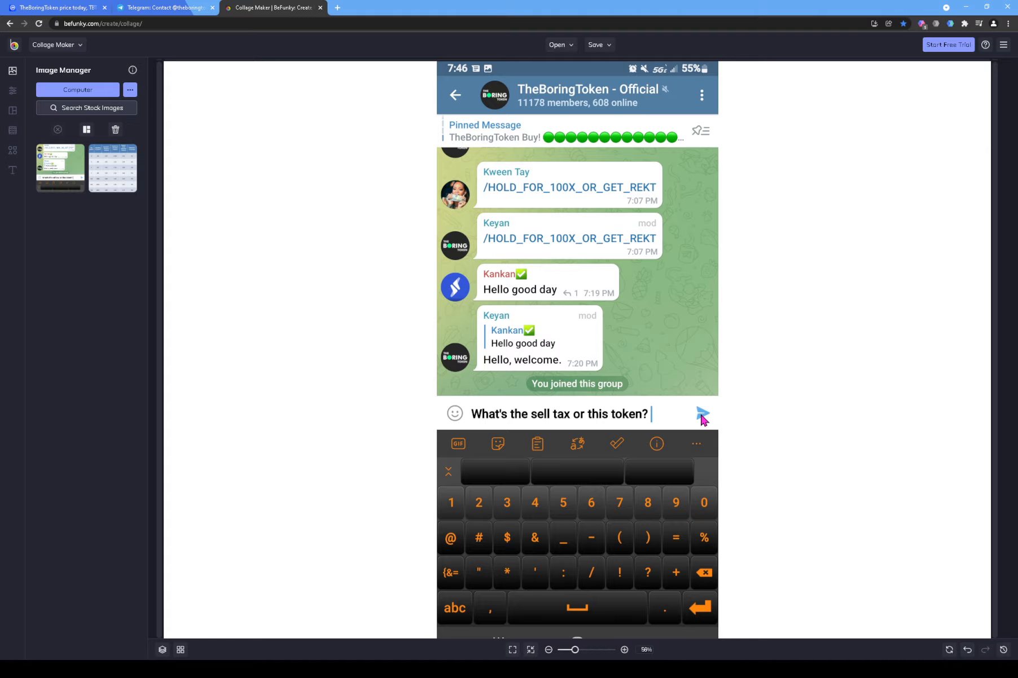
{"action": "mouse_move", "coordinate": [816, 256]}
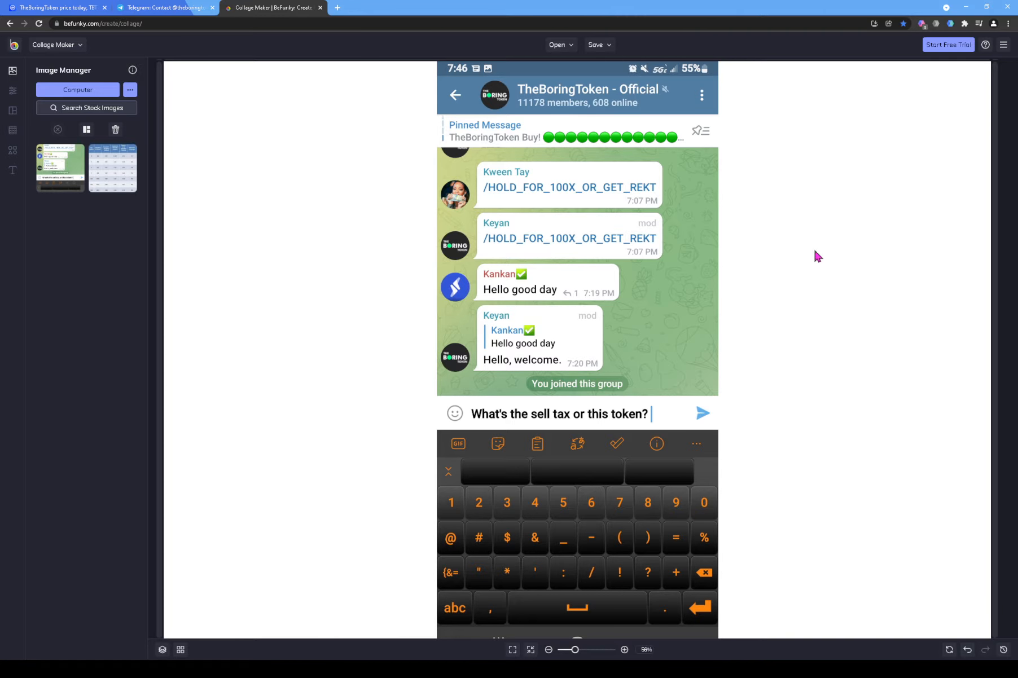
{"action": "mouse_move", "coordinate": [638, 394]}
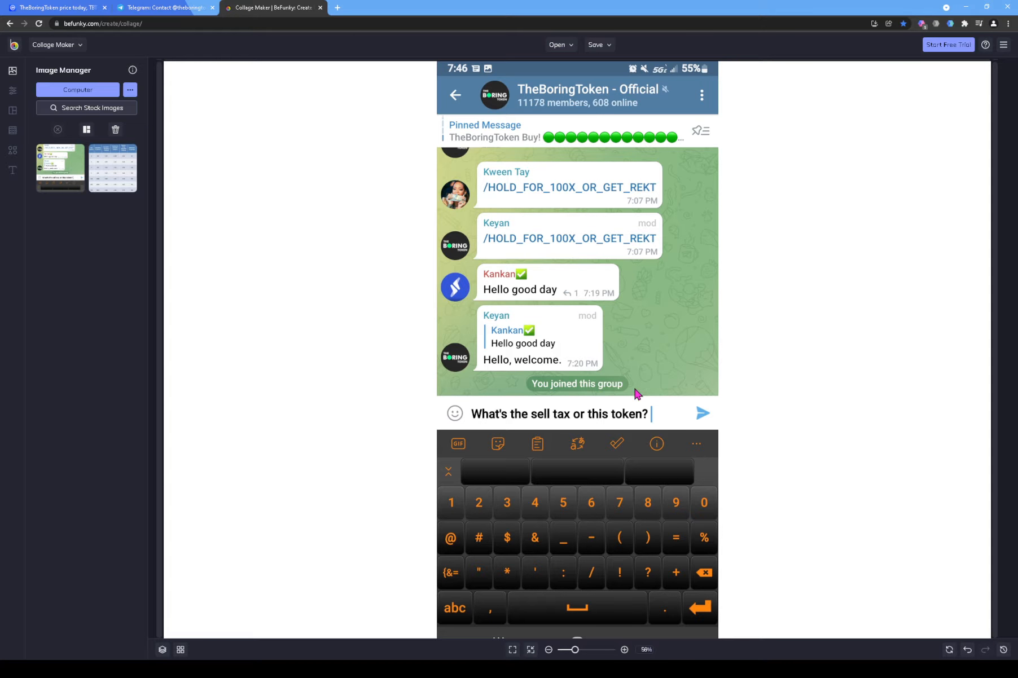
{"action": "mouse_move", "coordinate": [522, 414]}
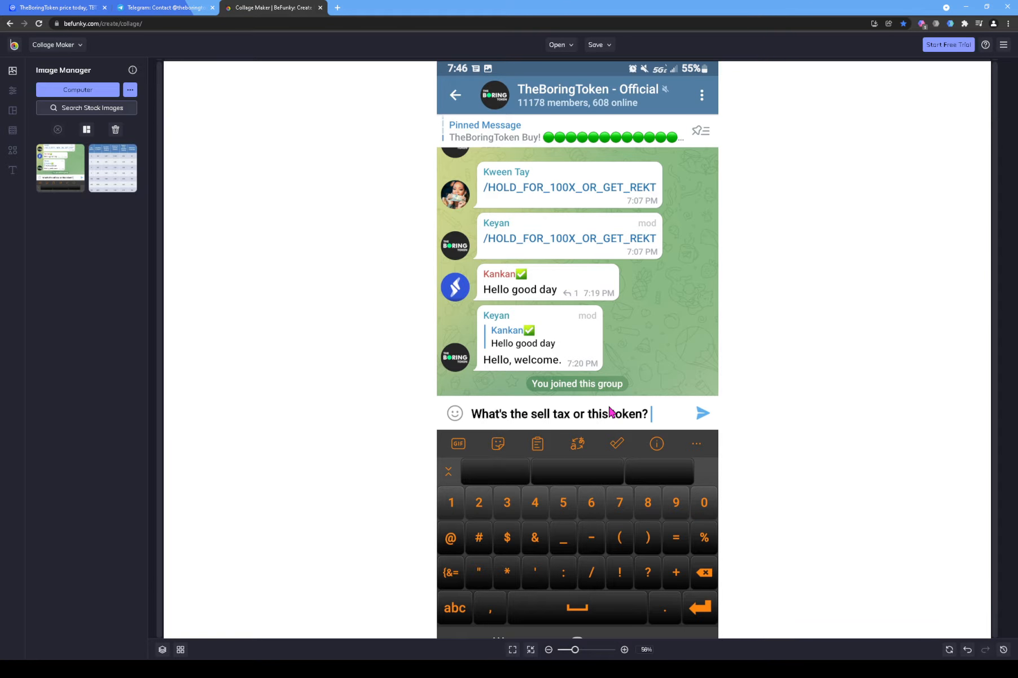
{"action": "mouse_move", "coordinate": [535, 415]}
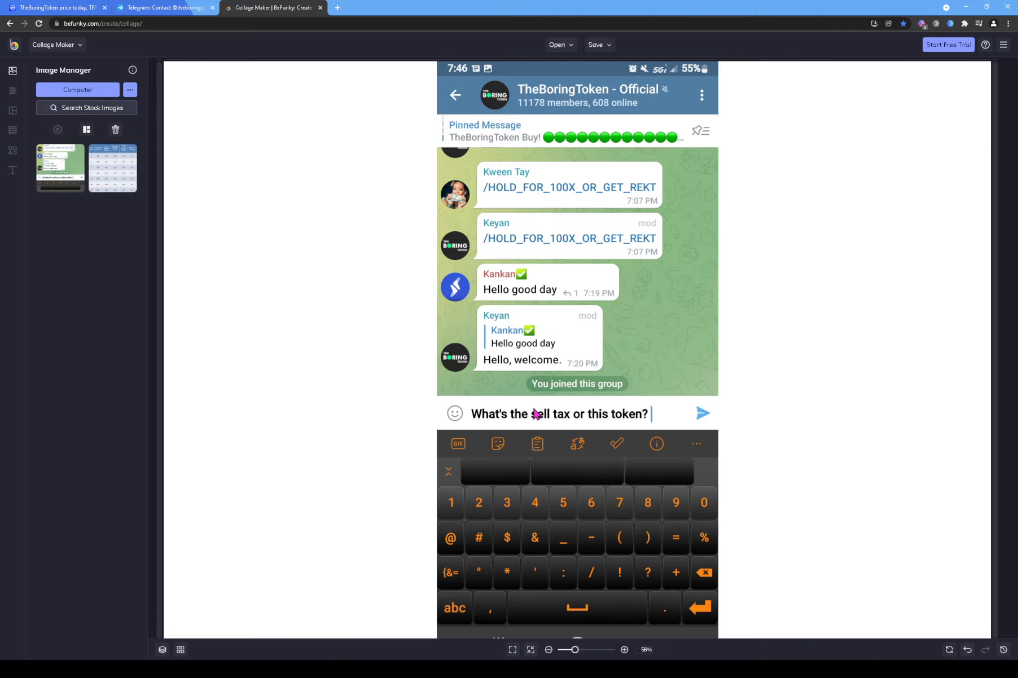
{"action": "mouse_move", "coordinate": [418, 374]}
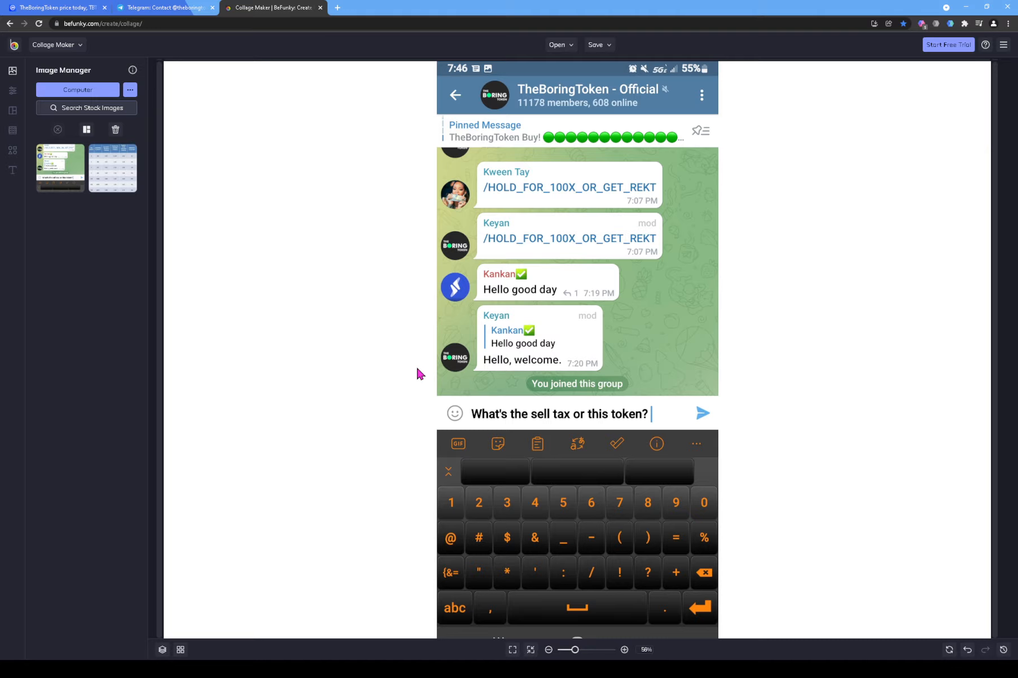
{"action": "mouse_move", "coordinate": [165, 7]}
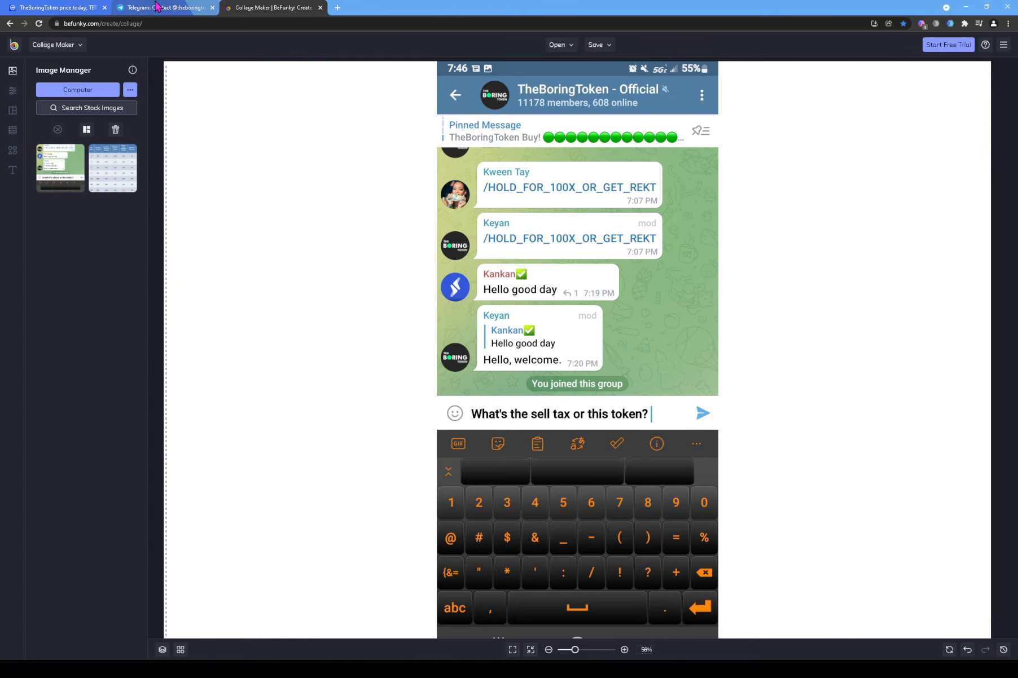
Step: Close the Telegram tab and open TheBoringToken's official website from CoinMarketCap
{"action": "left_click", "coordinate": [165, 8]}
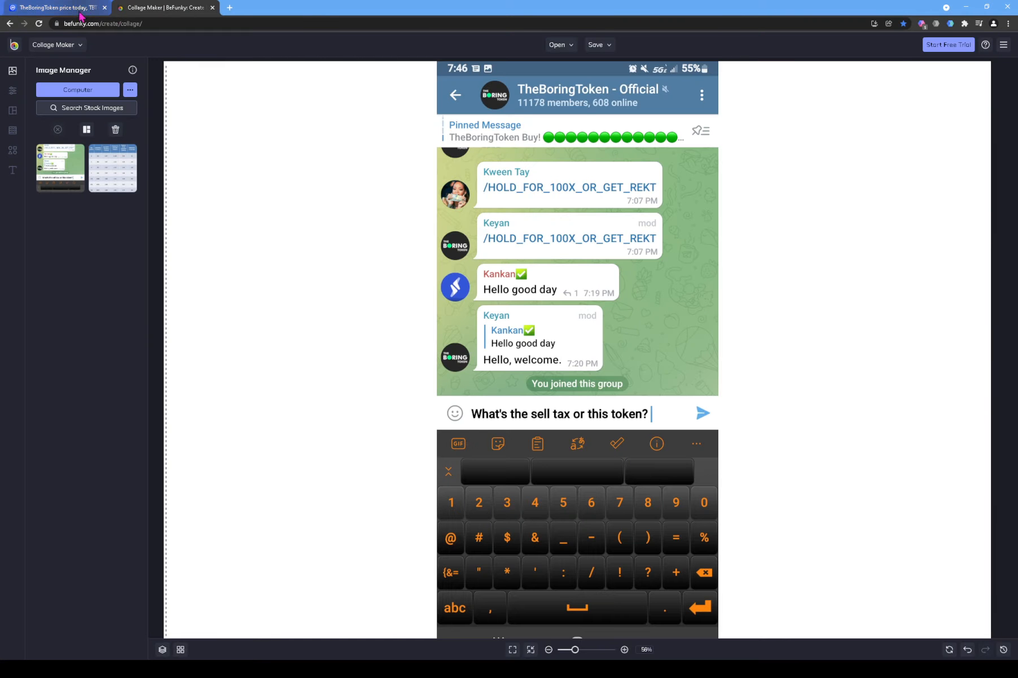
{"action": "left_click", "coordinate": [51, 7]}
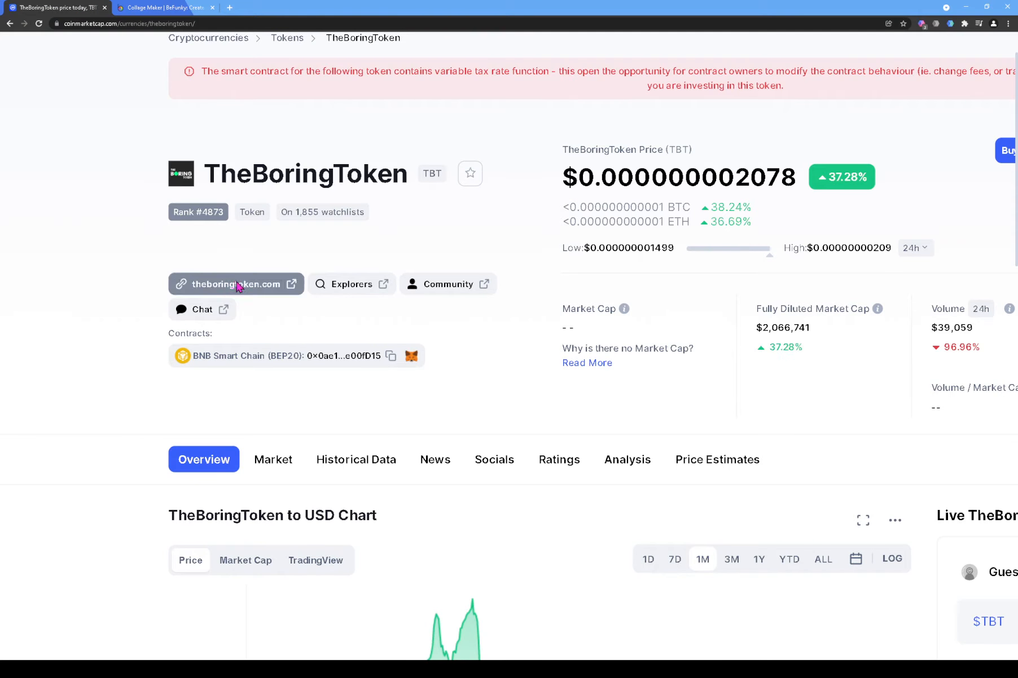
{"action": "left_click", "coordinate": [235, 285]}
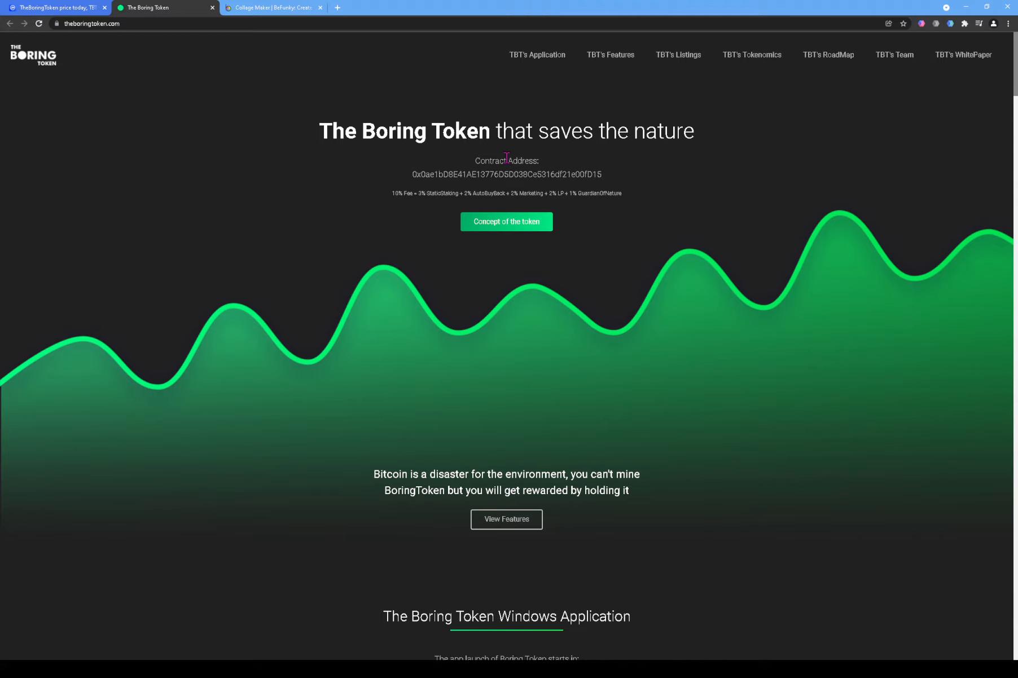
{"action": "mouse_move", "coordinate": [365, 153]}
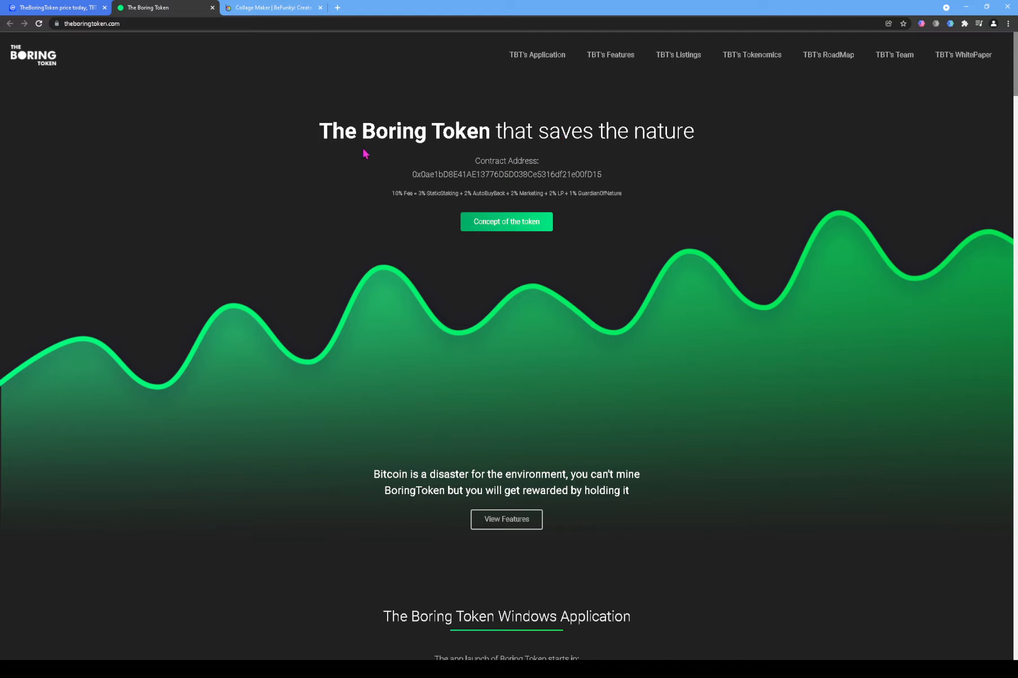
{"action": "mouse_move", "coordinate": [357, 153]}
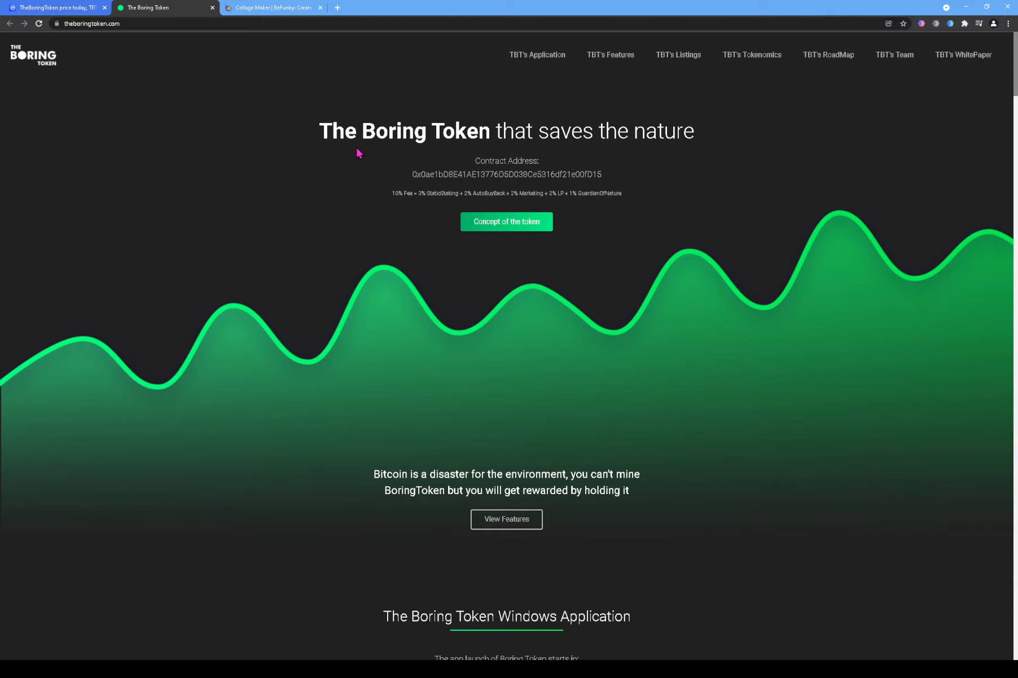
{"action": "mouse_move", "coordinate": [370, 141]}
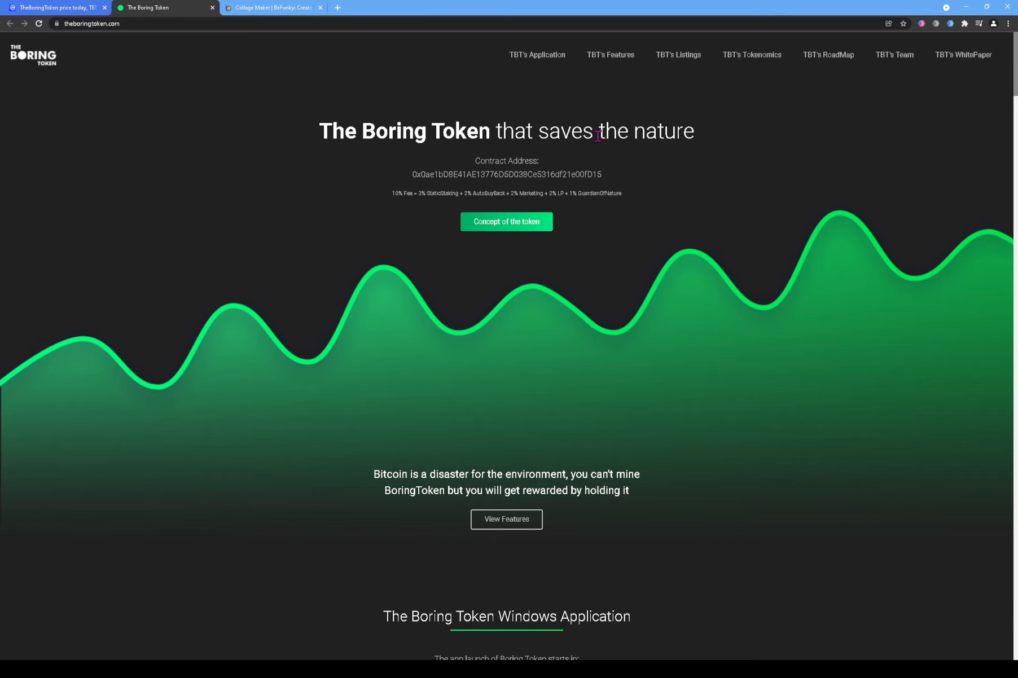
Step: Scroll past the Stake, Exchange and Donate sections to 'Together, we can save the nature!'
{"action": "scroll", "scroll_direction": "down", "scroll_amount": 3}
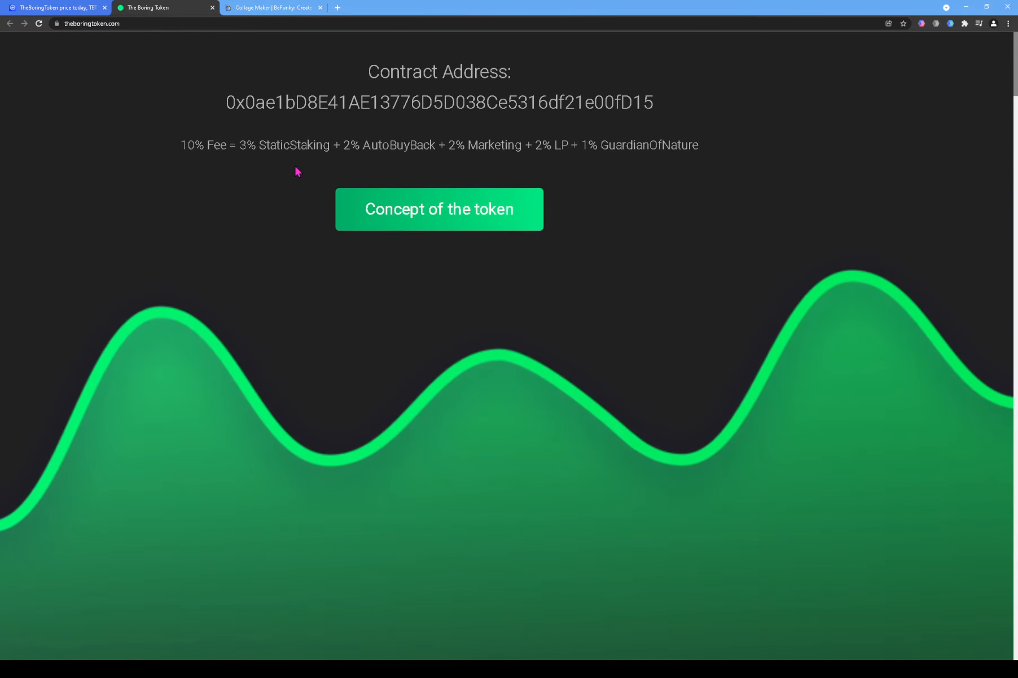
{"action": "mouse_move", "coordinate": [267, 150]}
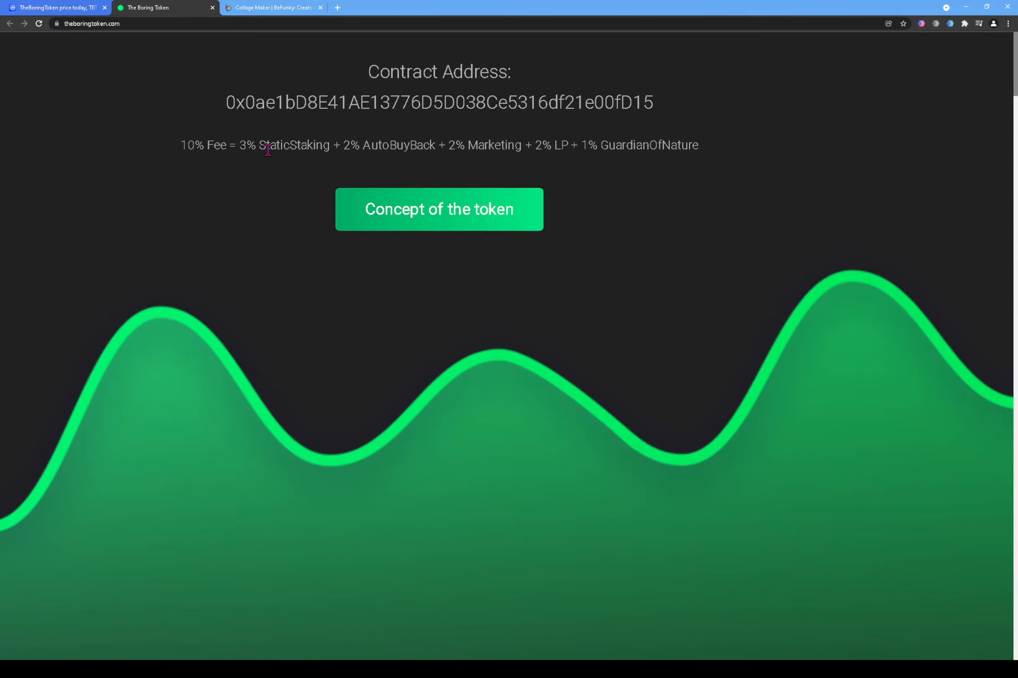
{"action": "mouse_move", "coordinate": [348, 151]}
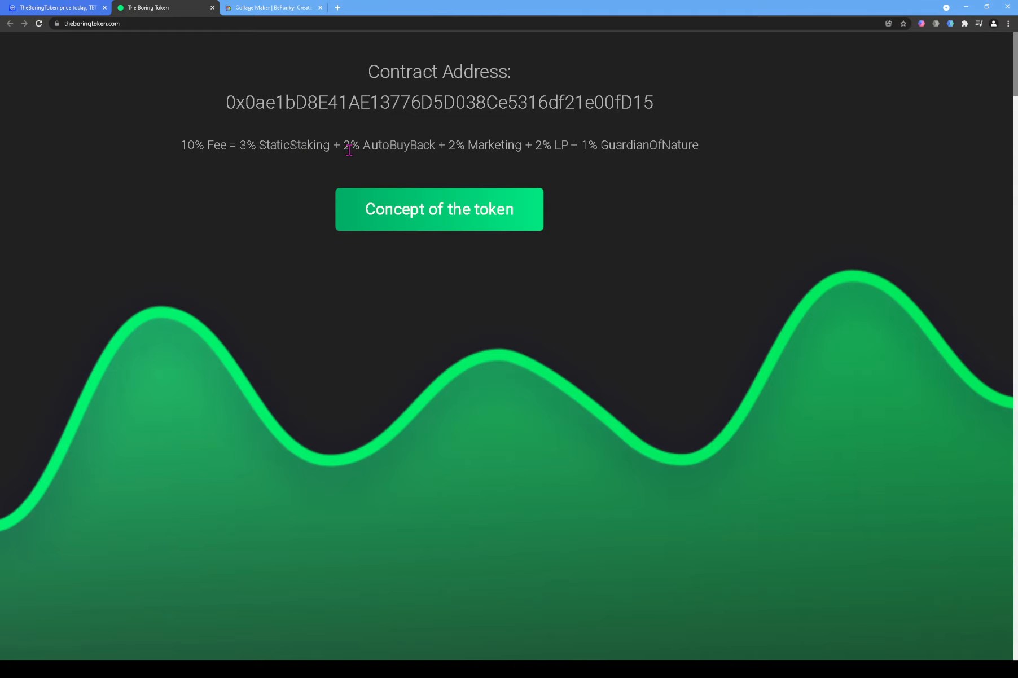
{"action": "mouse_move", "coordinate": [396, 151]}
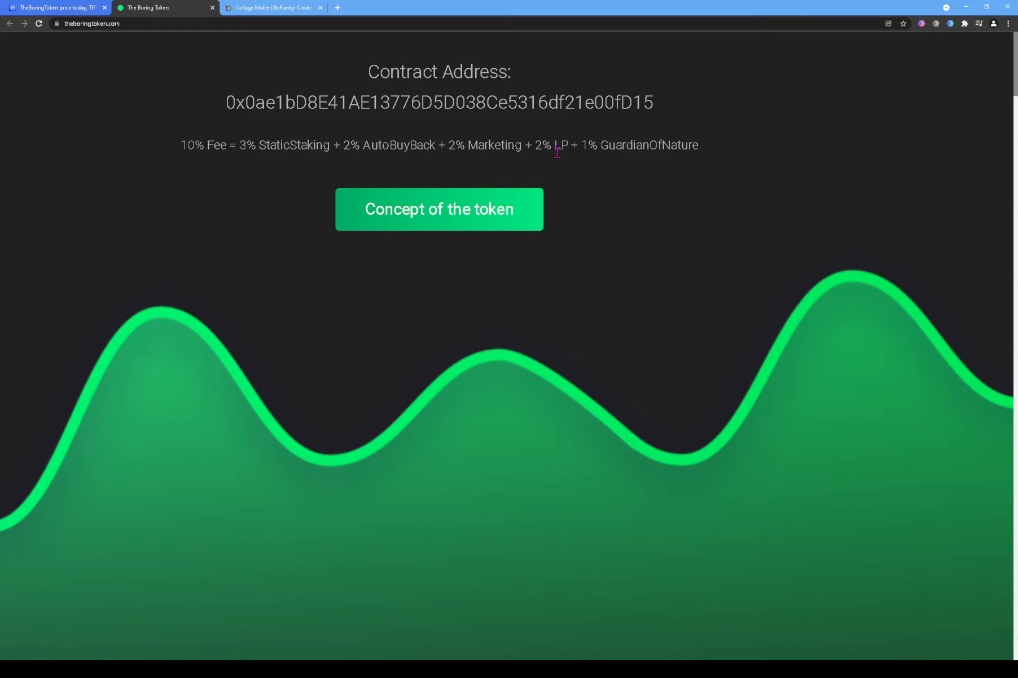
{"action": "mouse_move", "coordinate": [609, 151]}
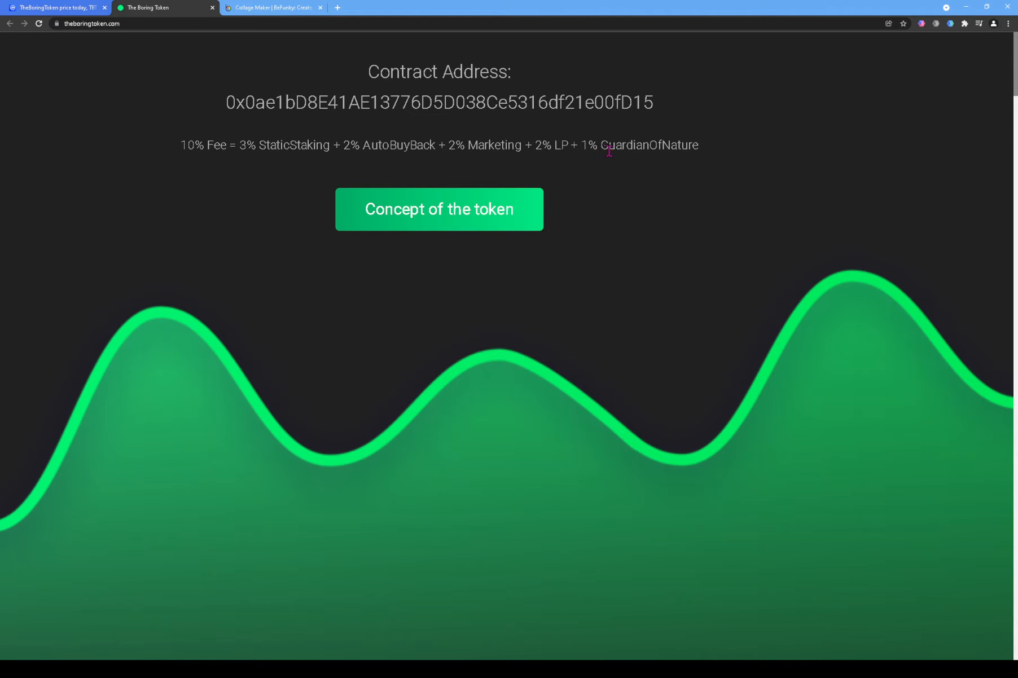
{"action": "scroll", "scroll_direction": "down", "scroll_amount": 3}
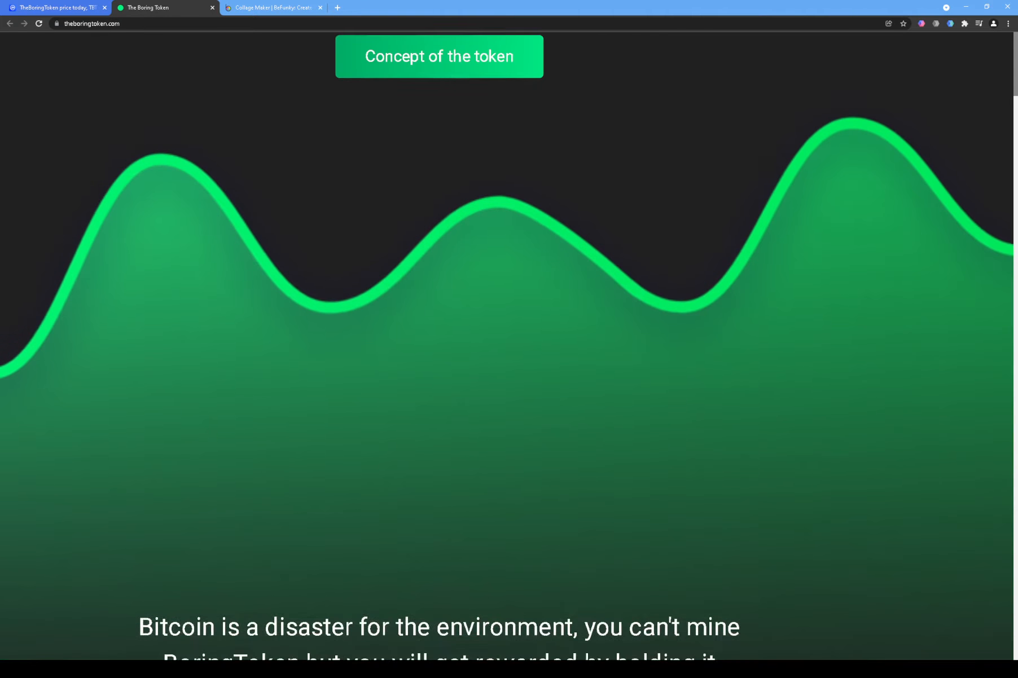
{"action": "scroll", "scroll_direction": "down", "scroll_amount": 3}
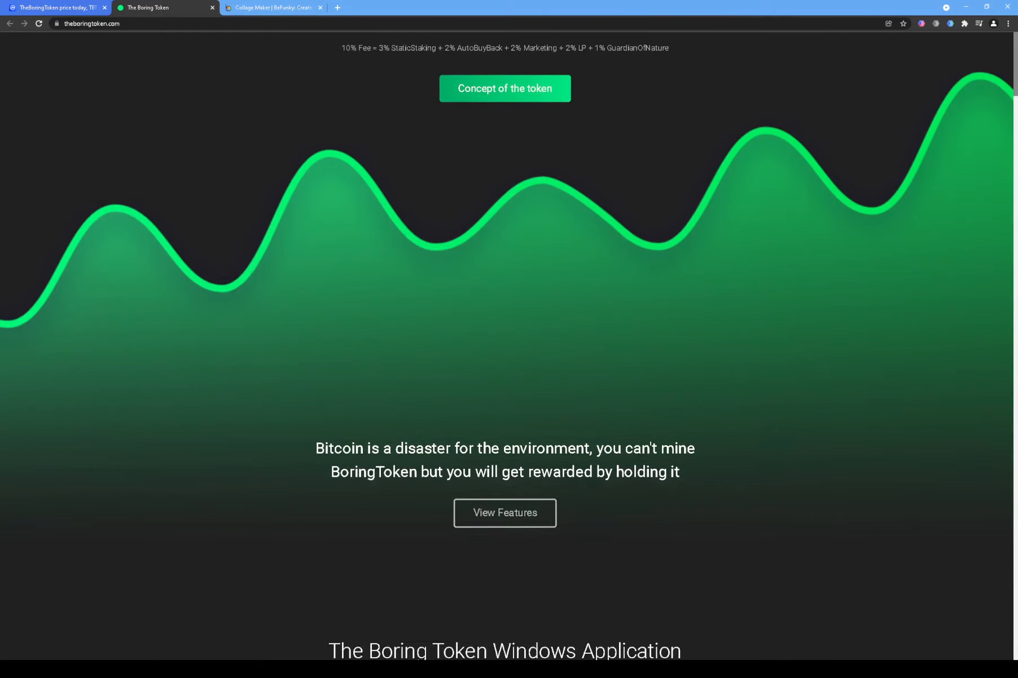
{"action": "scroll", "scroll_direction": "down", "scroll_amount": 3}
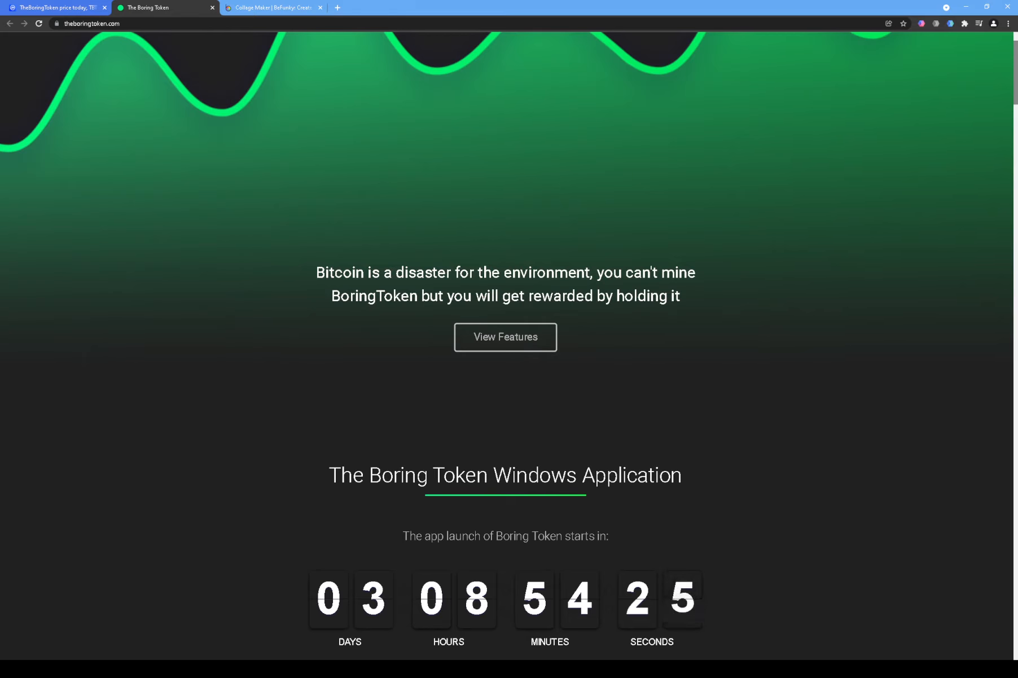
{"action": "scroll", "scroll_direction": "down", "scroll_amount": 3}
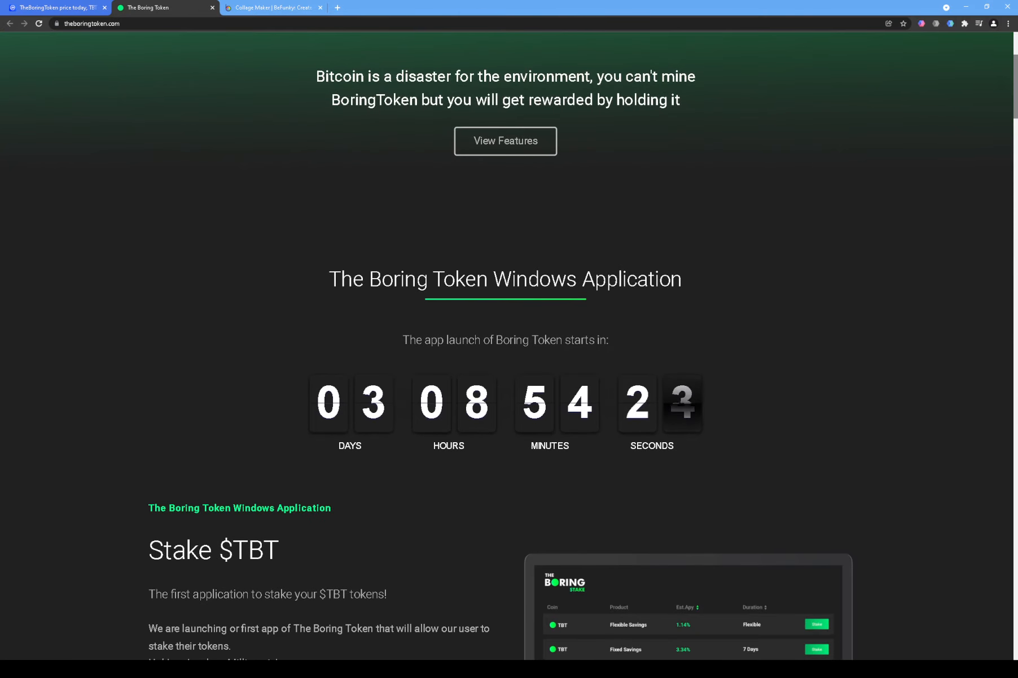
{"action": "scroll", "scroll_direction": "down", "scroll_amount": 3}
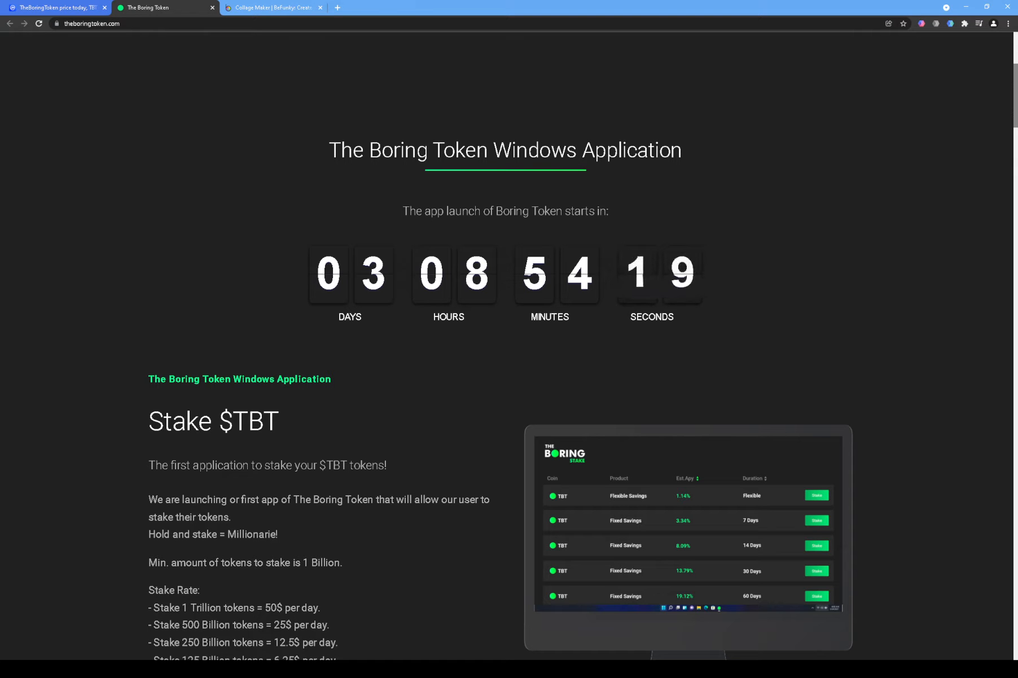
{"action": "scroll", "scroll_direction": "down", "scroll_amount": 3}
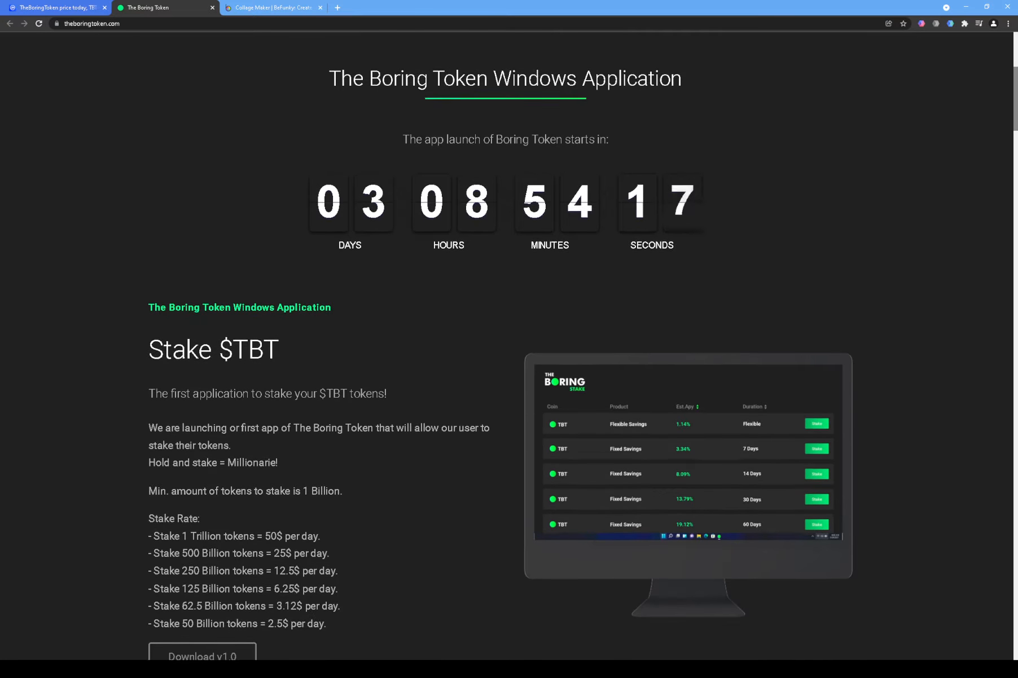
{"action": "scroll", "scroll_direction": "down", "scroll_amount": 3}
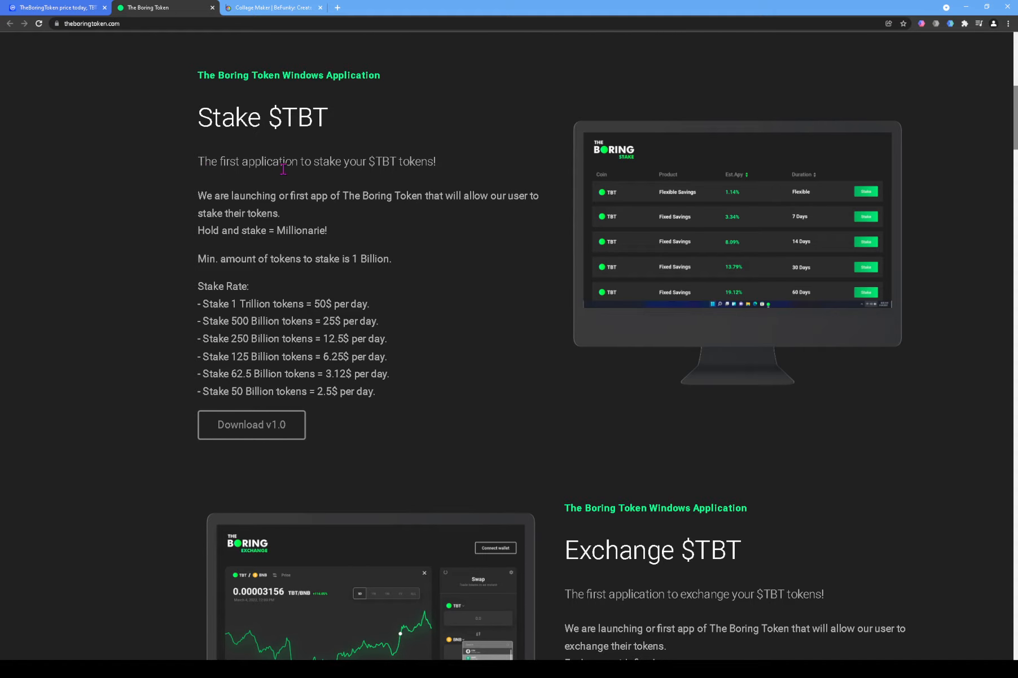
{"action": "mouse_move", "coordinate": [232, 303]}
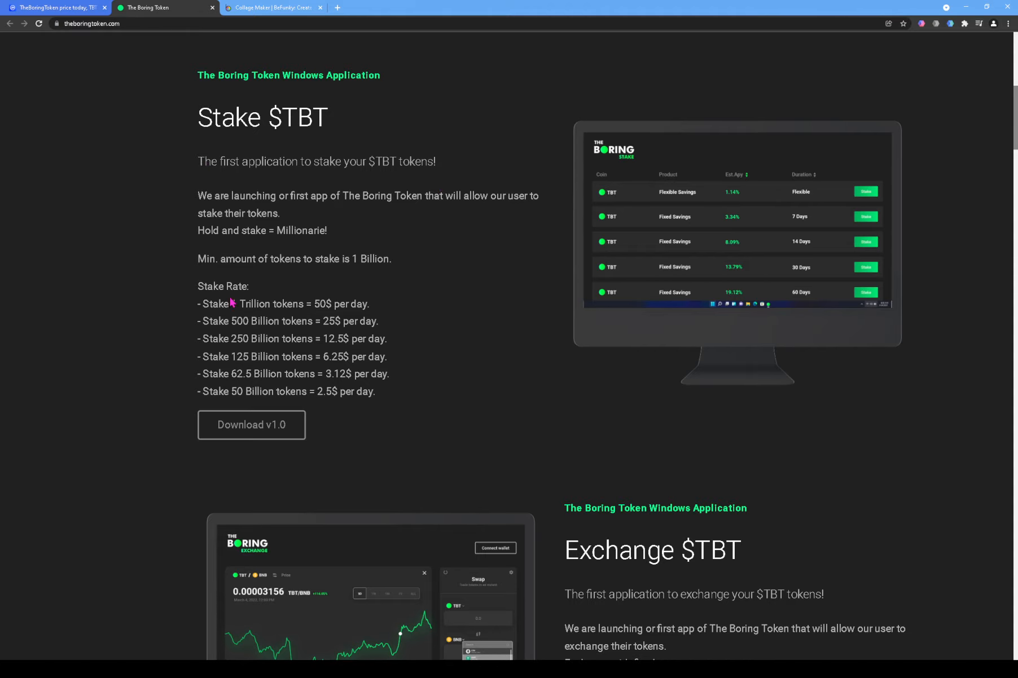
{"action": "mouse_move", "coordinate": [271, 341]}
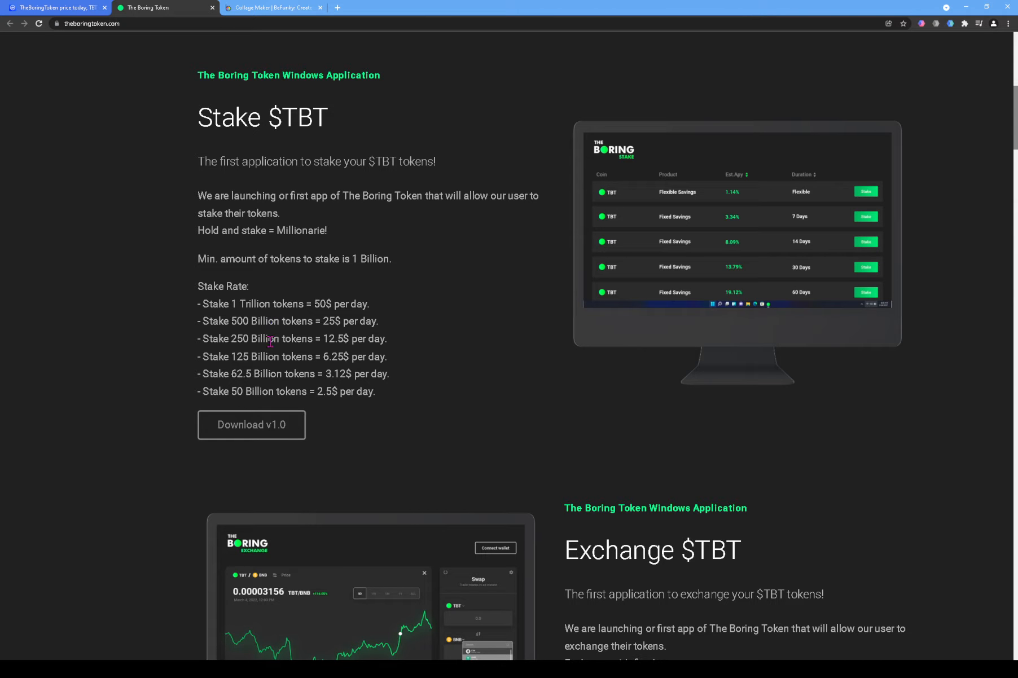
{"action": "scroll", "scroll_direction": "down", "scroll_amount": 3}
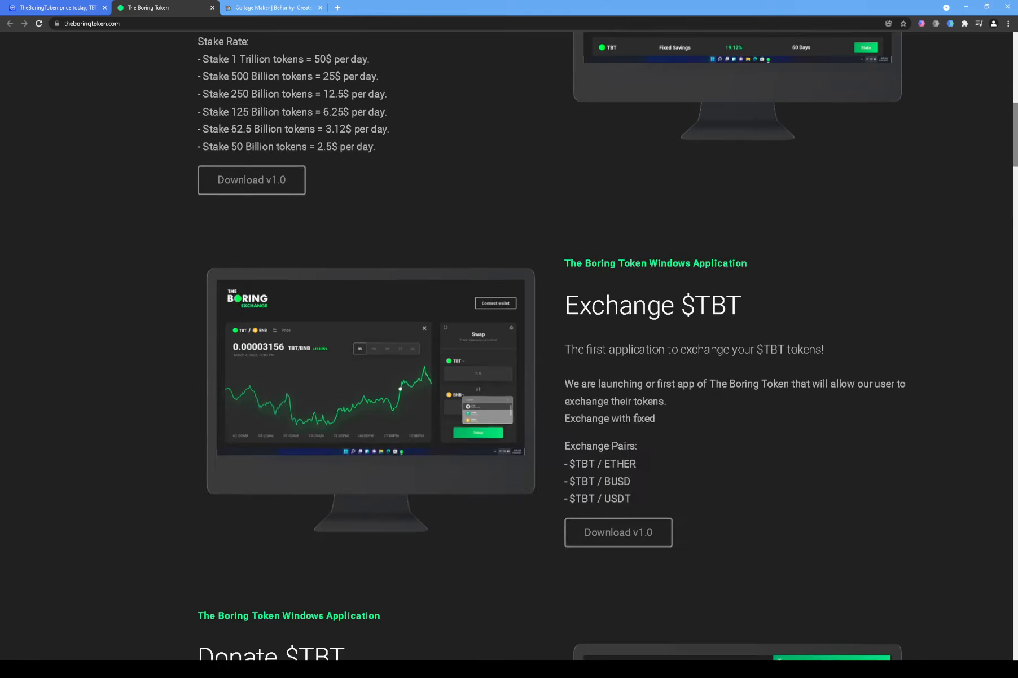
{"action": "scroll", "scroll_direction": "down", "scroll_amount": 3}
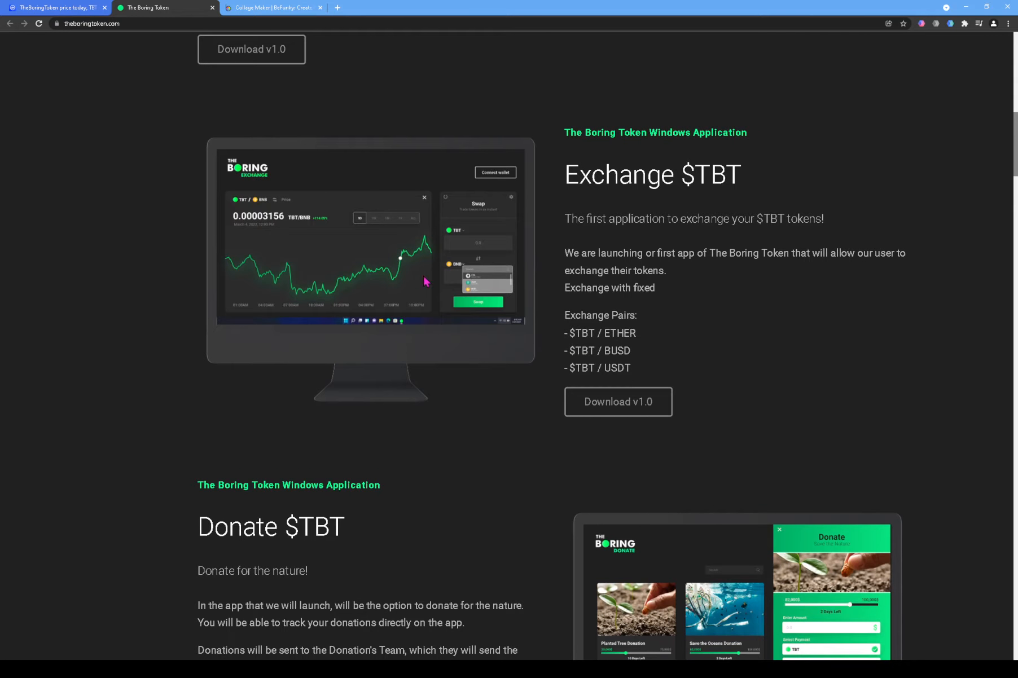
{"action": "mouse_move", "coordinate": [588, 290]}
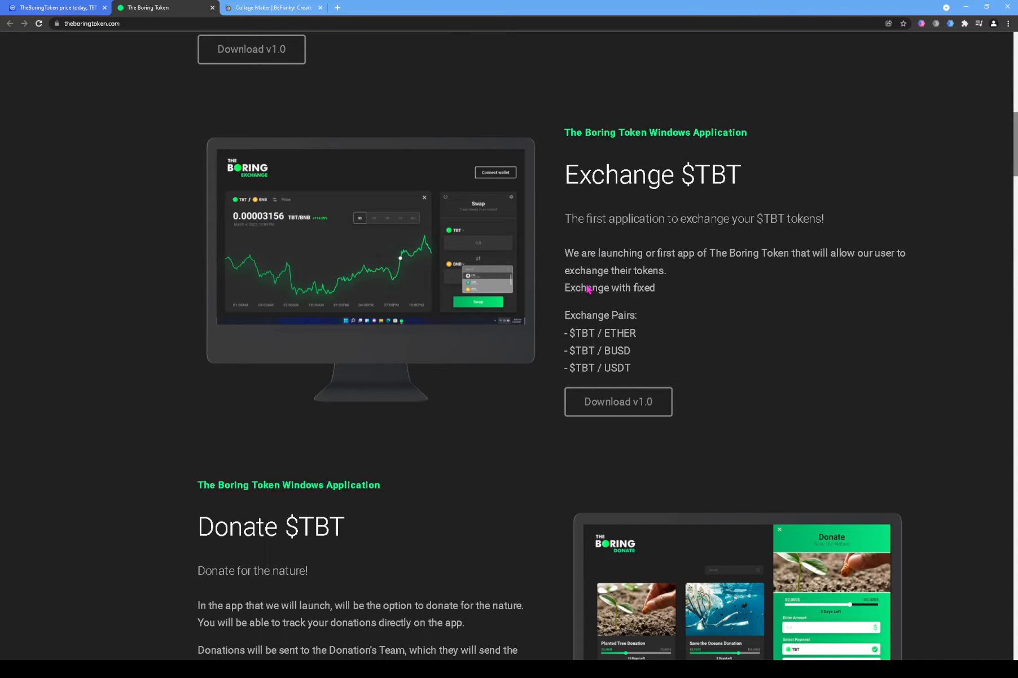
{"action": "mouse_move", "coordinate": [545, 327]}
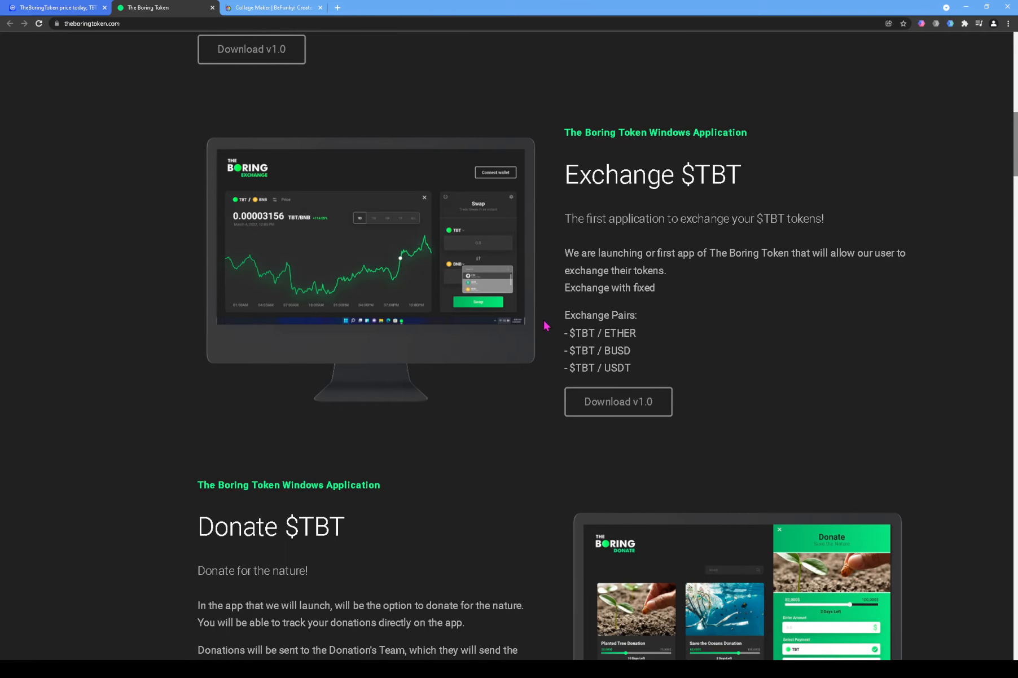
{"action": "scroll", "scroll_direction": "down", "scroll_amount": 3}
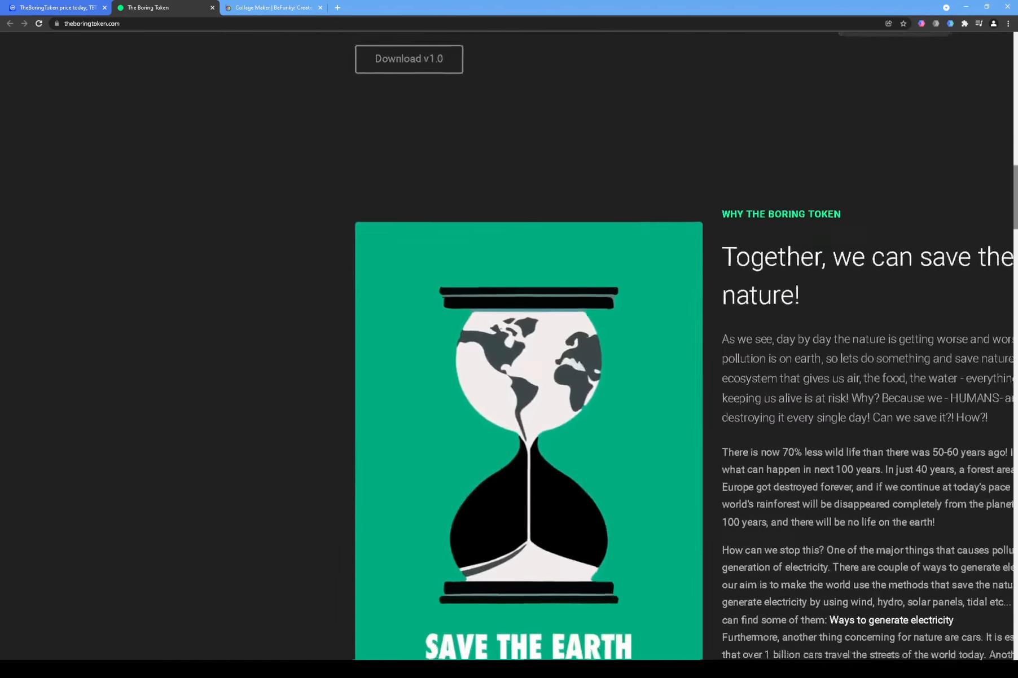
Step: Scroll down to The Coin of Nature features: Static Farming, AutoBuyBack, Liquidity Pool
{"action": "scroll", "scroll_direction": "down", "scroll_amount": 3}
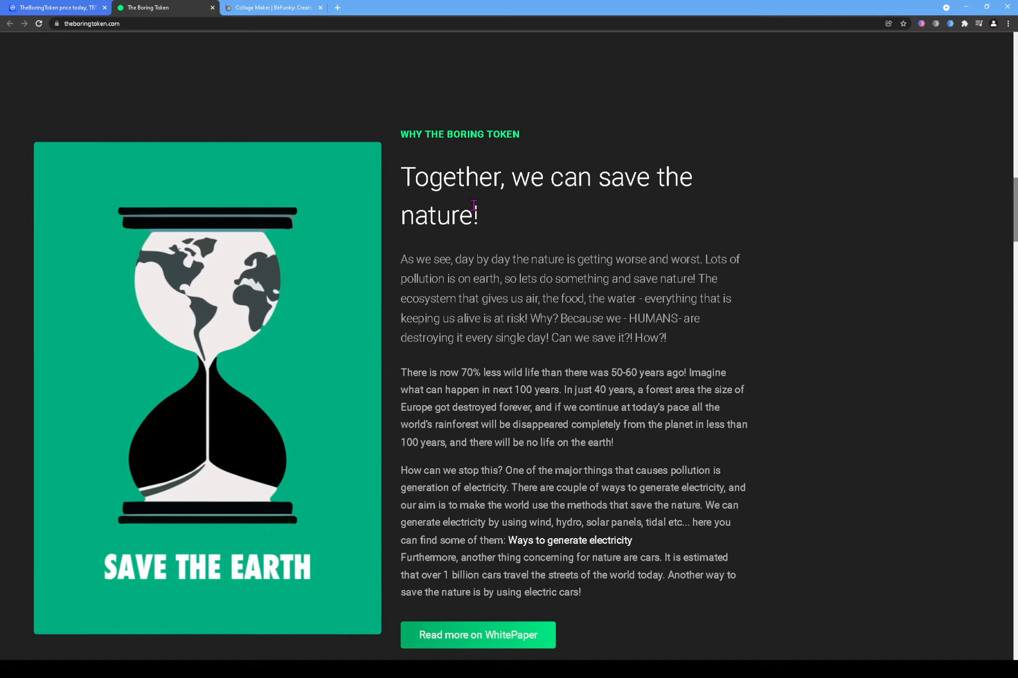
{"action": "mouse_move", "coordinate": [532, 204]}
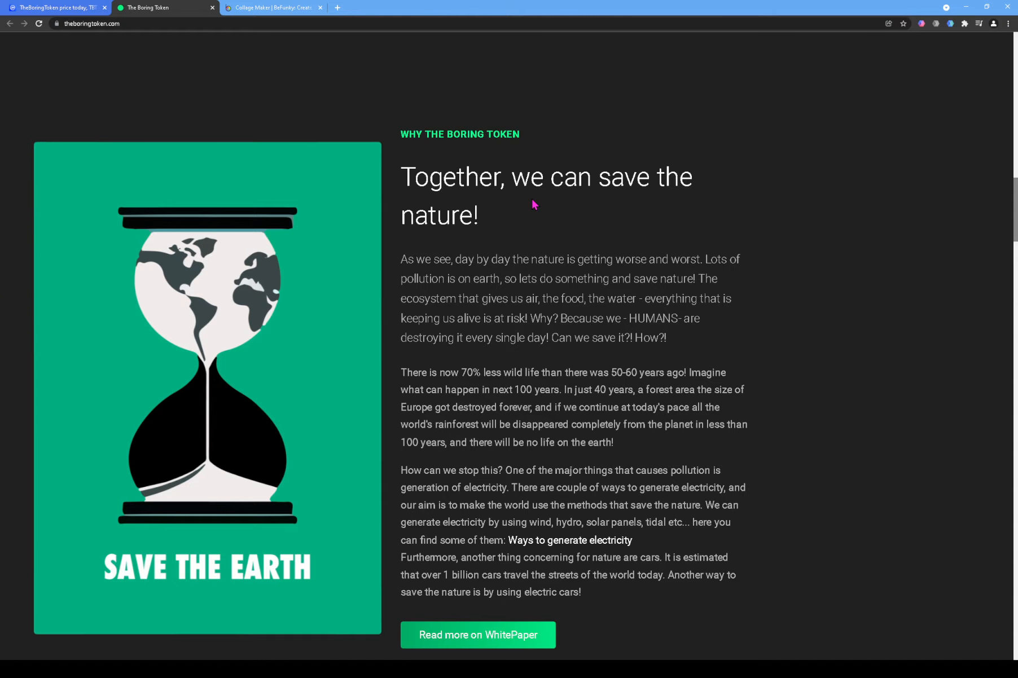
{"action": "mouse_move", "coordinate": [490, 202]}
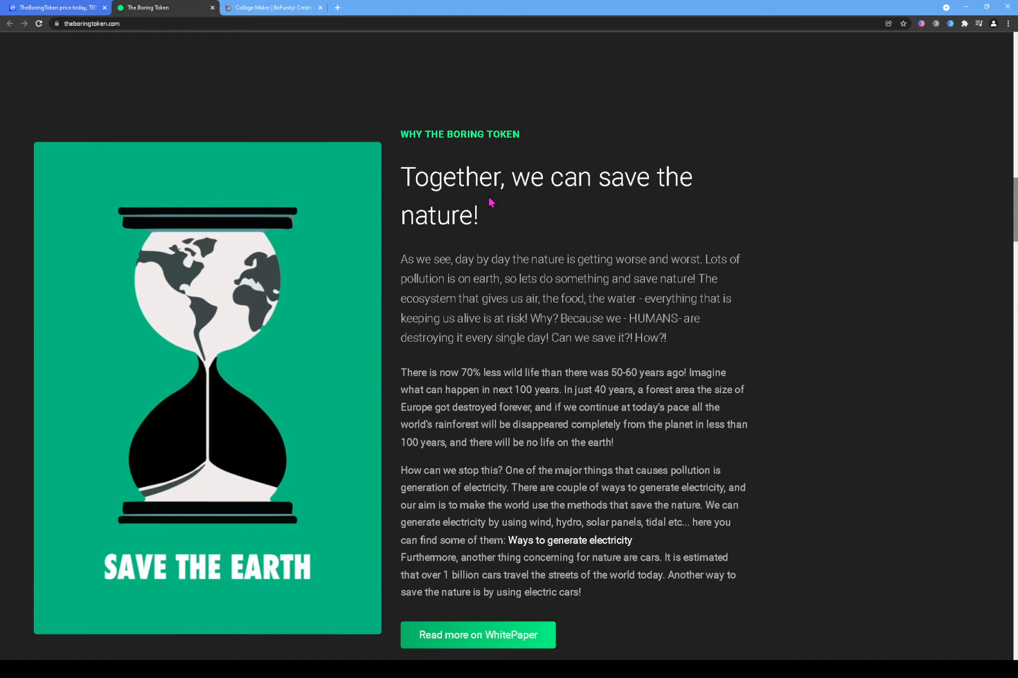
{"action": "mouse_move", "coordinate": [535, 189]}
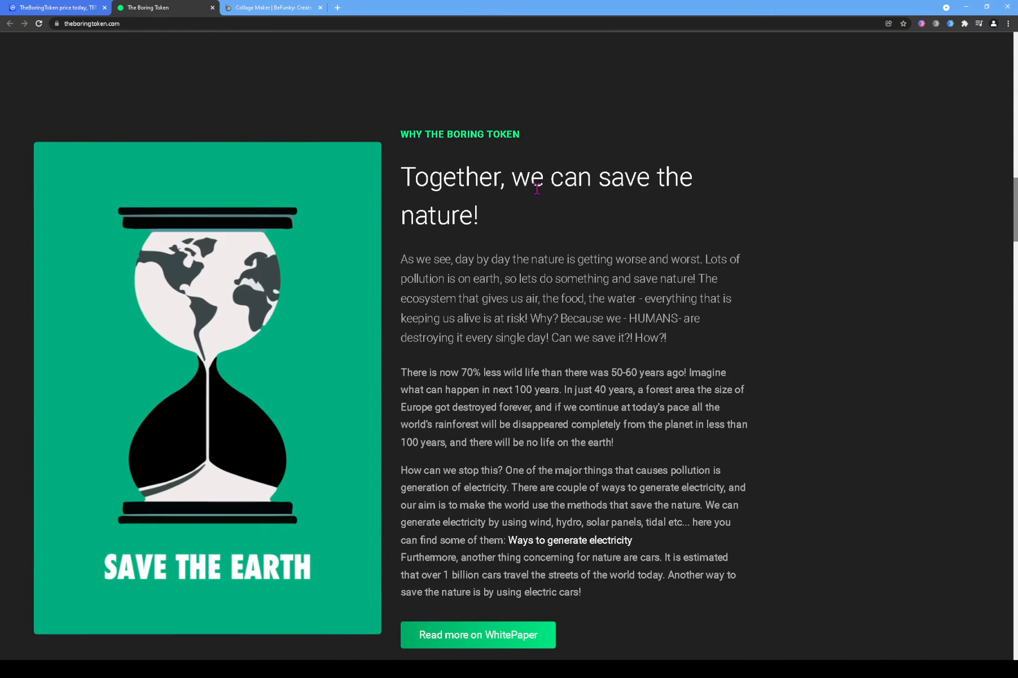
{"action": "mouse_move", "coordinate": [446, 245]}
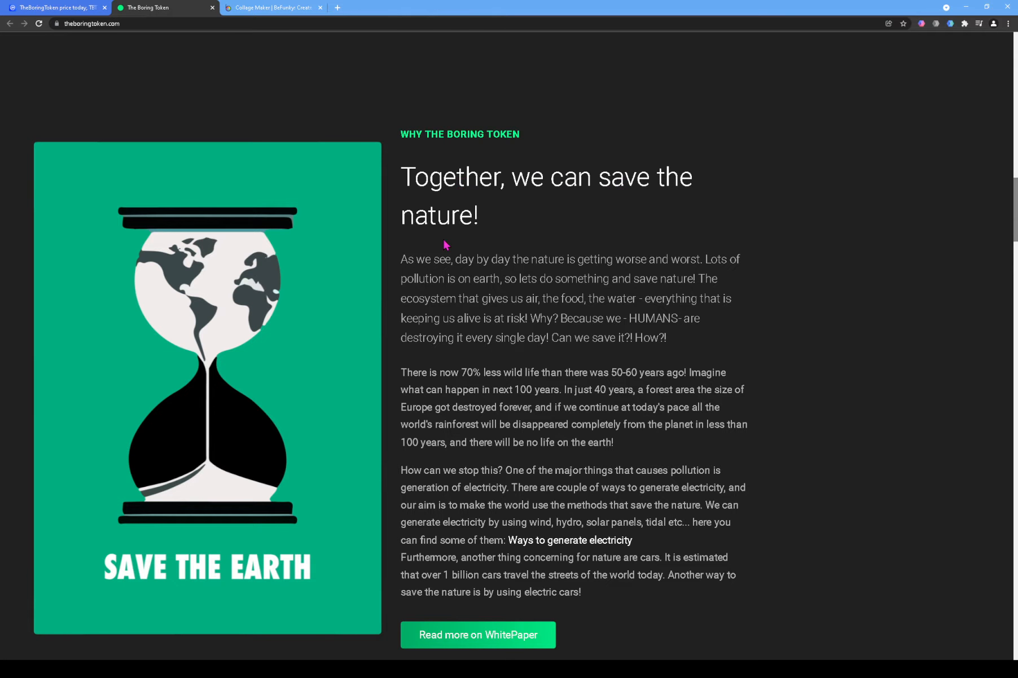
{"action": "mouse_move", "coordinate": [448, 197]}
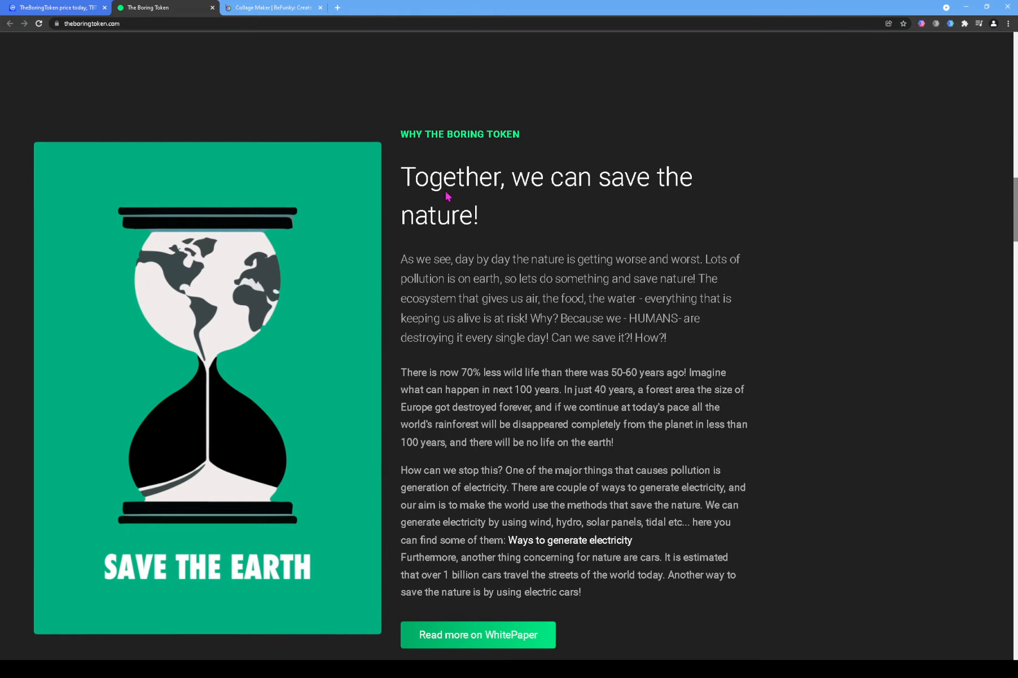
{"action": "mouse_move", "coordinate": [467, 181]}
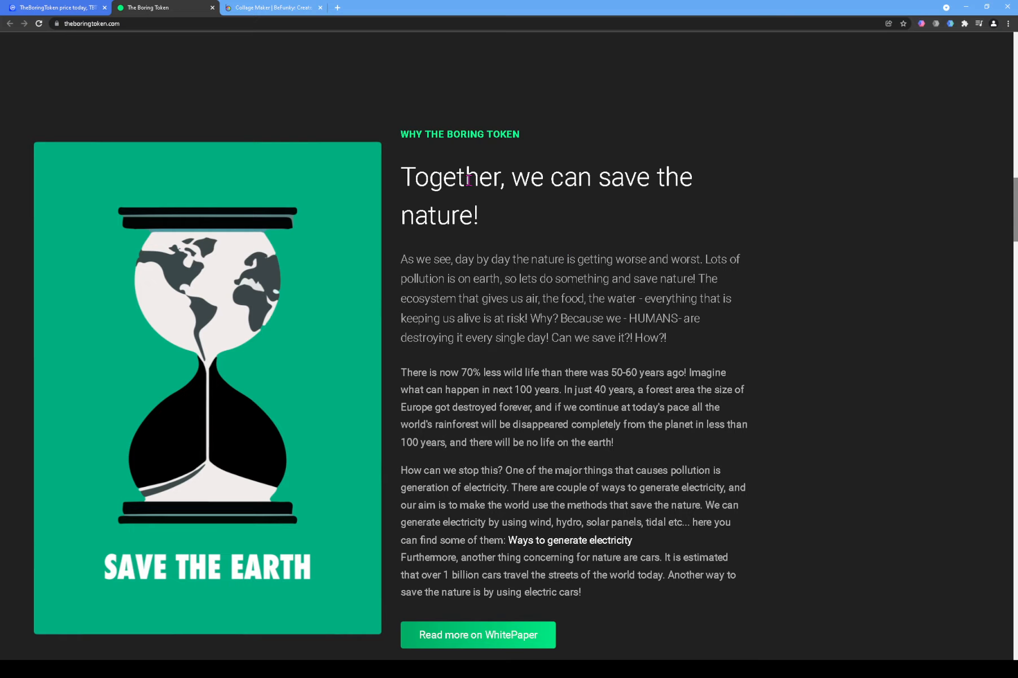
{"action": "mouse_move", "coordinate": [506, 200]}
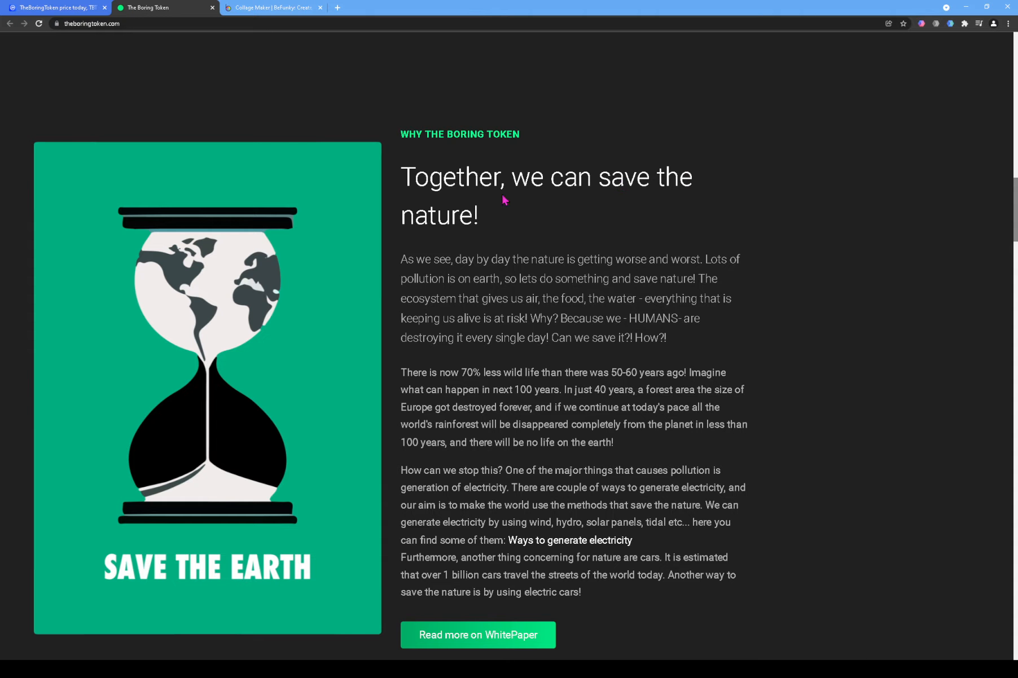
{"action": "mouse_move", "coordinate": [495, 180]}
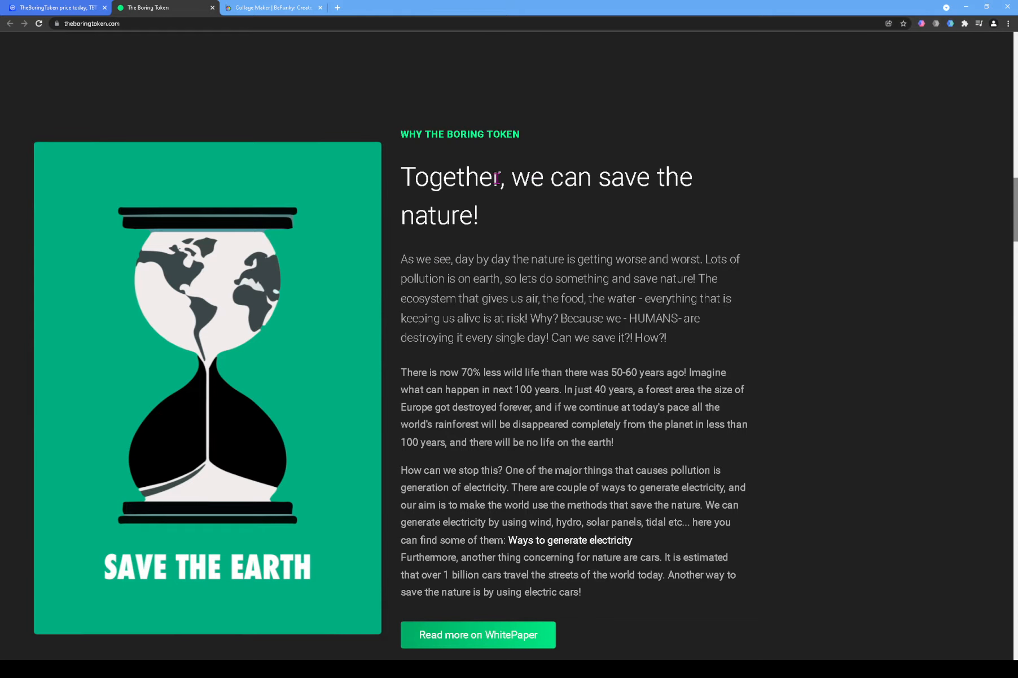
{"action": "mouse_move", "coordinate": [493, 250]}
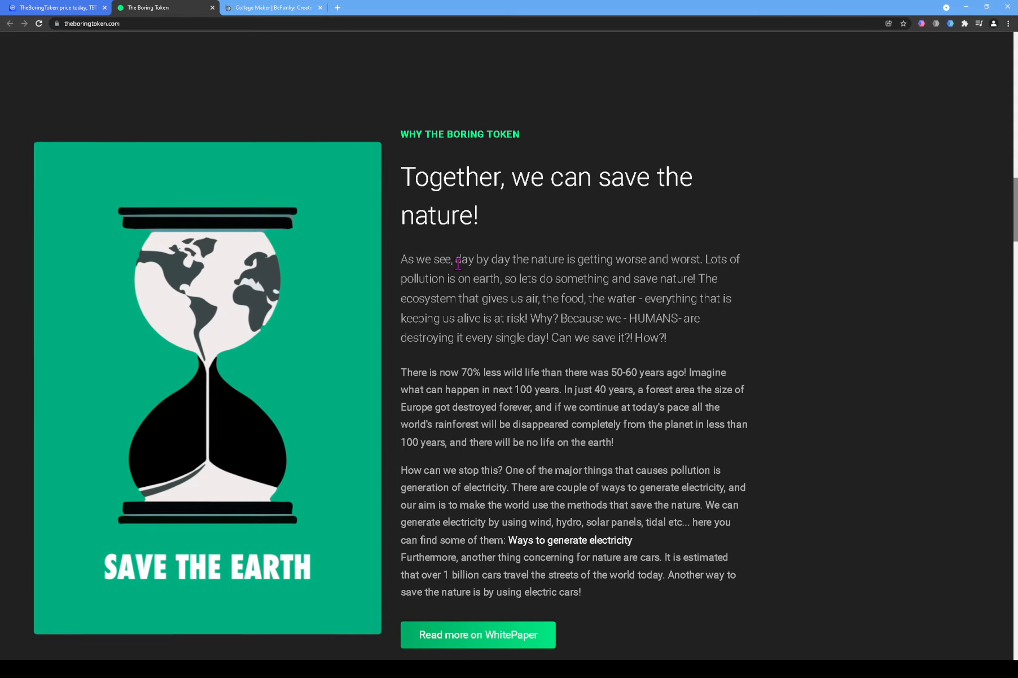
{"action": "scroll", "scroll_direction": "down", "scroll_amount": 3}
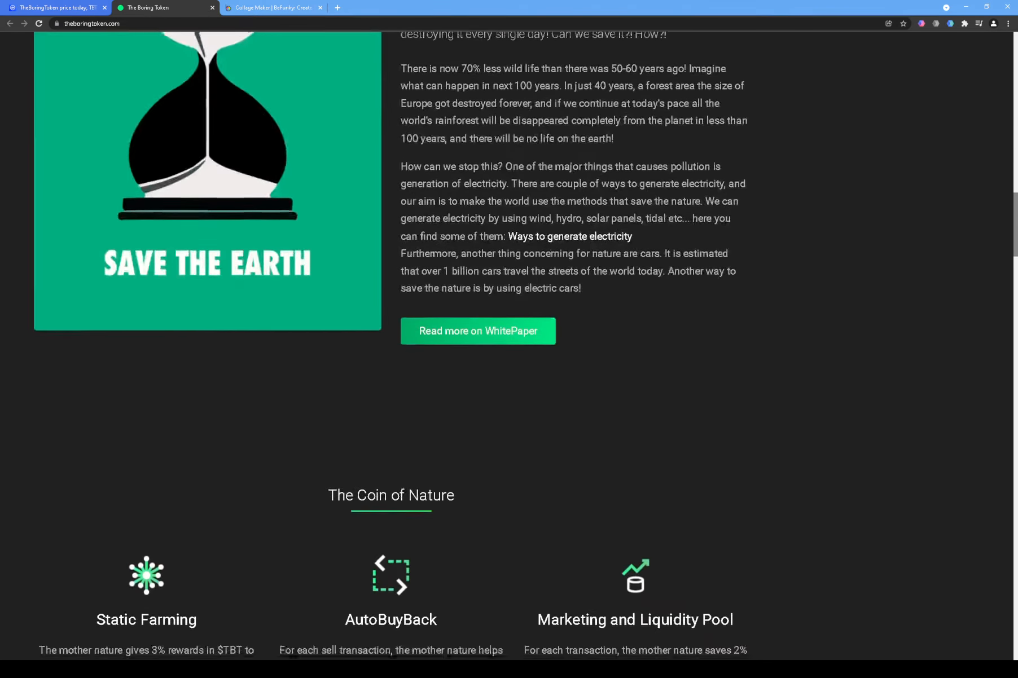
Step: Scroll down to the Coin of Nature features, then back up to the contract address and 10% fees
{"action": "scroll", "scroll_direction": "down", "scroll_amount": 3}
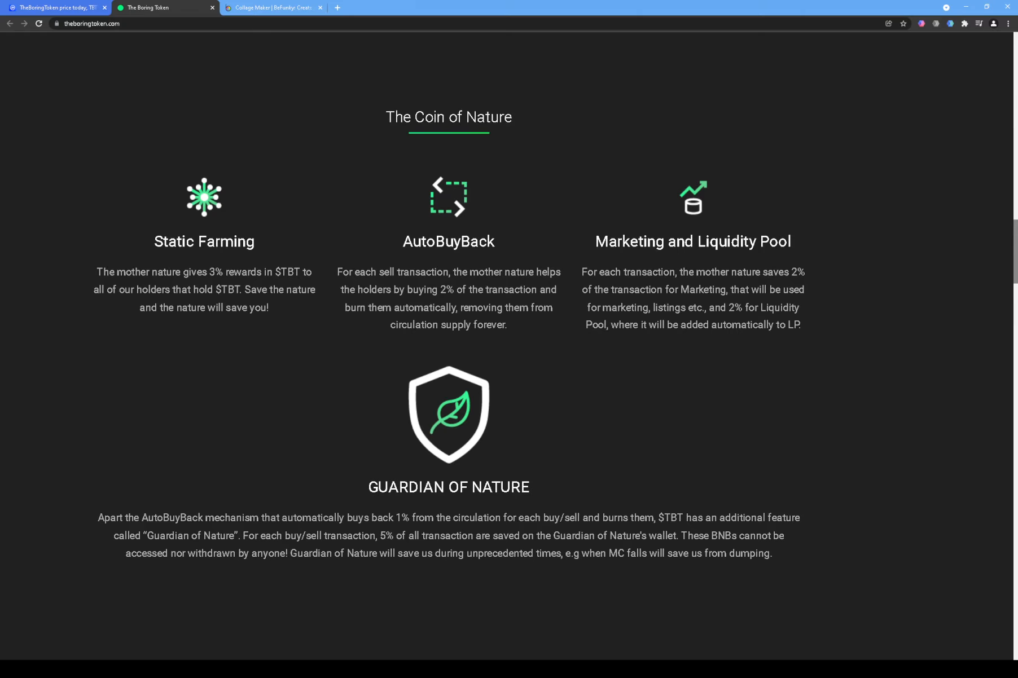
{"action": "scroll", "scroll_direction": "down", "scroll_amount": 3}
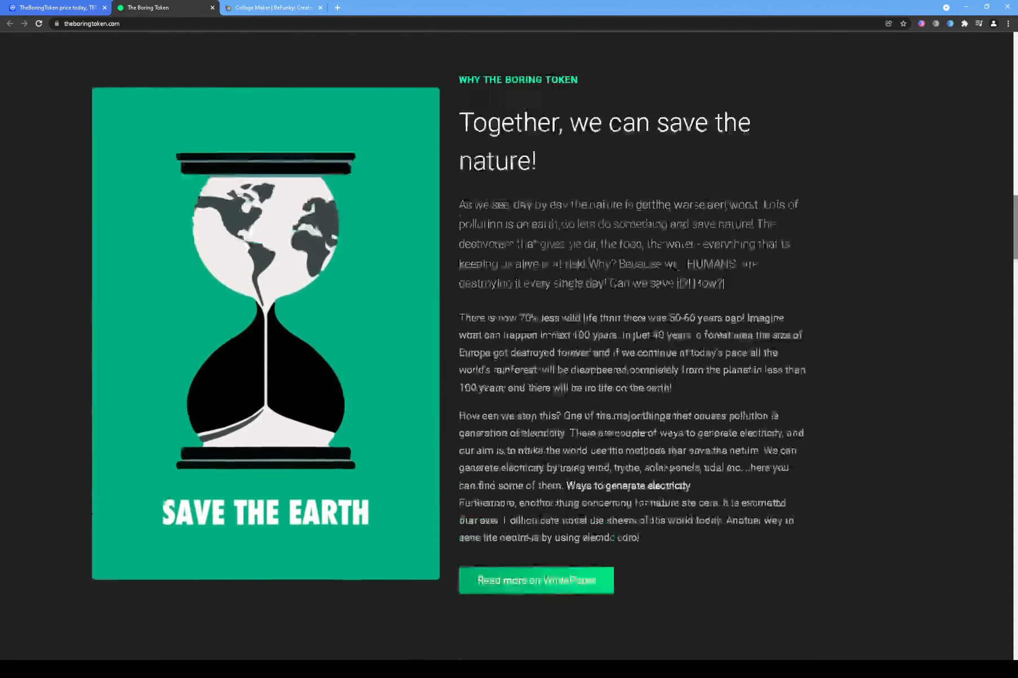
{"action": "scroll", "scroll_direction": "down", "scroll_amount": 3}
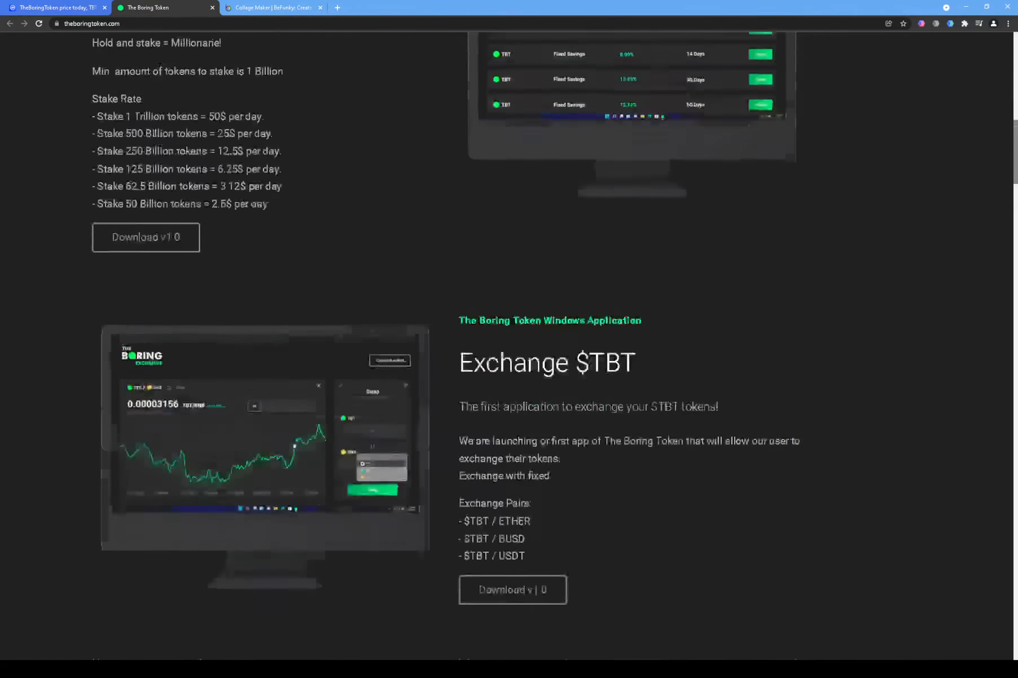
{"action": "scroll", "scroll_direction": "up", "scroll_amount": 3}
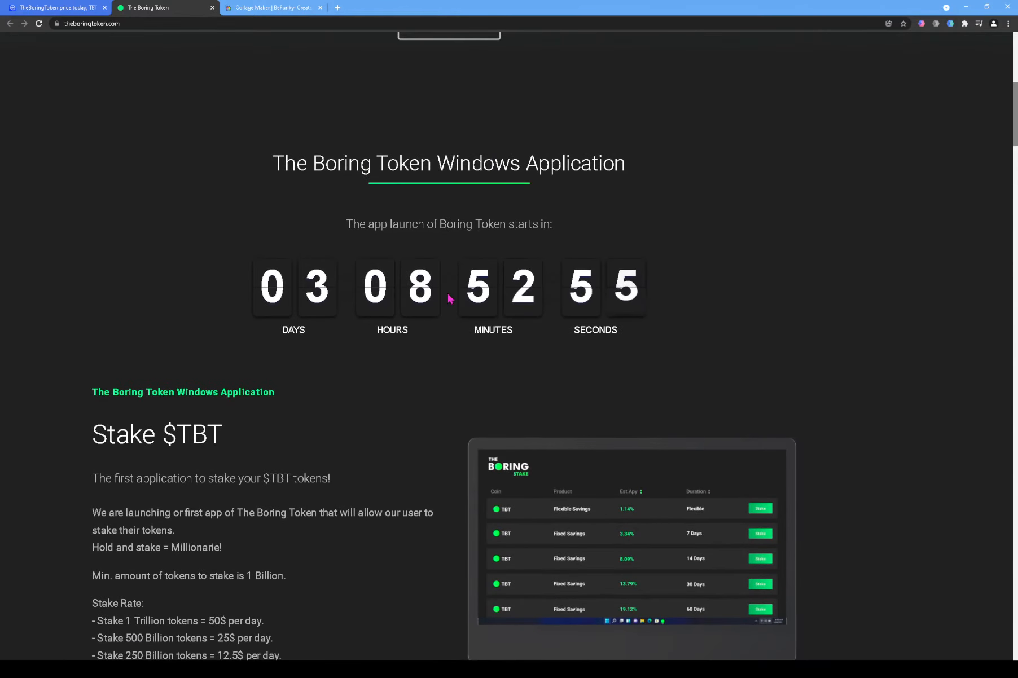
{"action": "scroll", "scroll_direction": "up", "scroll_amount": 3}
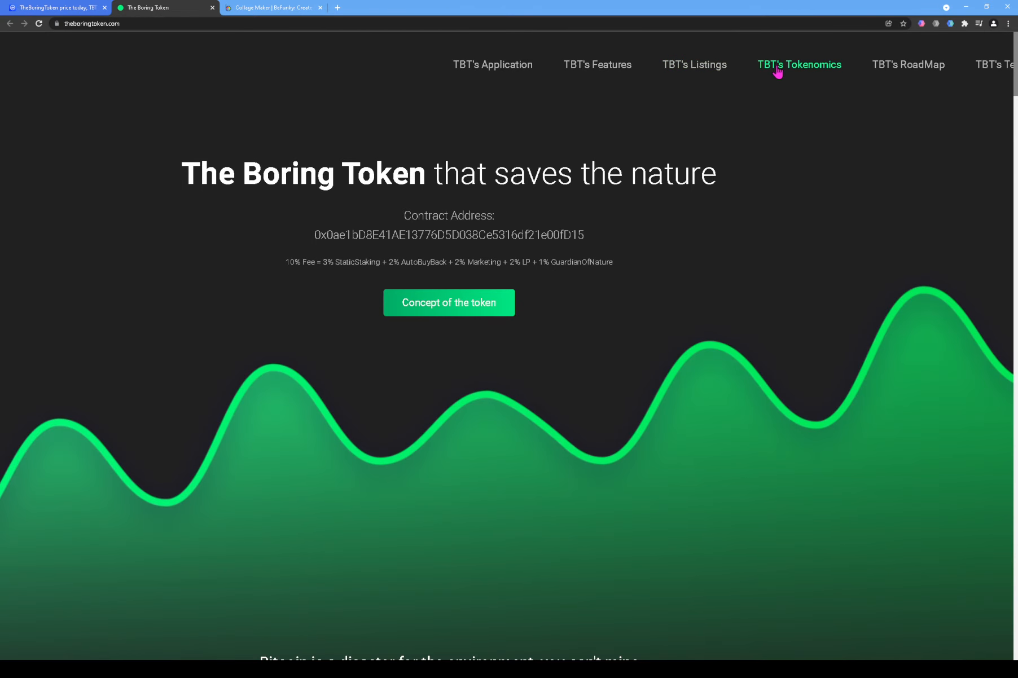
Step: Jump to TBT's Tokenomics and scroll through the supply figures, distribution chart and Project Roadmap
{"action": "left_click", "coordinate": [799, 64]}
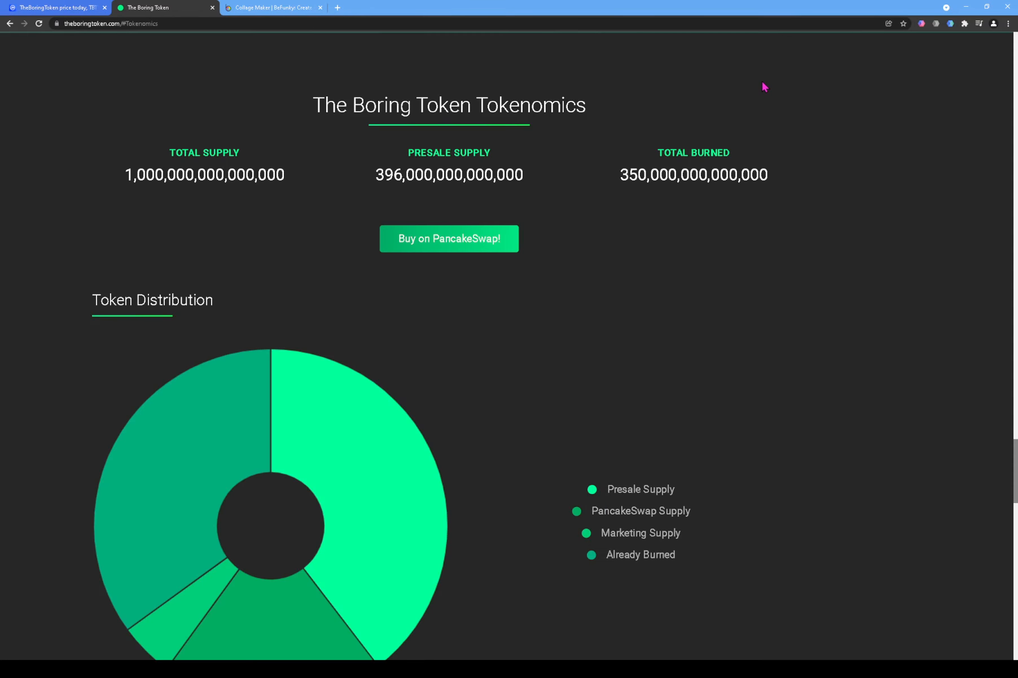
{"action": "mouse_move", "coordinate": [239, 200]}
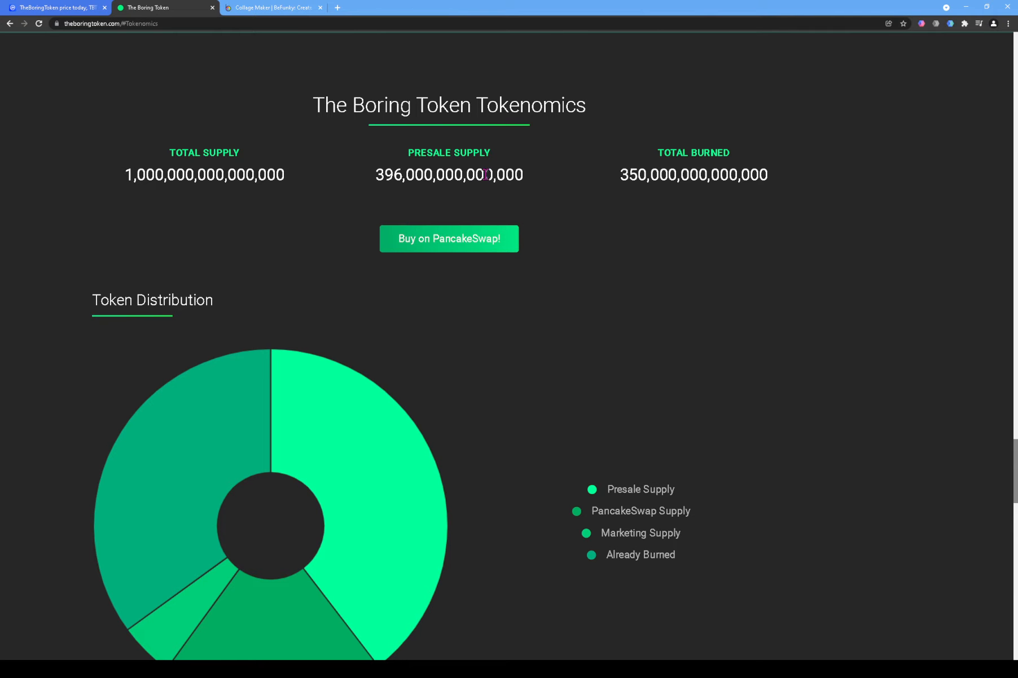
{"action": "mouse_move", "coordinate": [534, 190]}
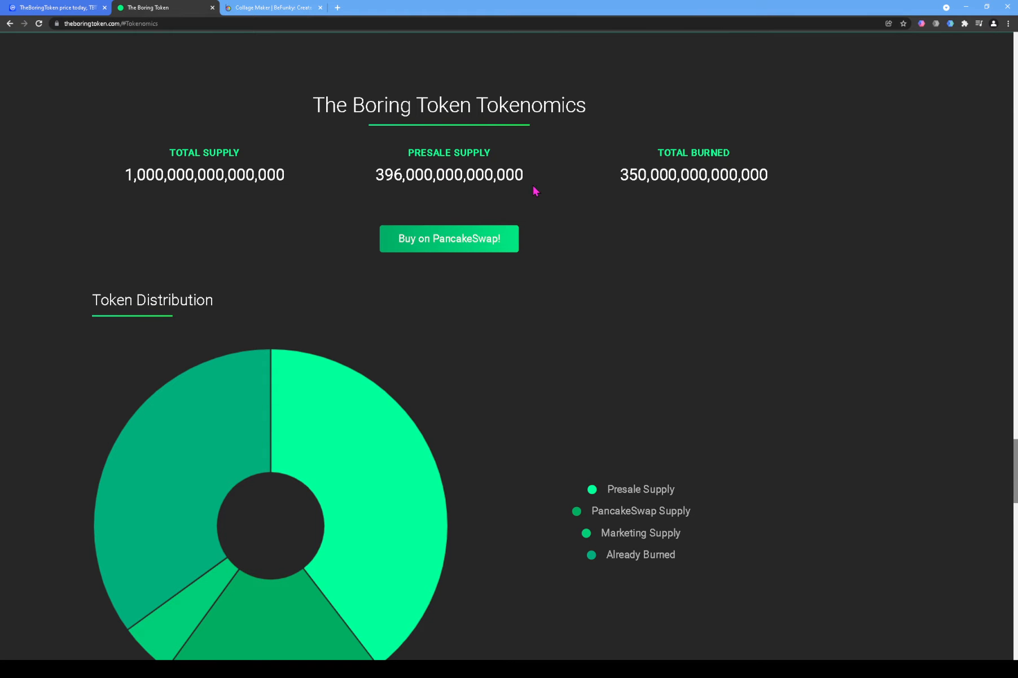
{"action": "scroll", "scroll_direction": "down", "scroll_amount": 3}
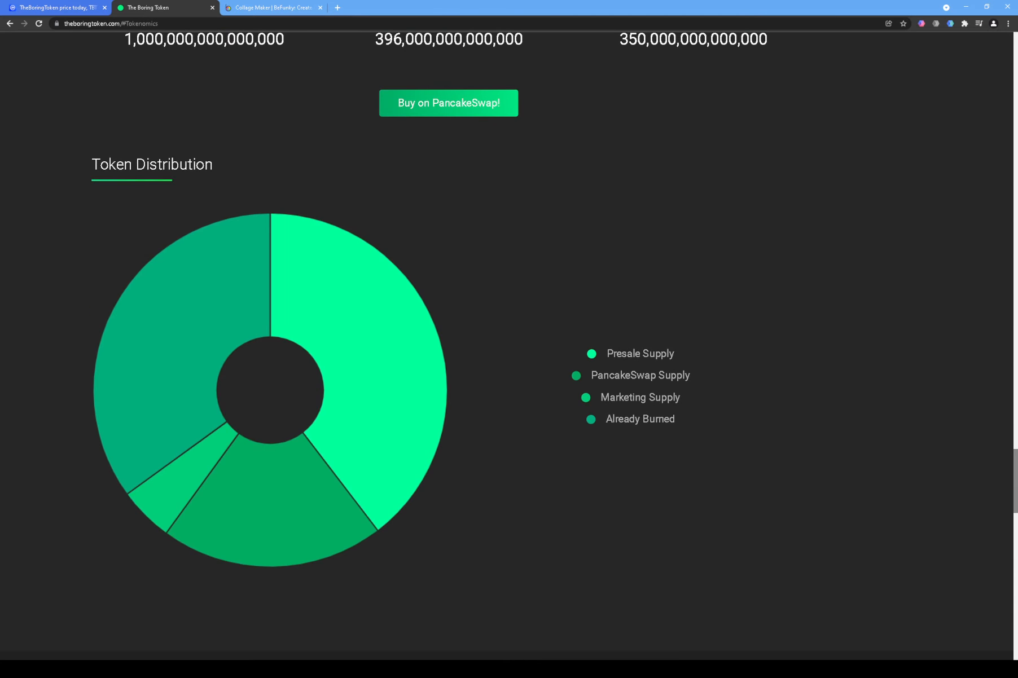
{"action": "scroll", "scroll_direction": "down", "scroll_amount": 3}
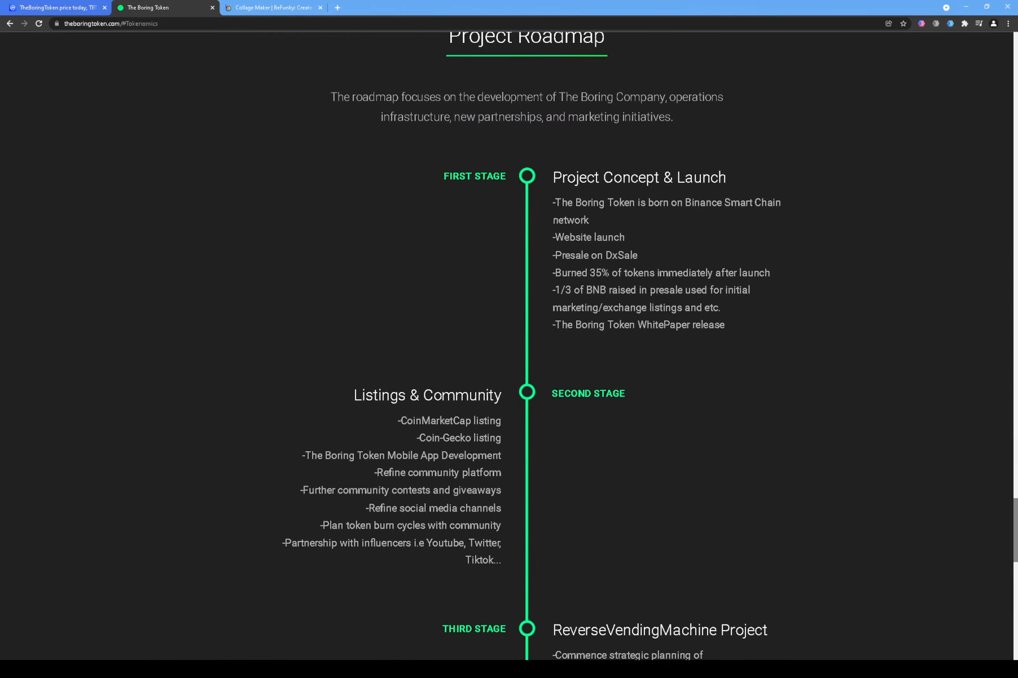
{"action": "scroll", "scroll_direction": "down", "scroll_amount": 3}
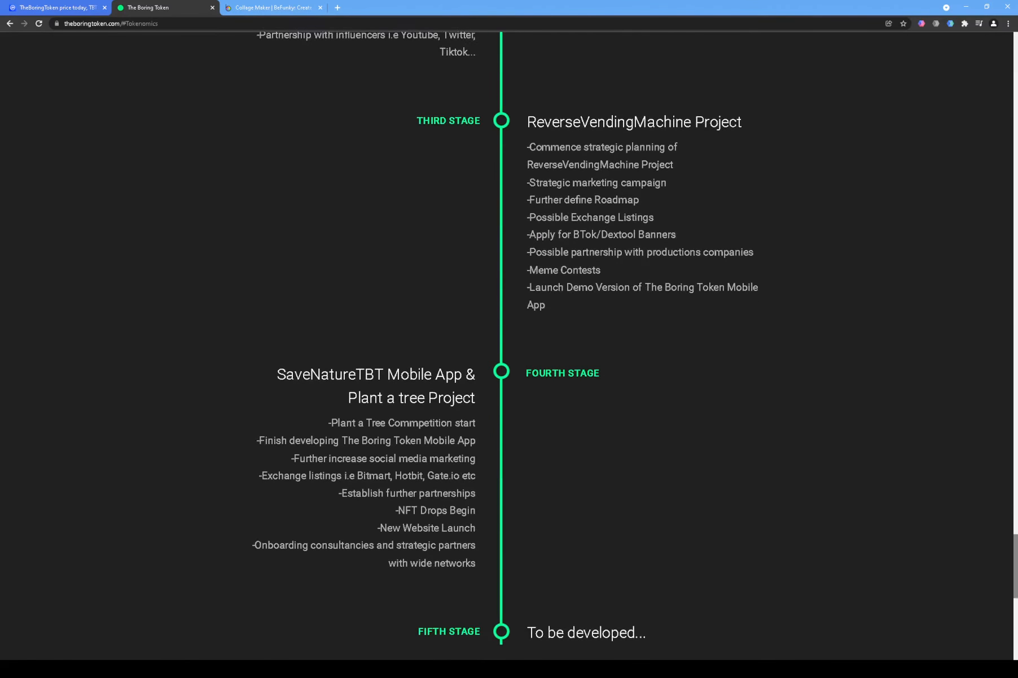
{"action": "scroll", "scroll_direction": "down", "scroll_amount": 3}
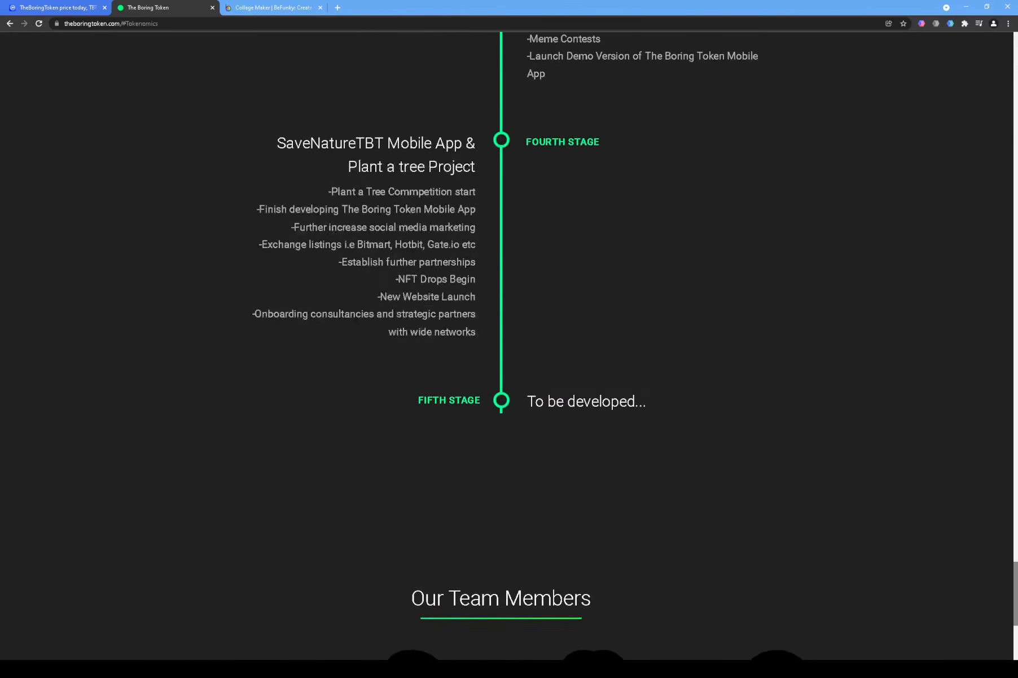
Step: Scroll back up the roadmap and open a new browser tab for MarketMove
{"action": "scroll", "scroll_direction": "up", "scroll_amount": 3}
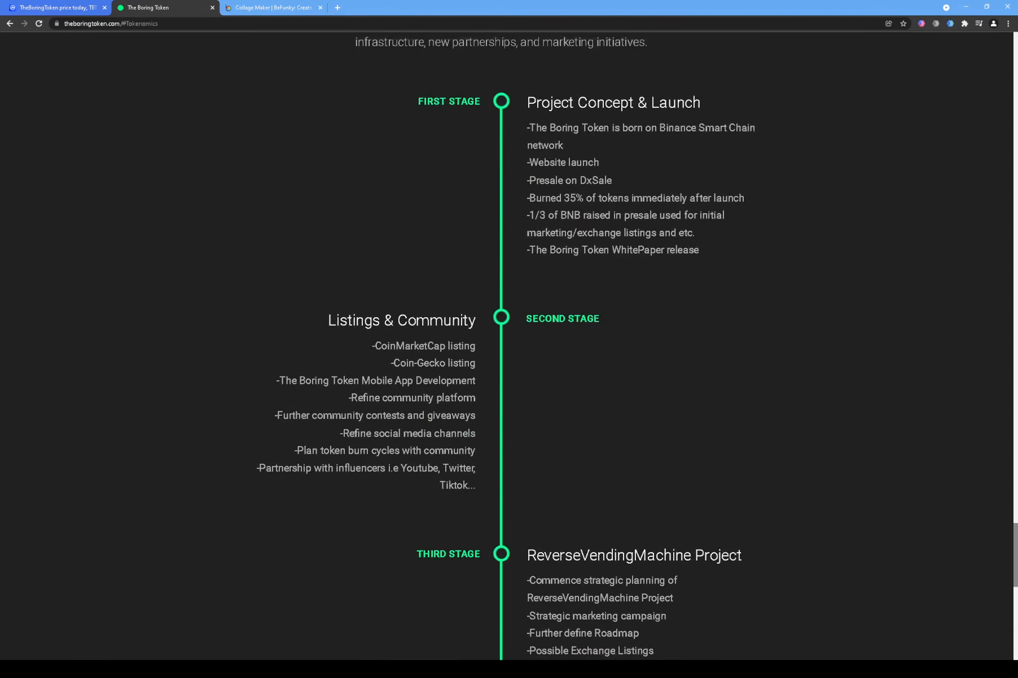
{"action": "scroll", "scroll_direction": "up", "scroll_amount": 3}
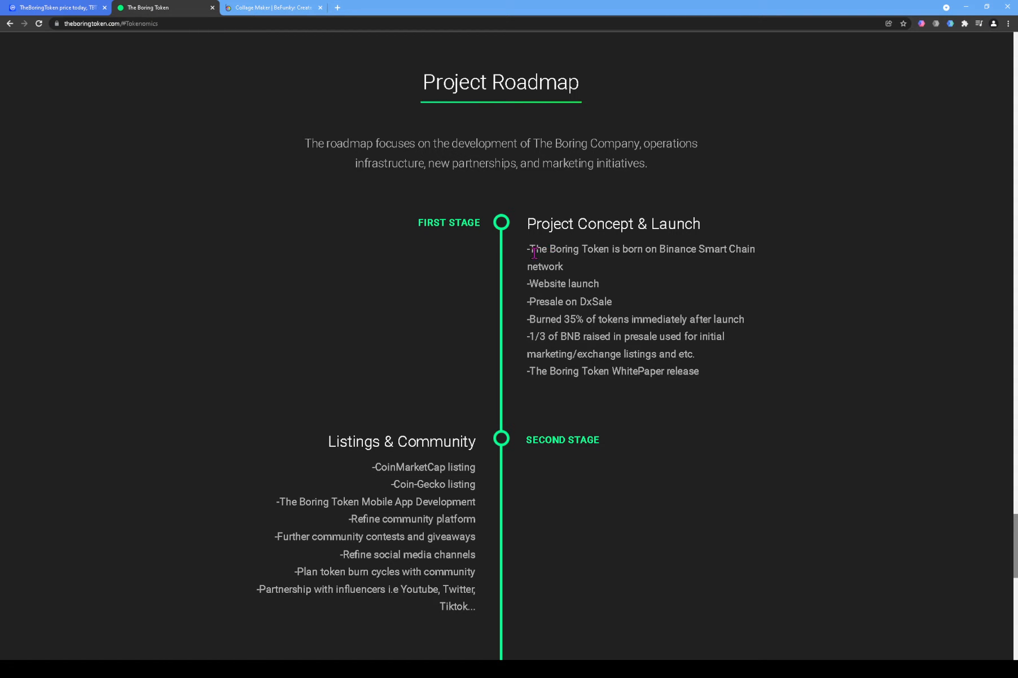
{"action": "mouse_move", "coordinate": [566, 255]}
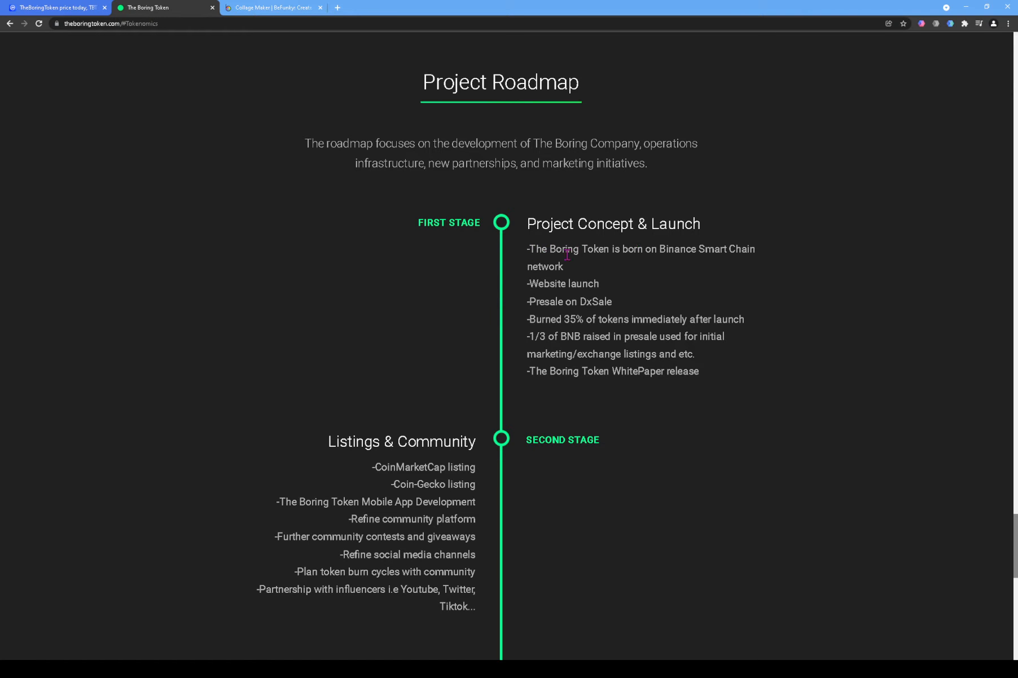
{"action": "mouse_move", "coordinate": [544, 266]}
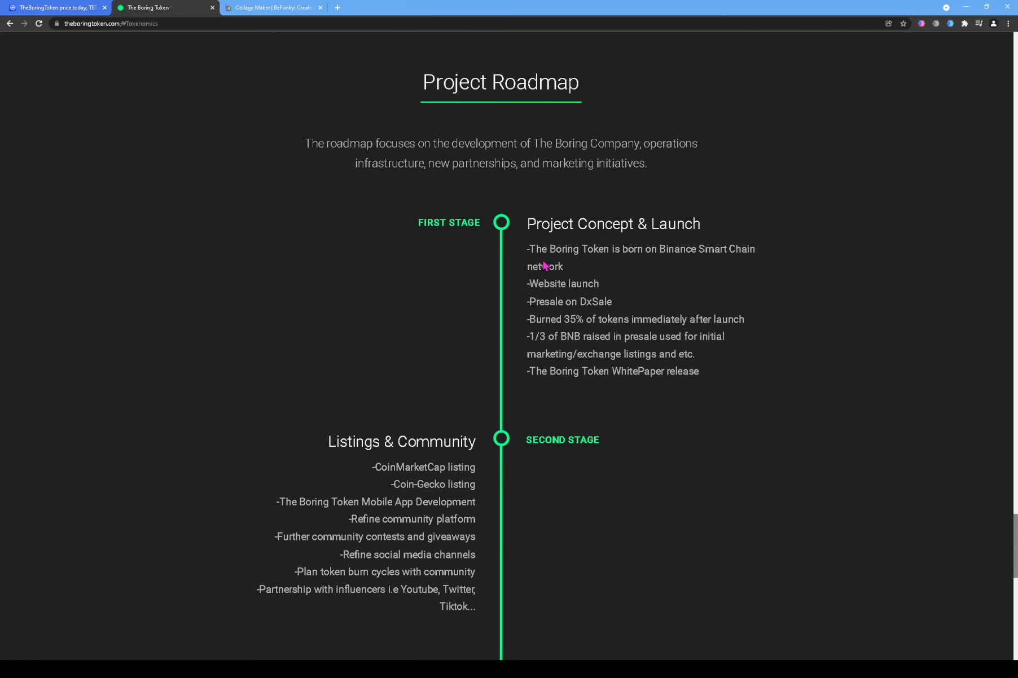
{"action": "left_click", "coordinate": [444, 7]}
{"action": "type", "text": "app"}
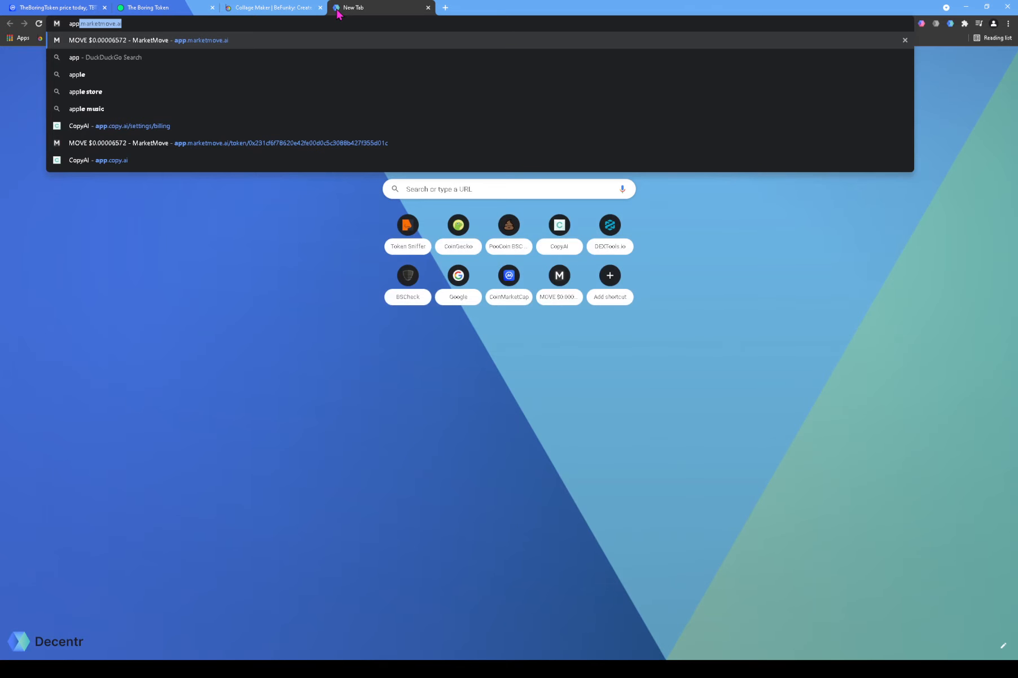
Step: Show TheBoringToken's price chart in 12-hour candles, then open its safety audit report
{"action": "left_click", "coordinate": [195, 143]}
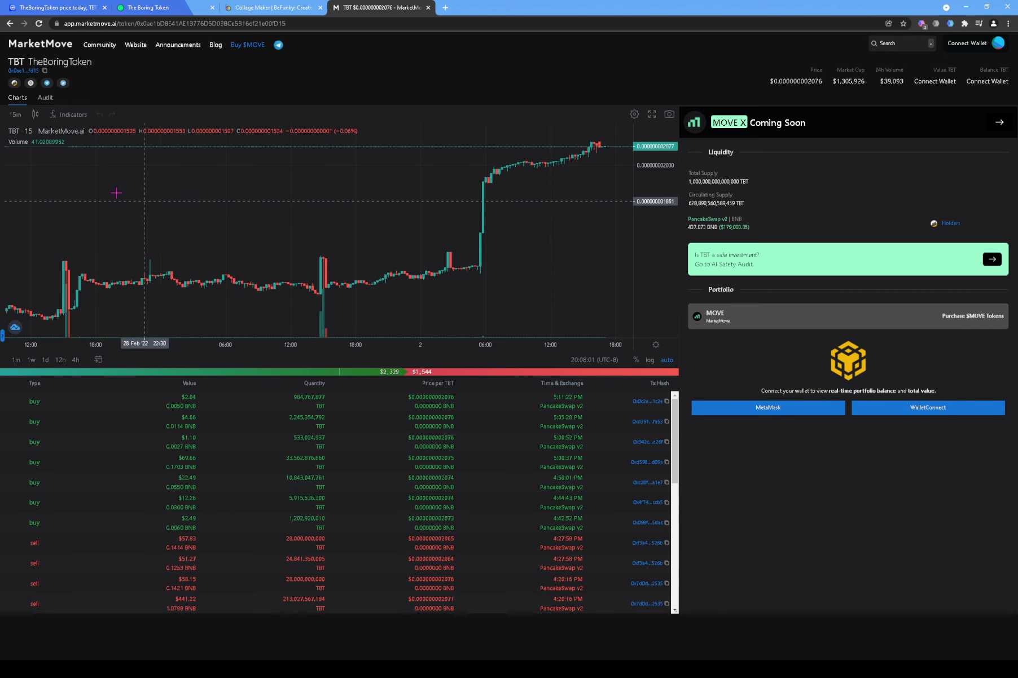
{"action": "left_click", "coordinate": [14, 114]}
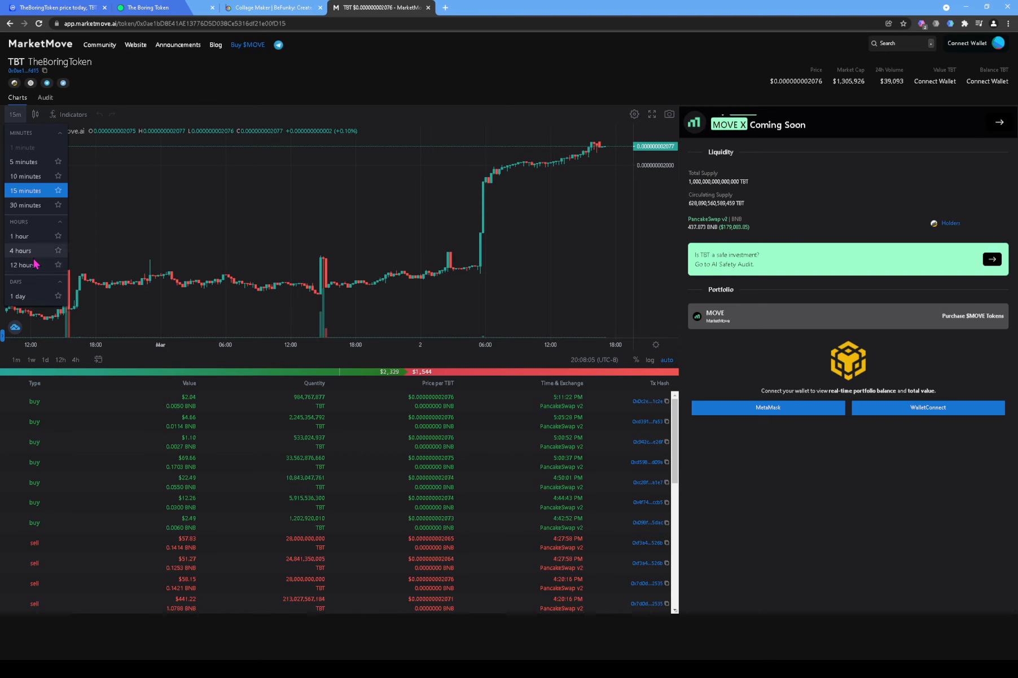
{"action": "left_click", "coordinate": [22, 265]}
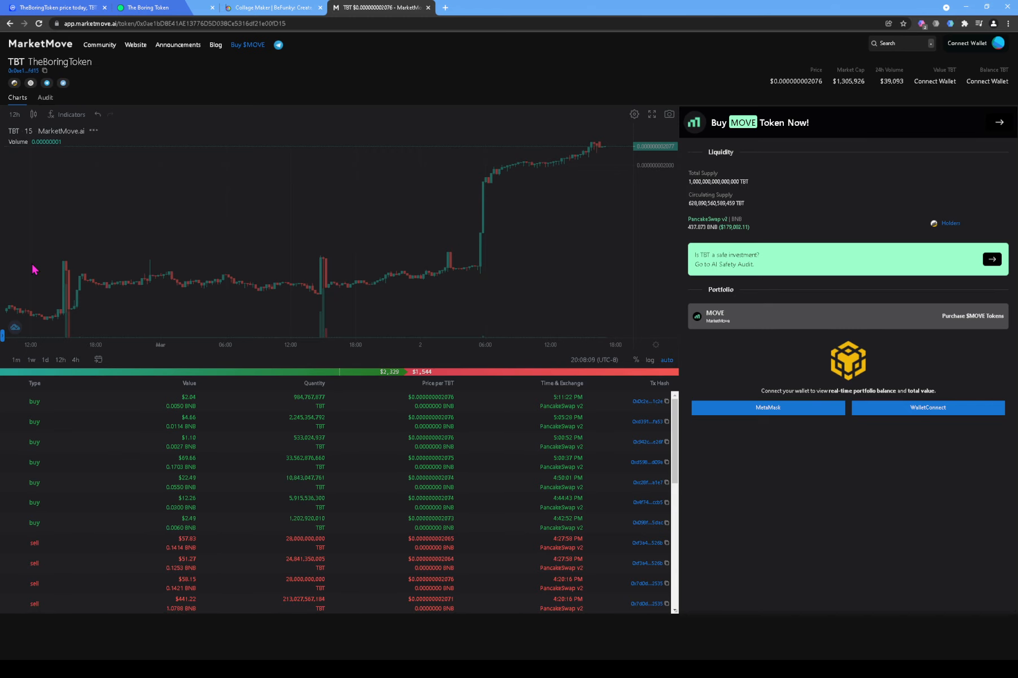
{"action": "left_click", "coordinate": [62, 359]}
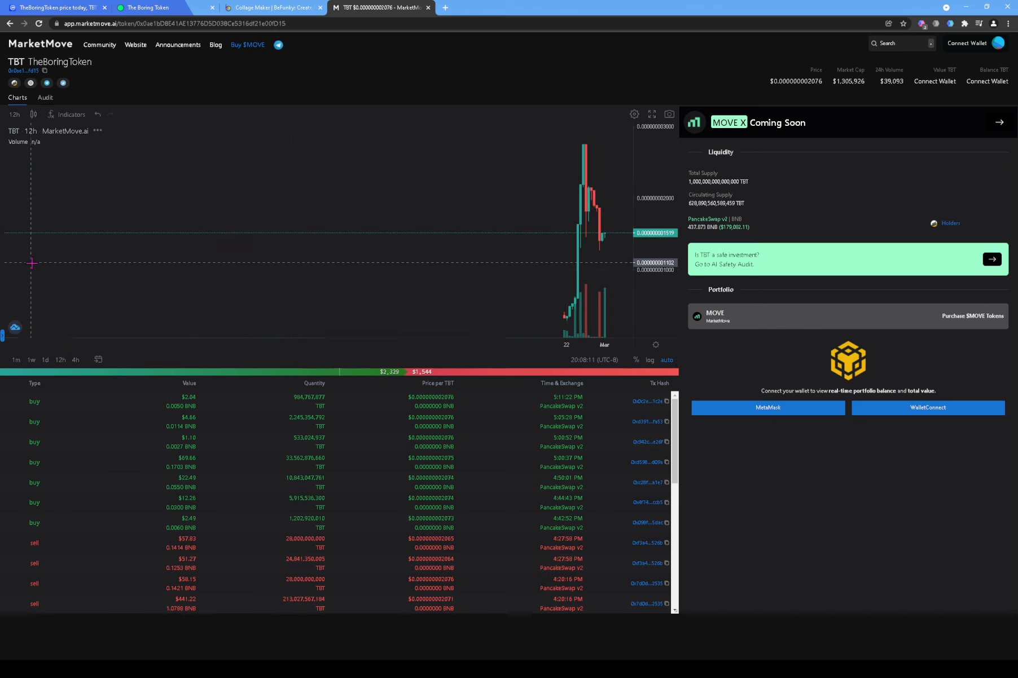
{"action": "mouse_move", "coordinate": [590, 241]}
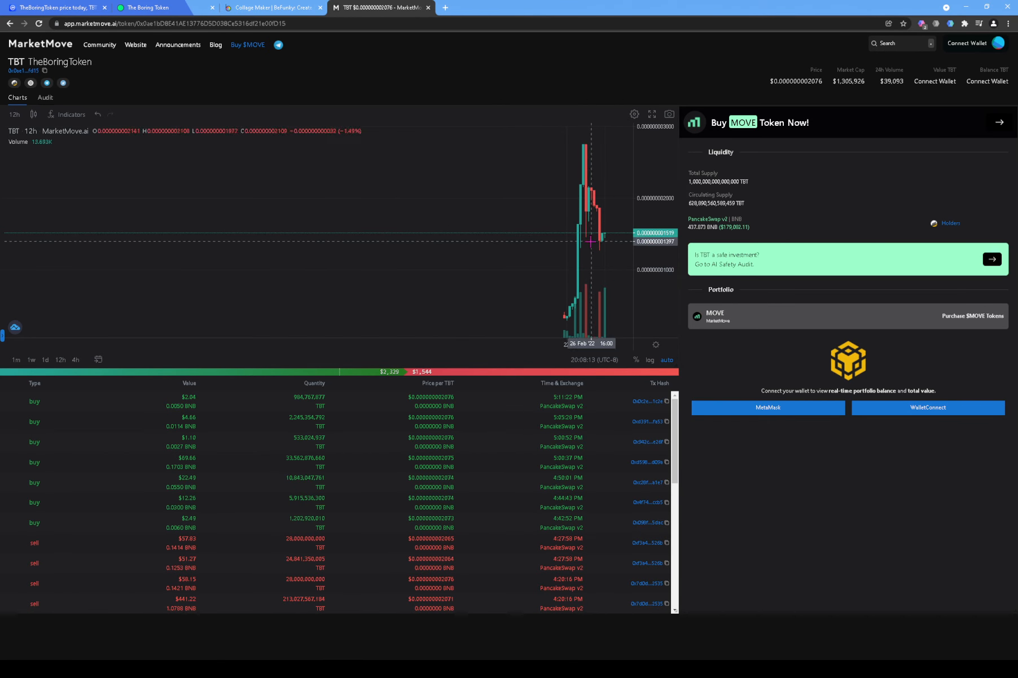
{"action": "mouse_move", "coordinate": [597, 237]}
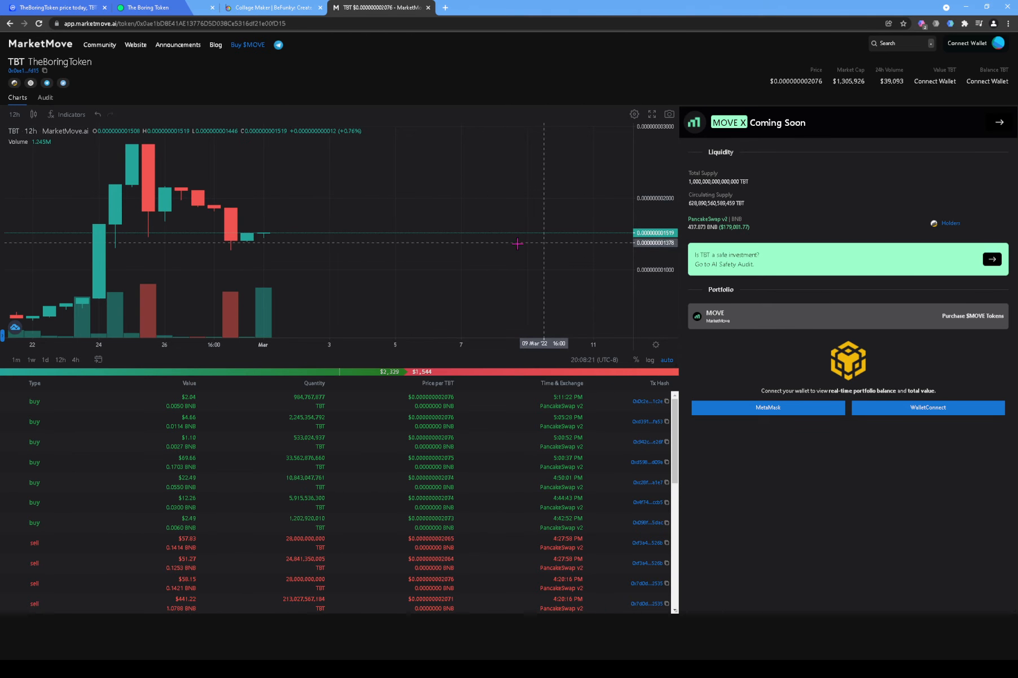
{"action": "mouse_move", "coordinate": [231, 217]}
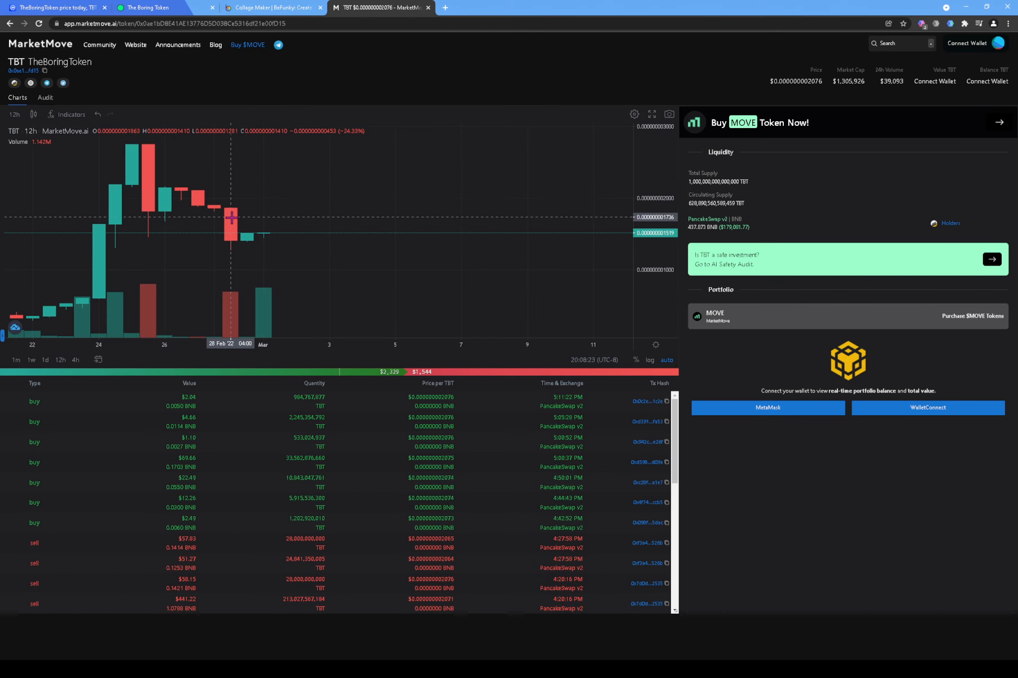
{"action": "mouse_move", "coordinate": [199, 197]}
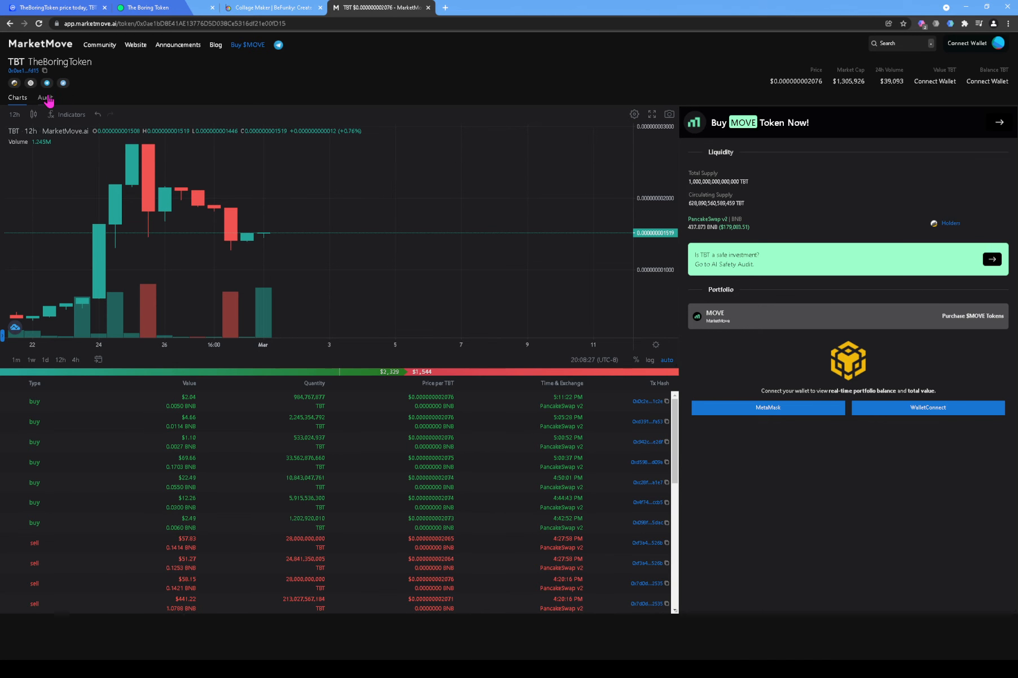
{"action": "left_click", "coordinate": [47, 98]}
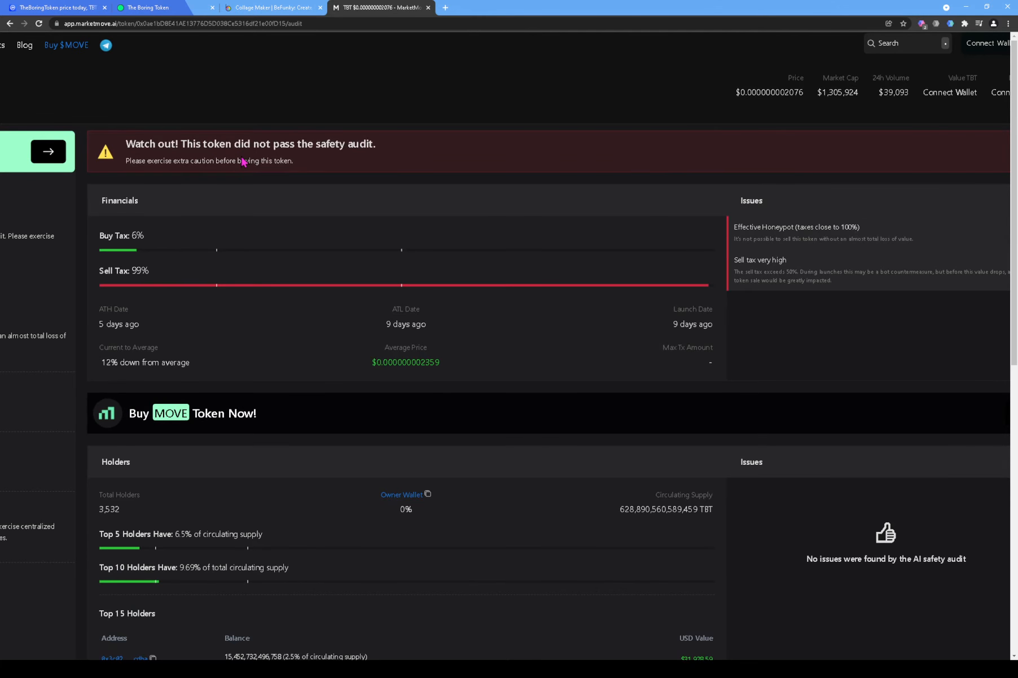
{"action": "mouse_move", "coordinate": [227, 182]}
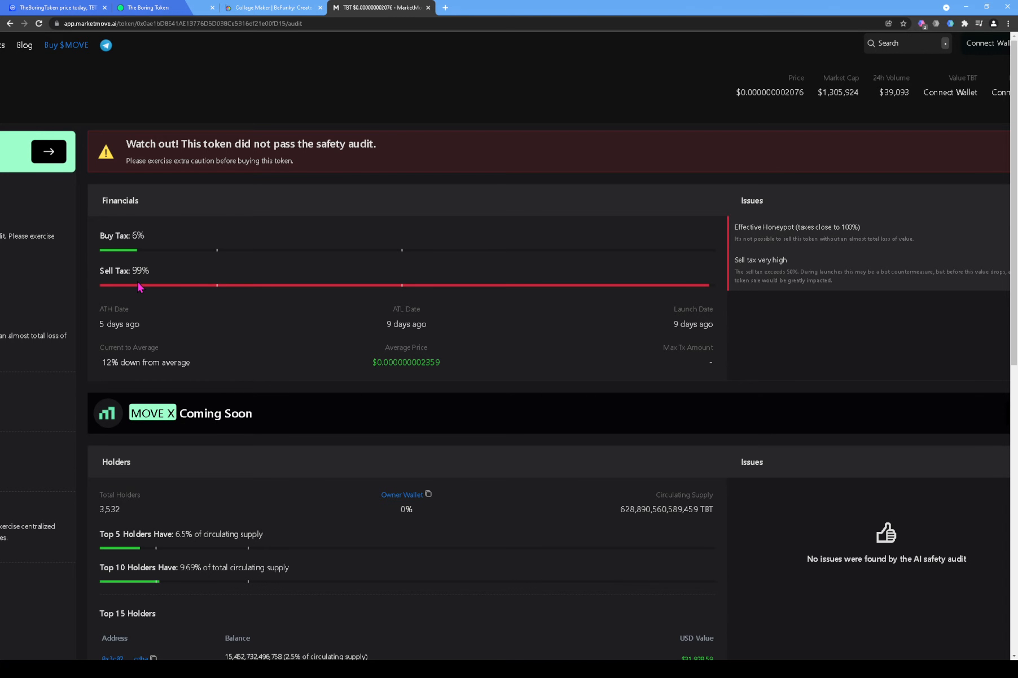
Step: Scroll the audit report to the 0/100 score, 99% sell tax and honeypot warning
{"action": "scroll", "scroll_direction": "down", "scroll_amount": 3}
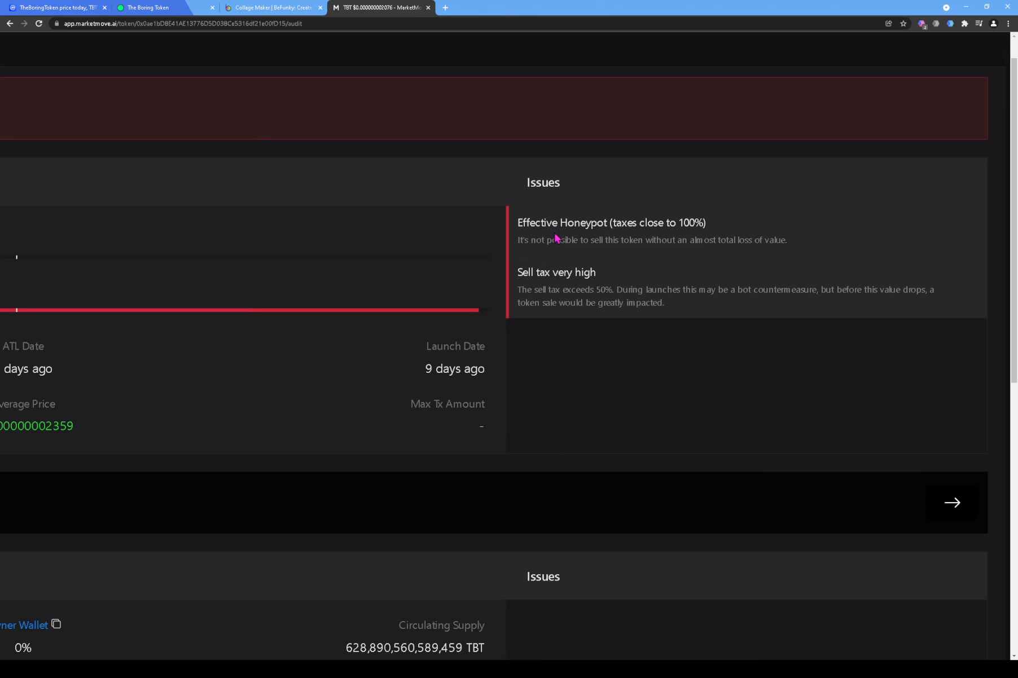
{"action": "mouse_move", "coordinate": [657, 216]}
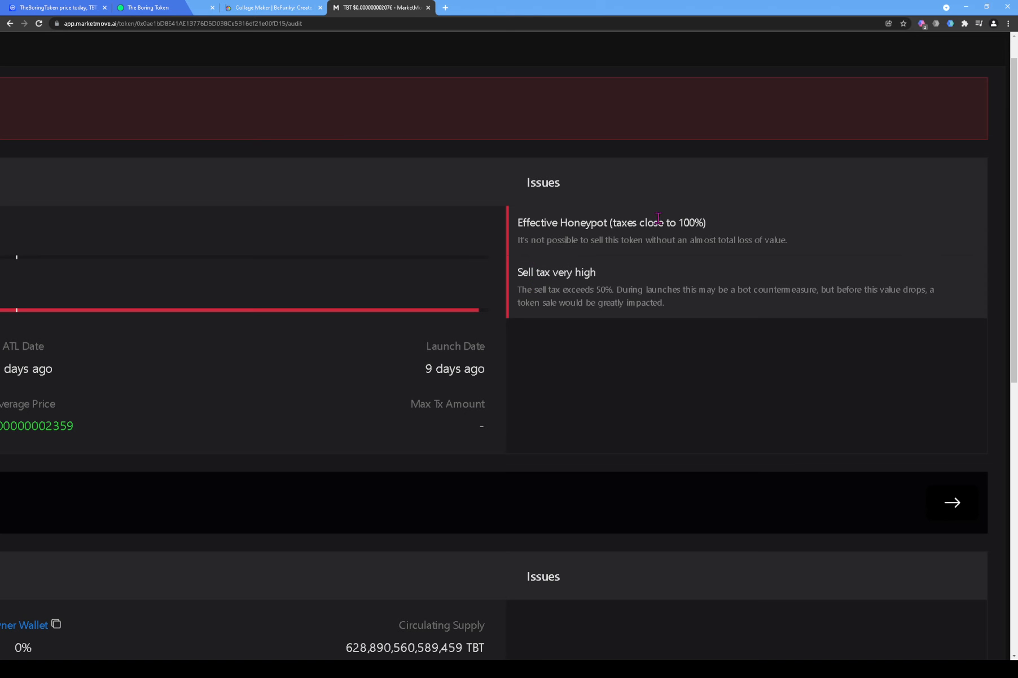
{"action": "mouse_move", "coordinate": [514, 258]}
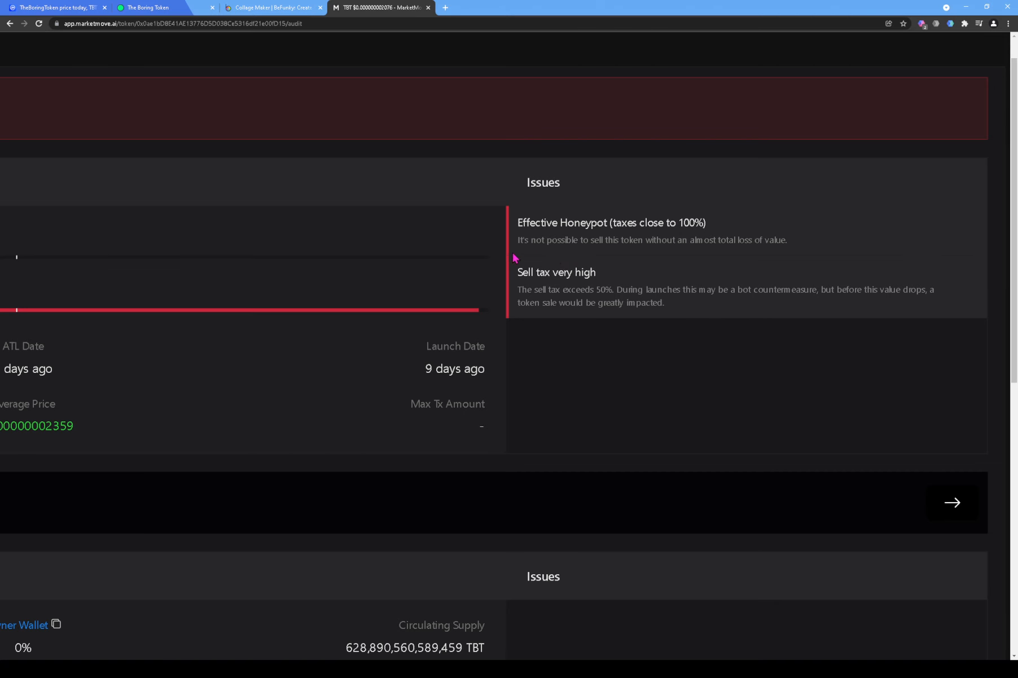
{"action": "mouse_move", "coordinate": [635, 245]}
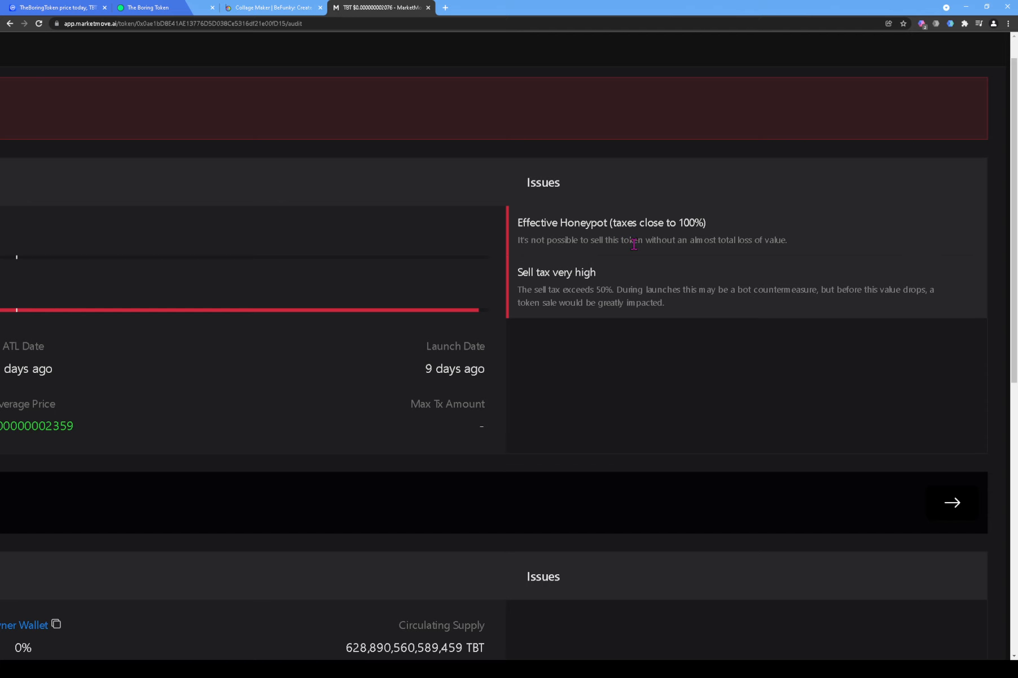
{"action": "mouse_move", "coordinate": [773, 259]}
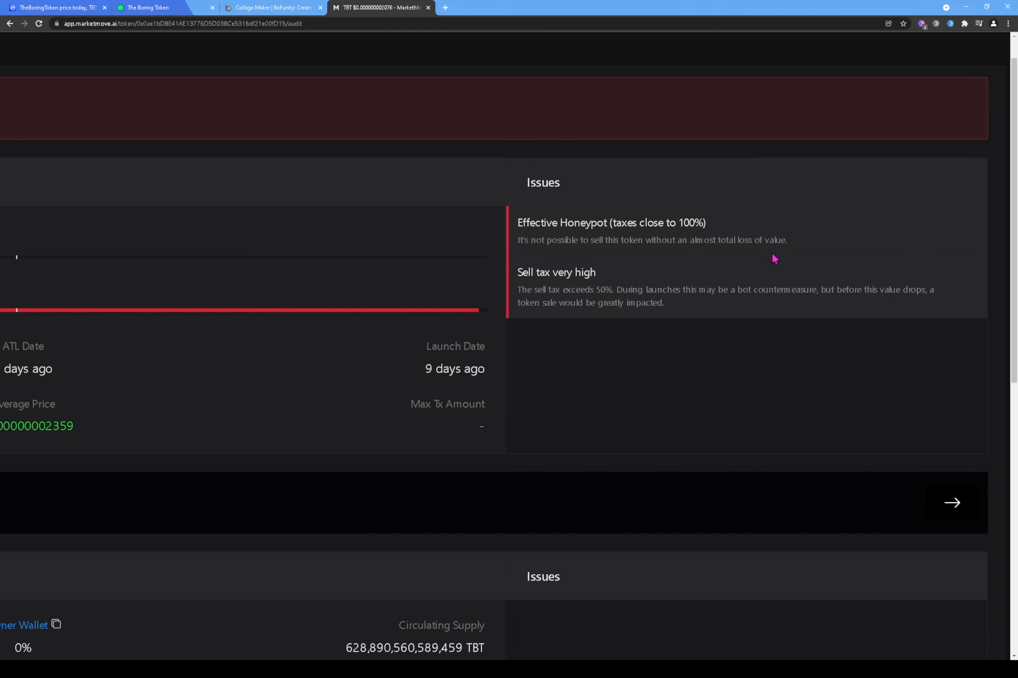
{"action": "mouse_move", "coordinate": [559, 299]}
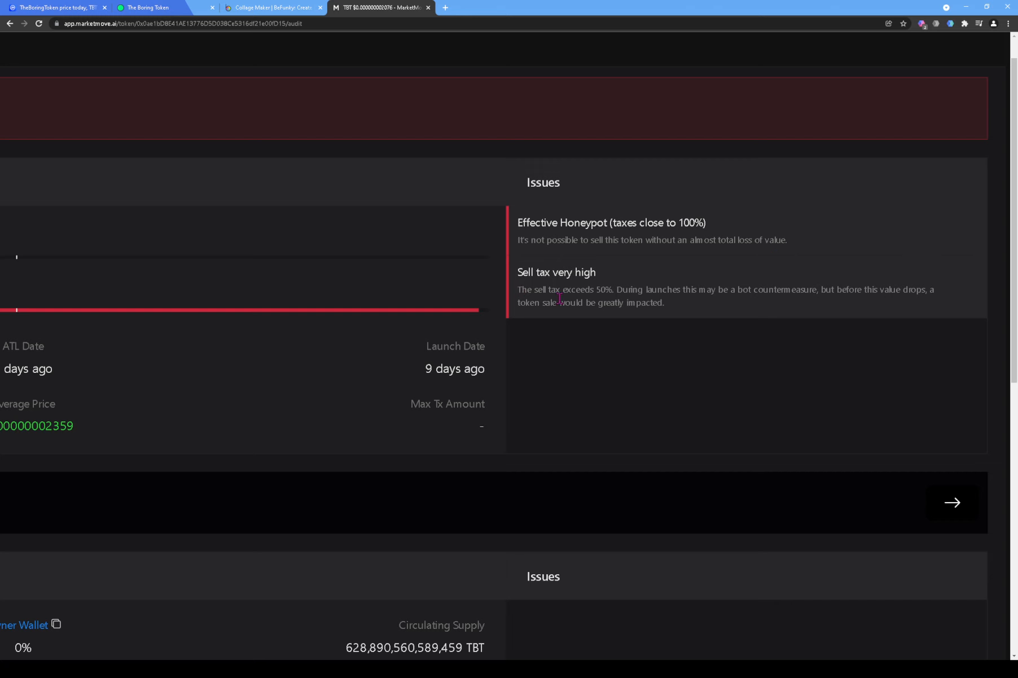
{"action": "mouse_move", "coordinate": [638, 299]}
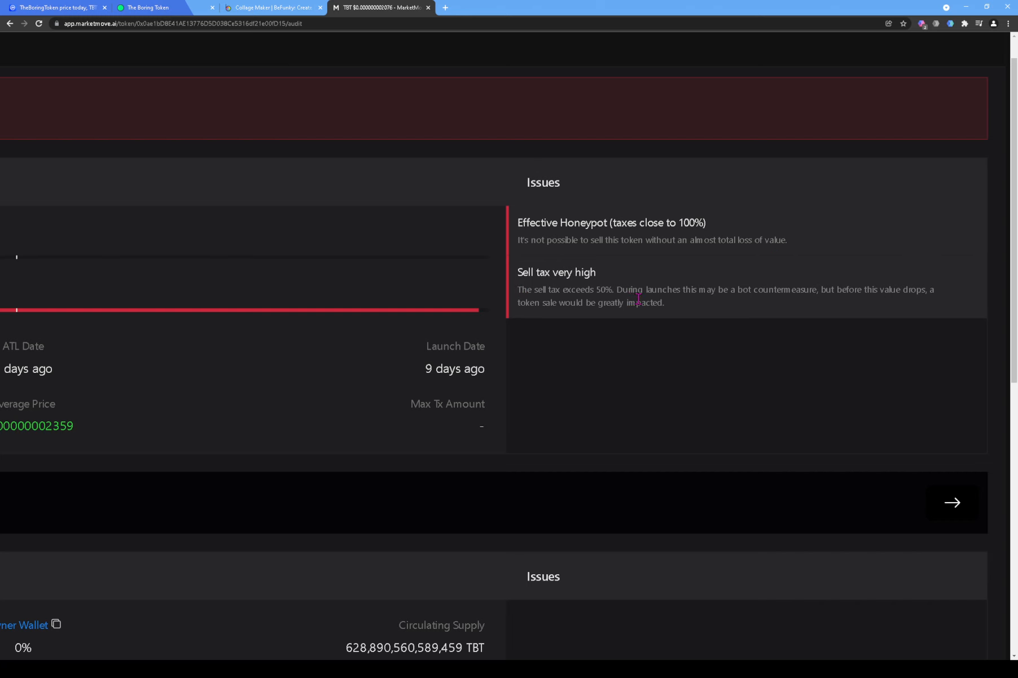
{"action": "mouse_move", "coordinate": [717, 303]}
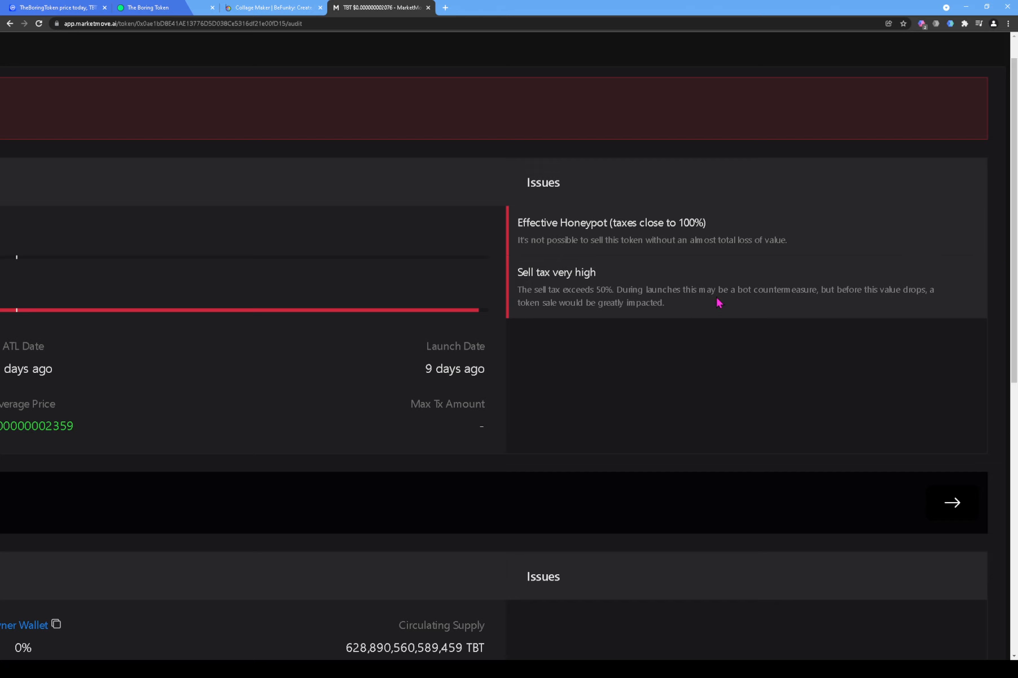
{"action": "mouse_move", "coordinate": [794, 306]}
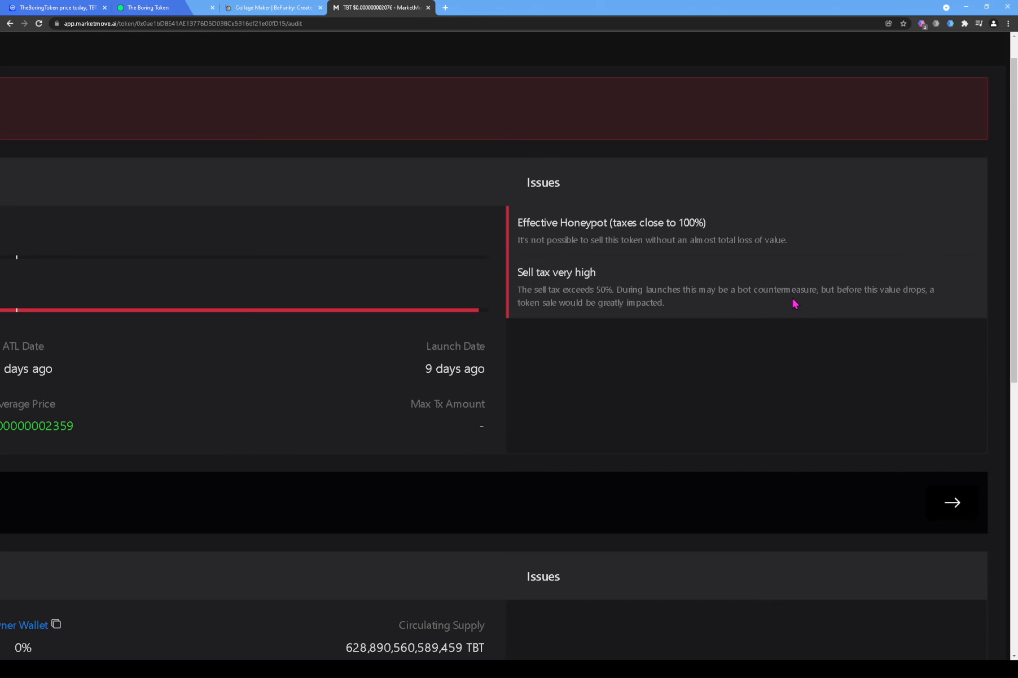
{"action": "mouse_move", "coordinate": [830, 308]}
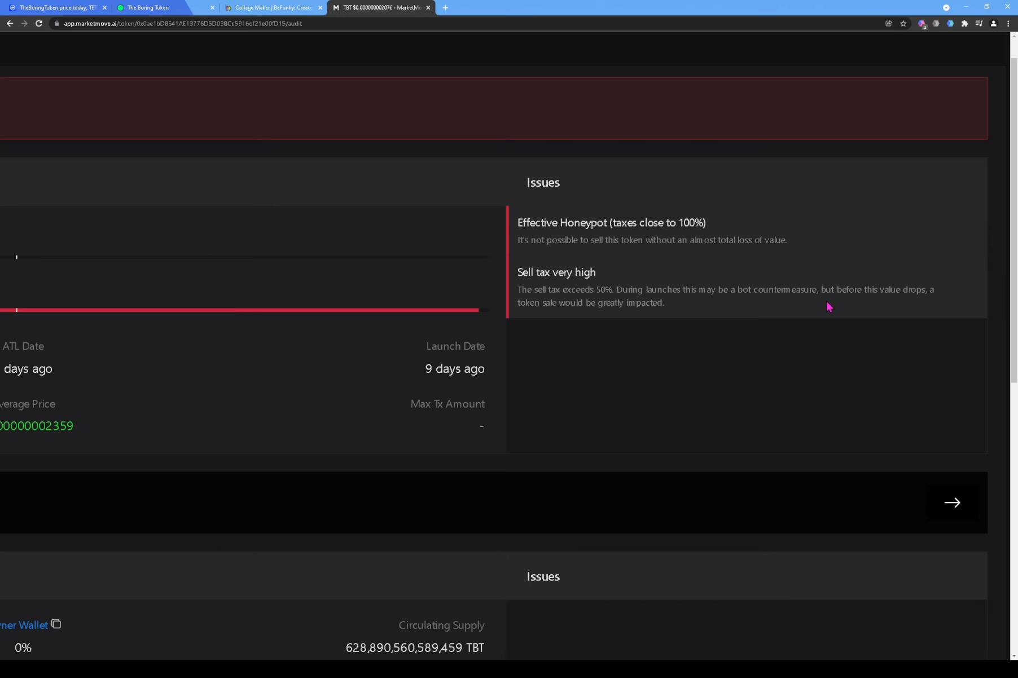
{"action": "mouse_move", "coordinate": [909, 291]}
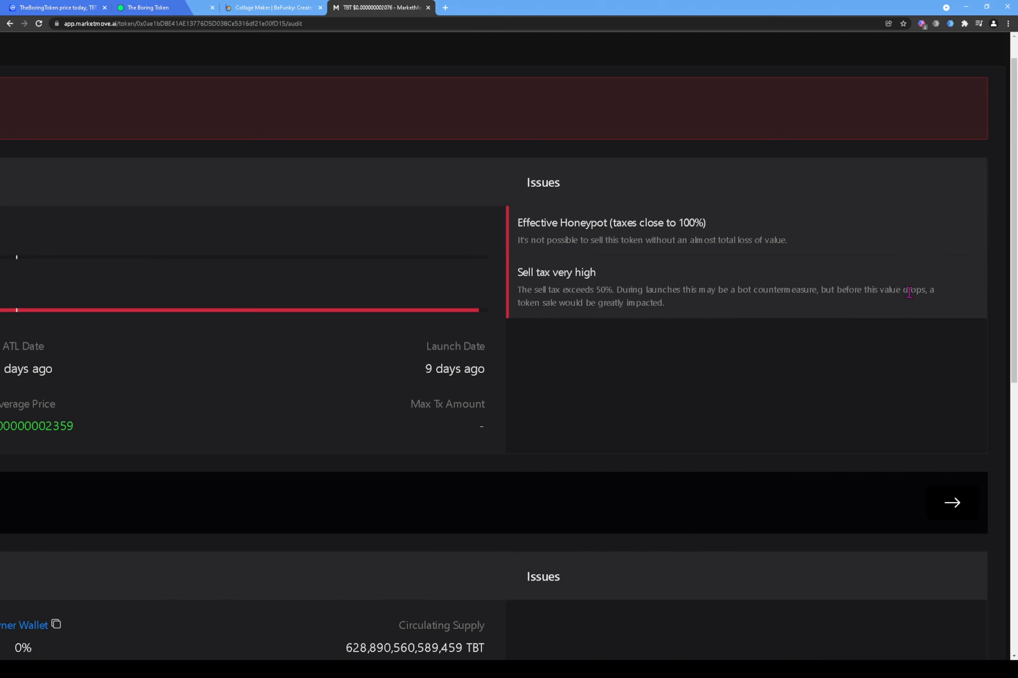
{"action": "mouse_move", "coordinate": [613, 323]}
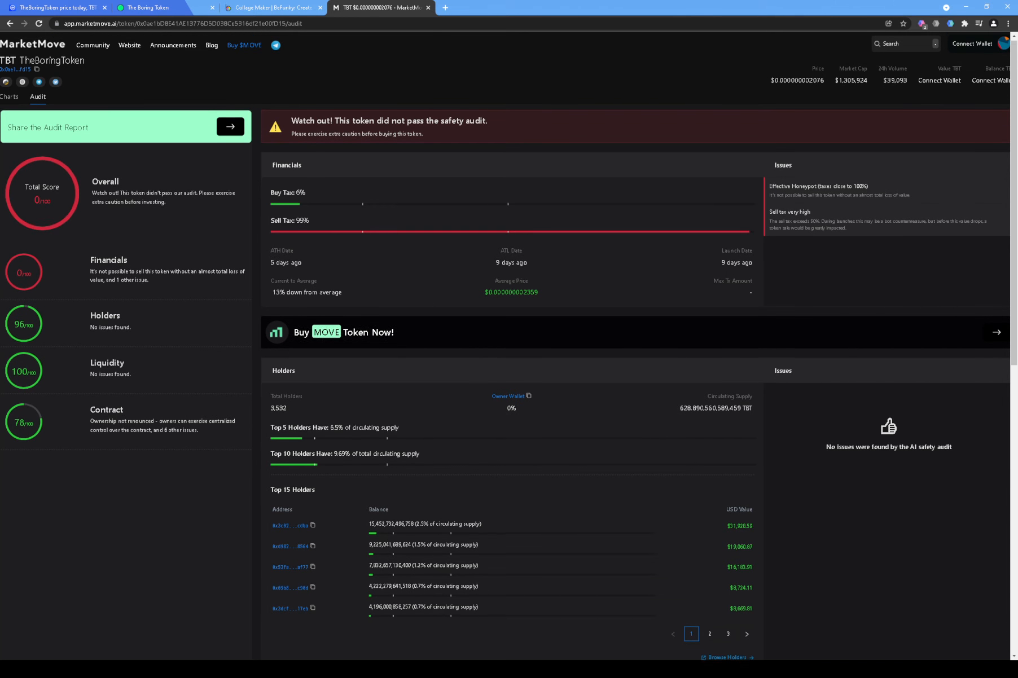
{"action": "scroll", "scroll_direction": "down", "scroll_amount": 3}
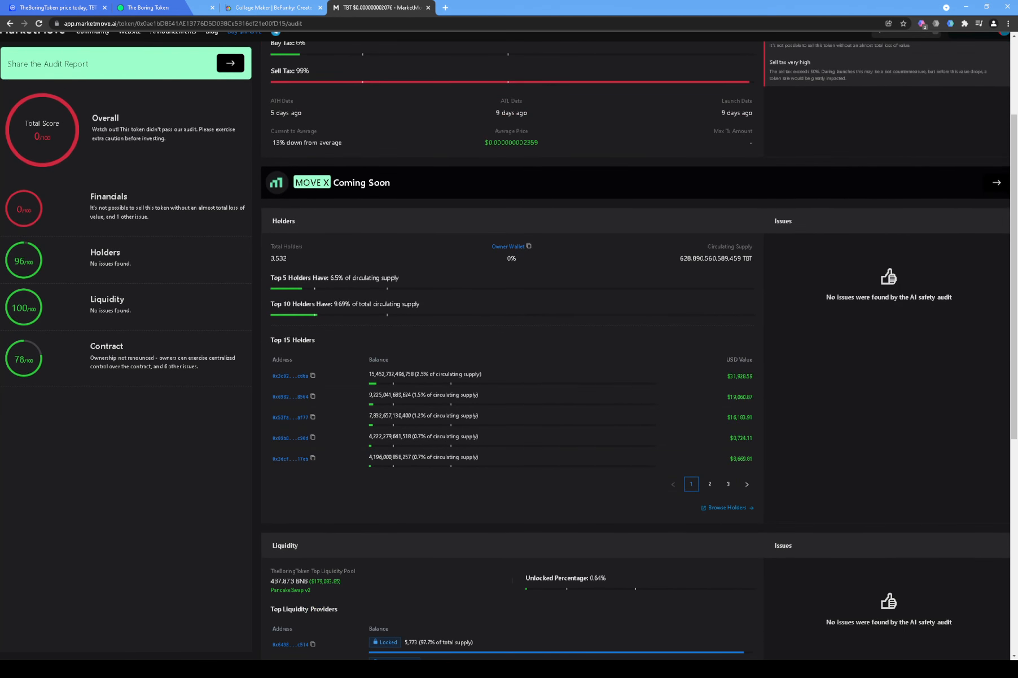
{"action": "scroll", "scroll_direction": "down", "scroll_amount": 3}
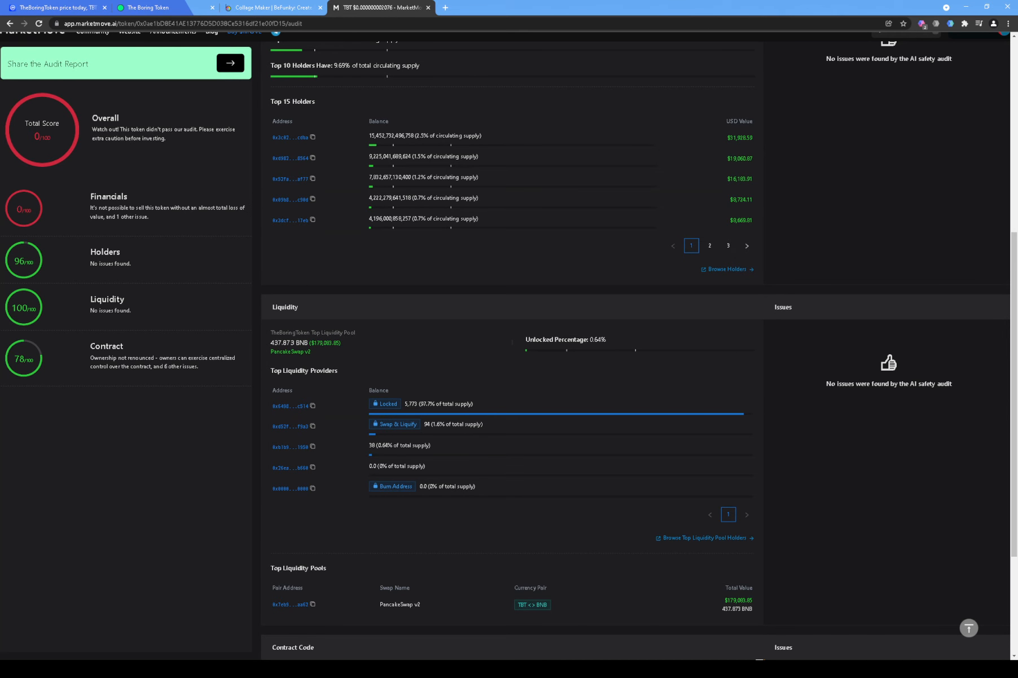
{"action": "scroll", "scroll_direction": "down", "scroll_amount": 3}
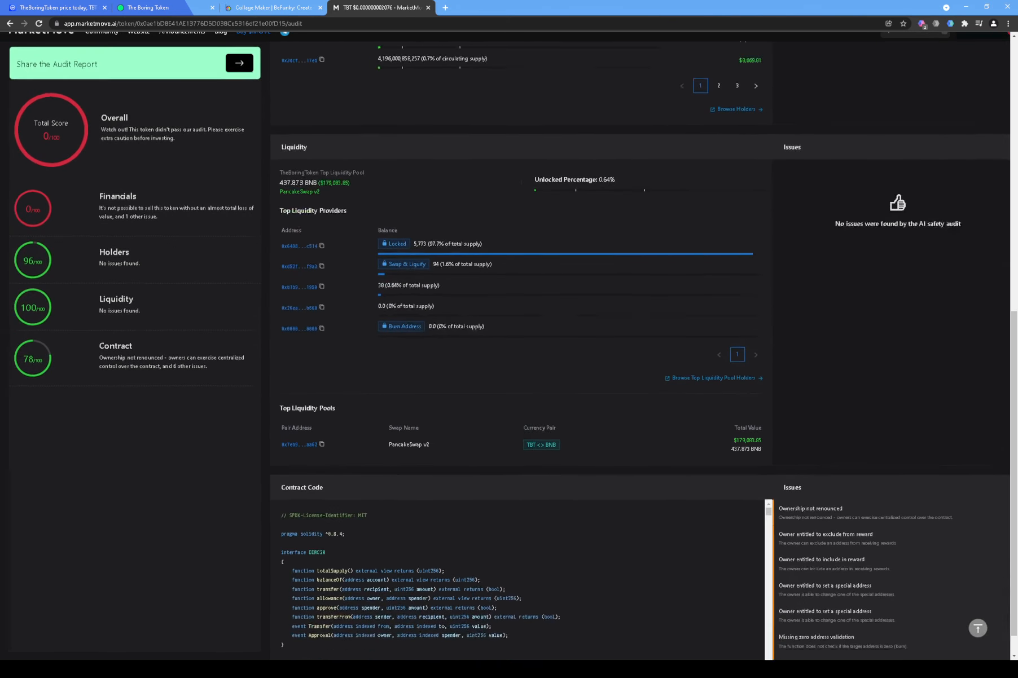
{"action": "scroll", "scroll_direction": "up", "scroll_amount": 3}
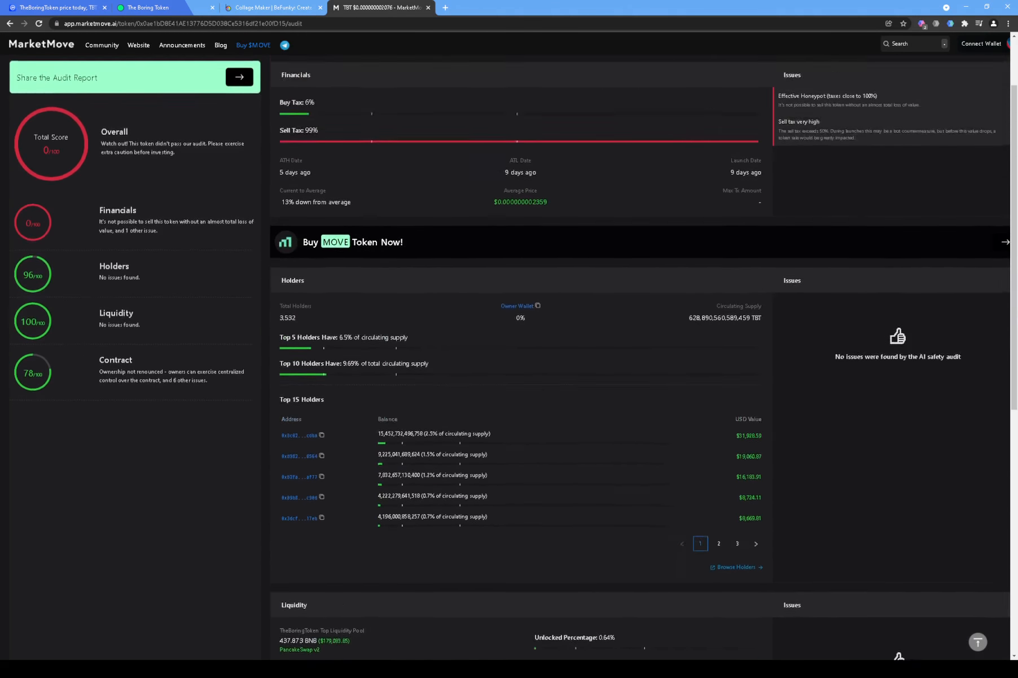
{"action": "scroll", "scroll_direction": "up", "scroll_amount": 3}
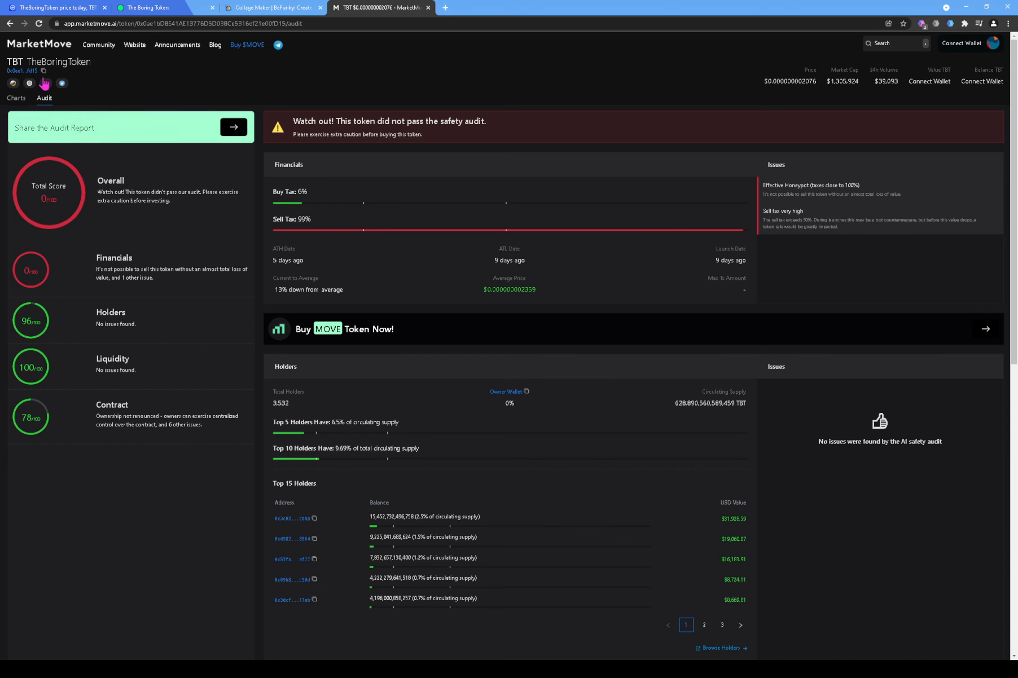
{"action": "mouse_move", "coordinate": [91, 83]}
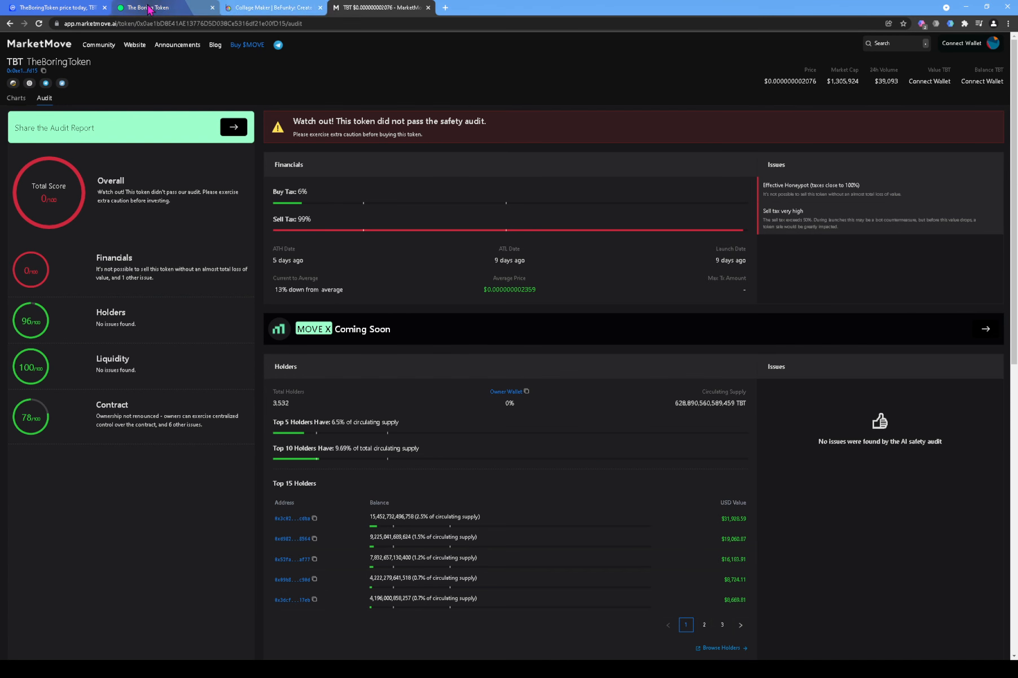
Step: Stop briefly on The Boring Token site, then return to TheBoringToken's CoinMarketCap page
{"action": "left_click", "coordinate": [162, 7]}
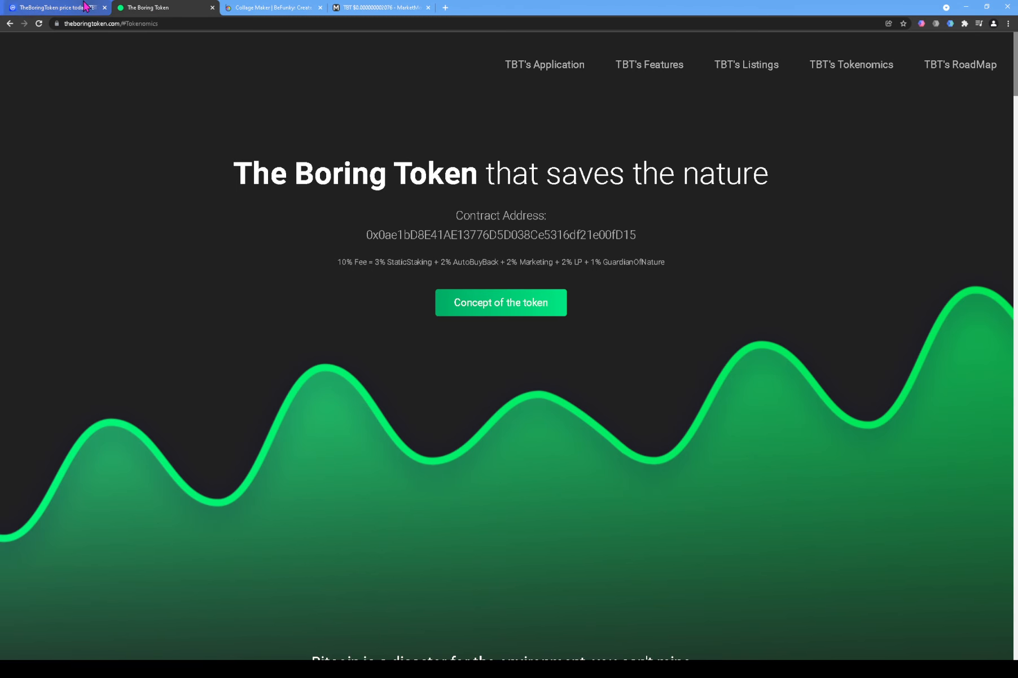
{"action": "left_click", "coordinate": [56, 7]}
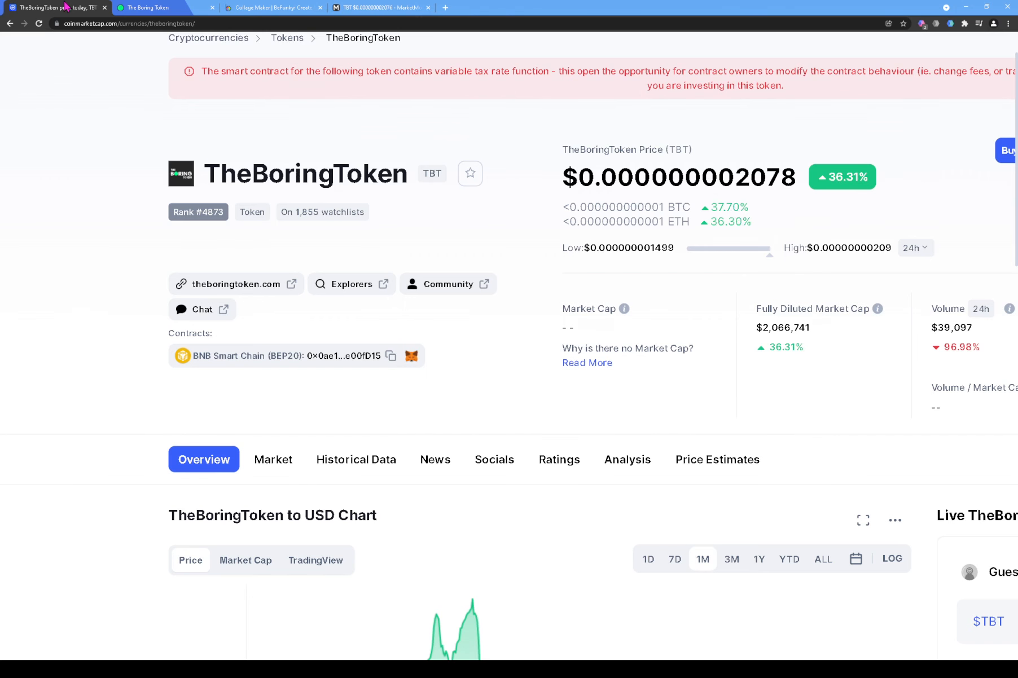